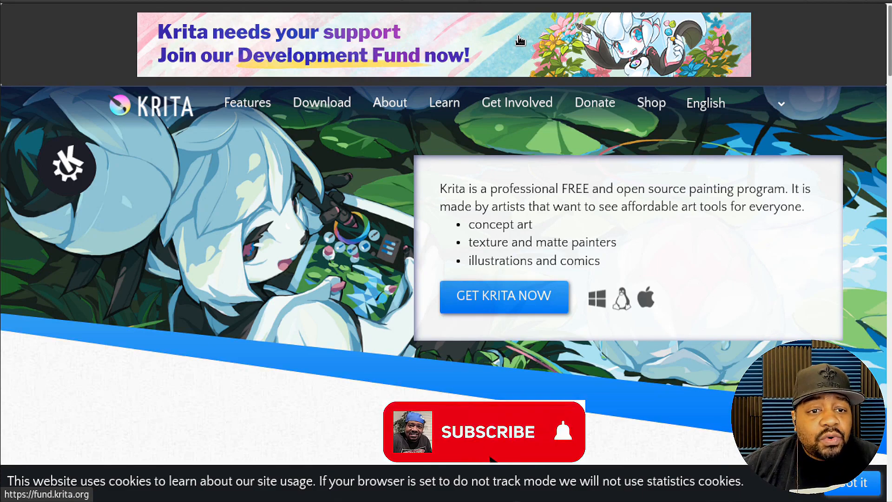
Scroll through the krita.org home page
click(485, 431)
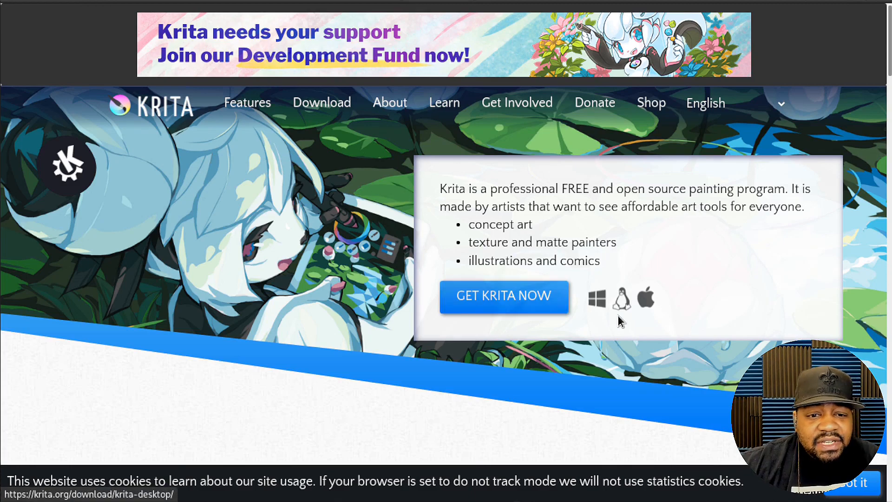
mouse_move(632, 309)
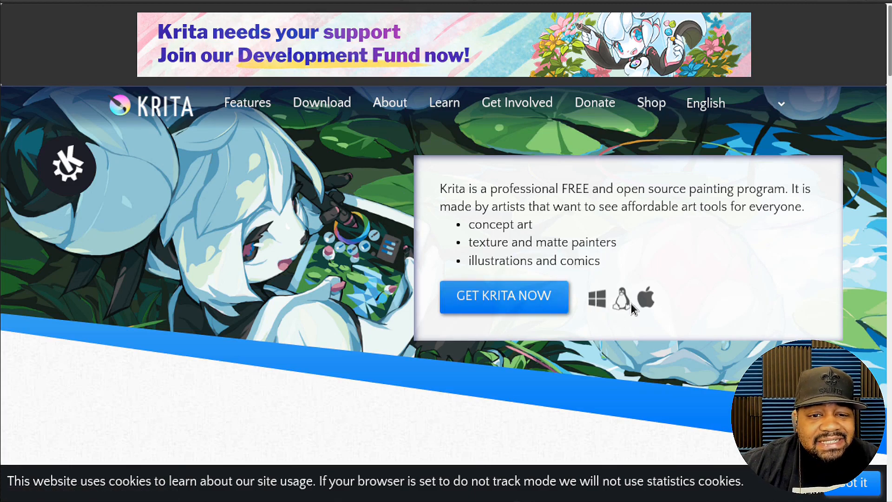
scroll(down, 3)
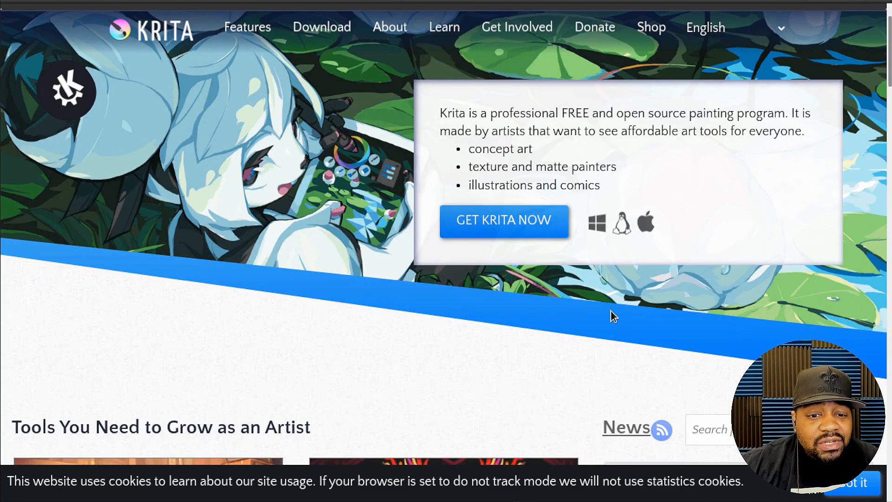
mouse_move(607, 296)
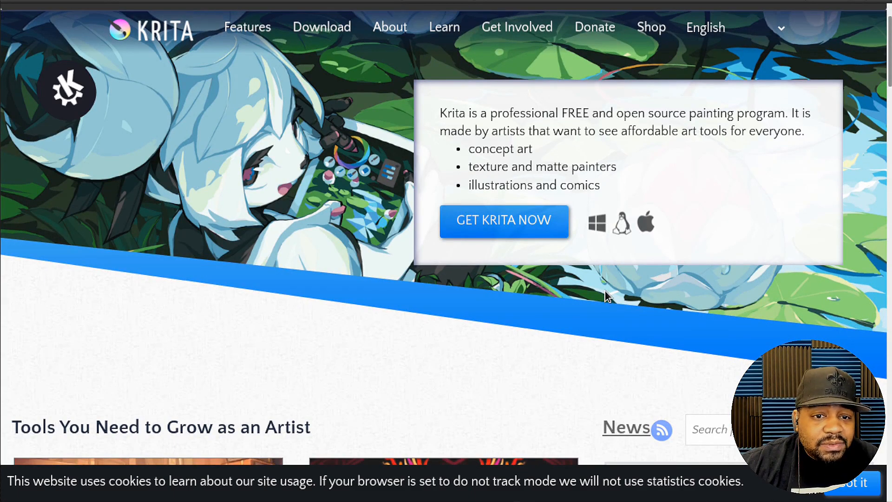
mouse_move(621, 239)
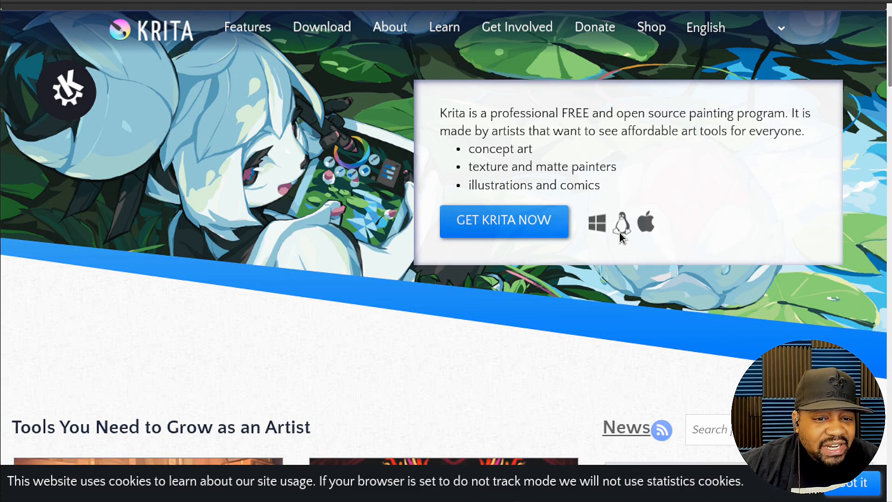
mouse_move(590, 110)
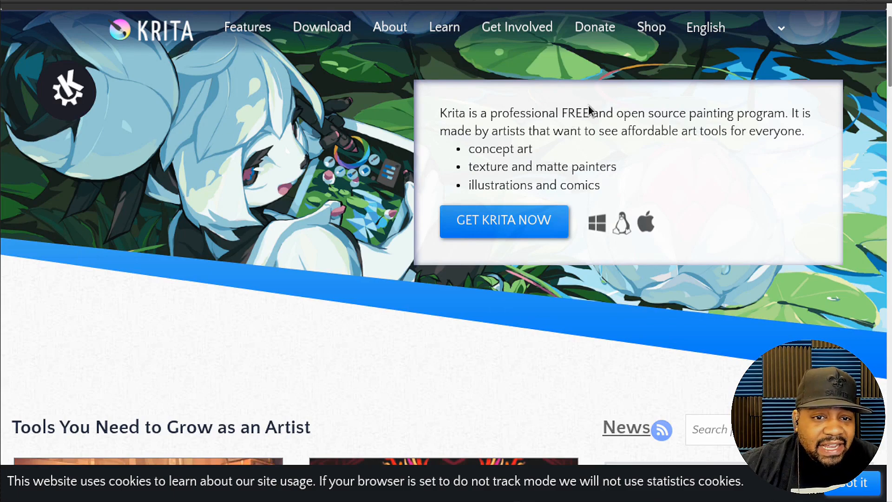
mouse_move(606, 329)
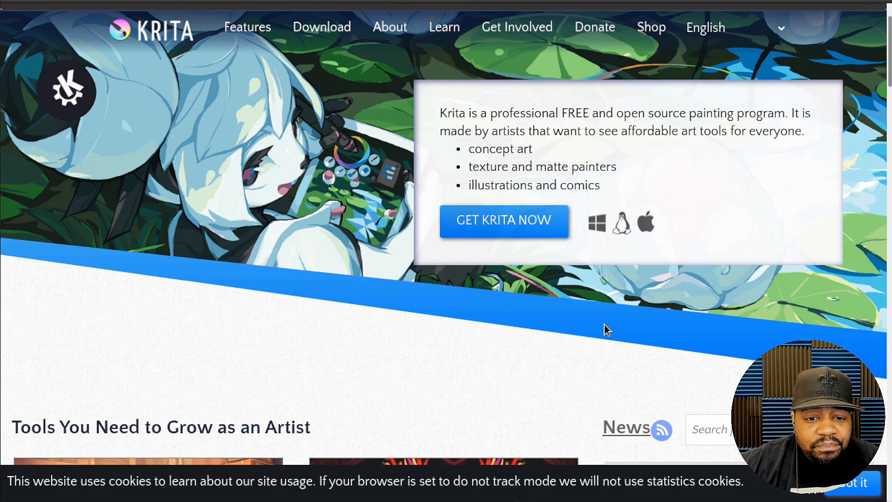
mouse_move(602, 305)
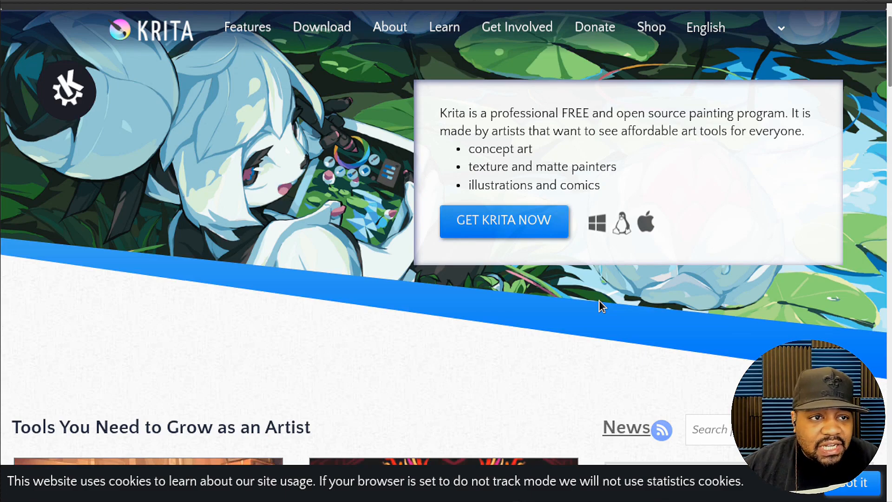
scroll(down, 3)
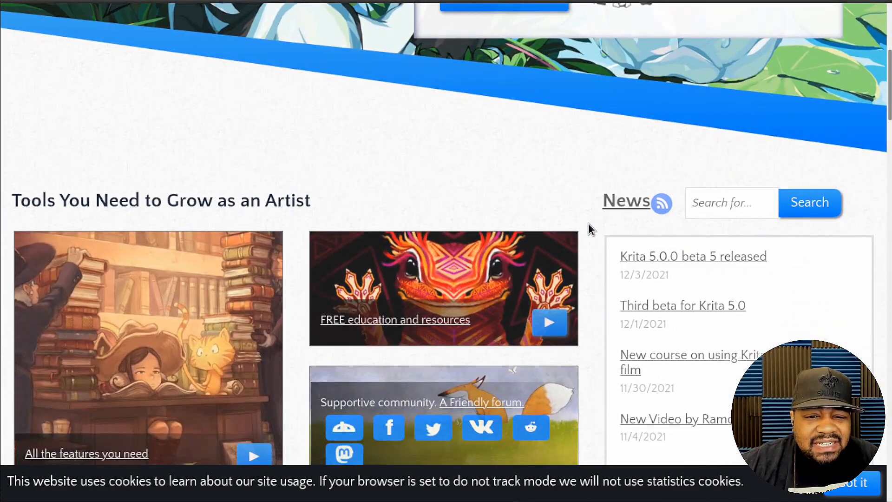
mouse_move(646, 263)
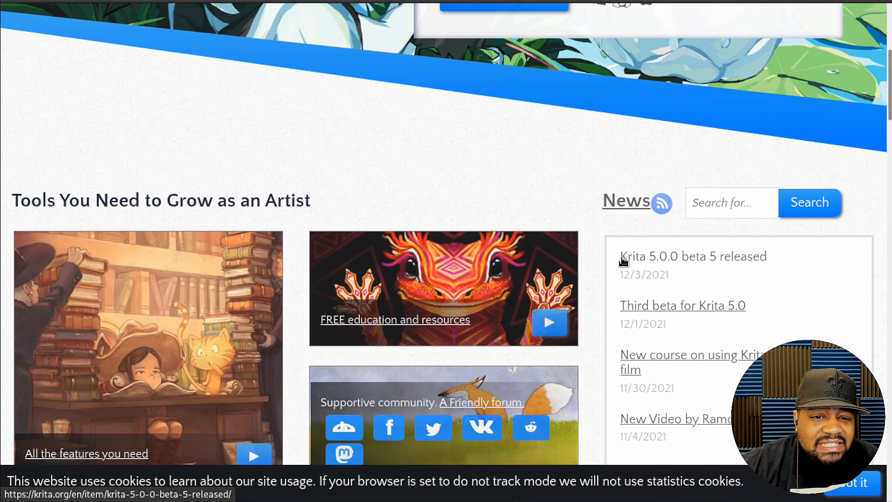
mouse_move(680, 268)
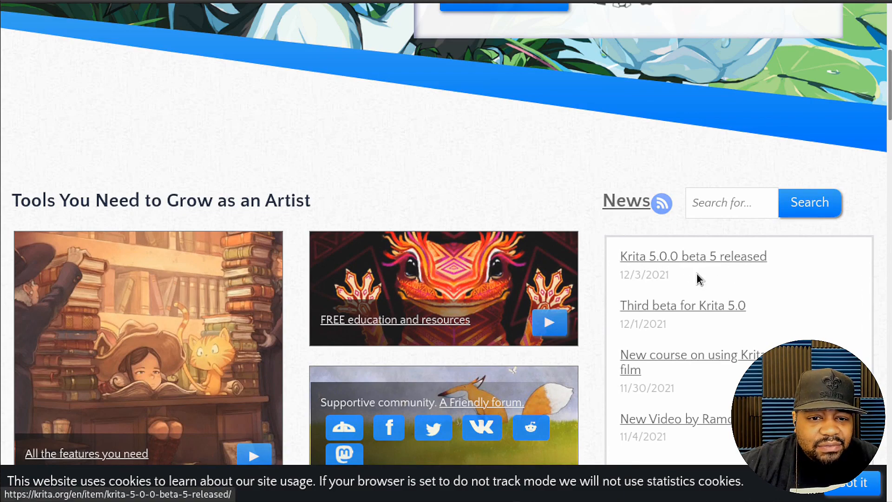
mouse_move(624, 270)
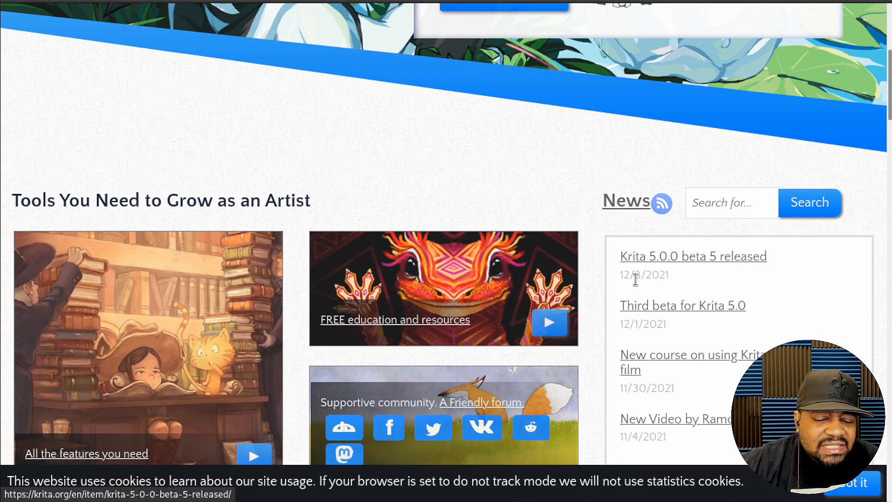
mouse_move(629, 274)
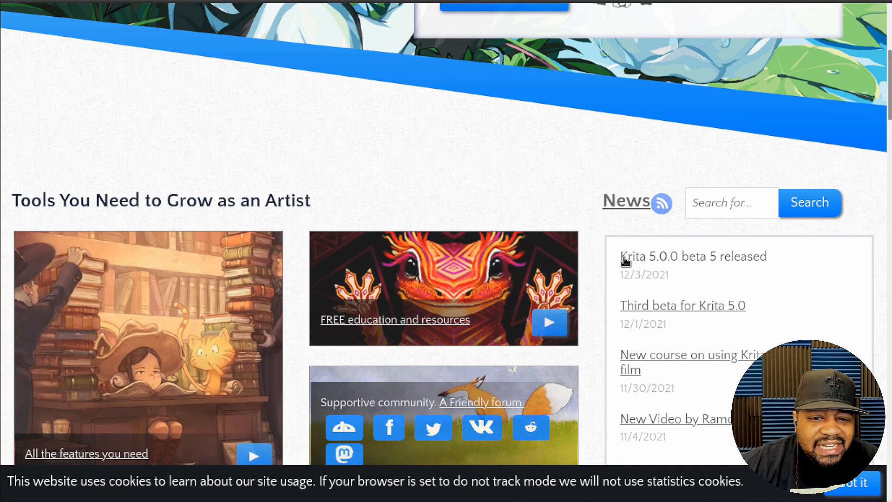
scroll(down, 3)
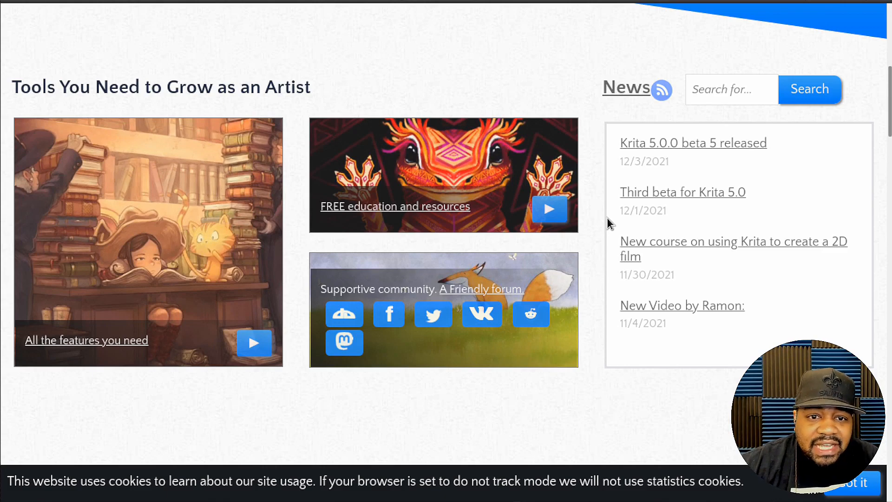
scroll(down, 3)
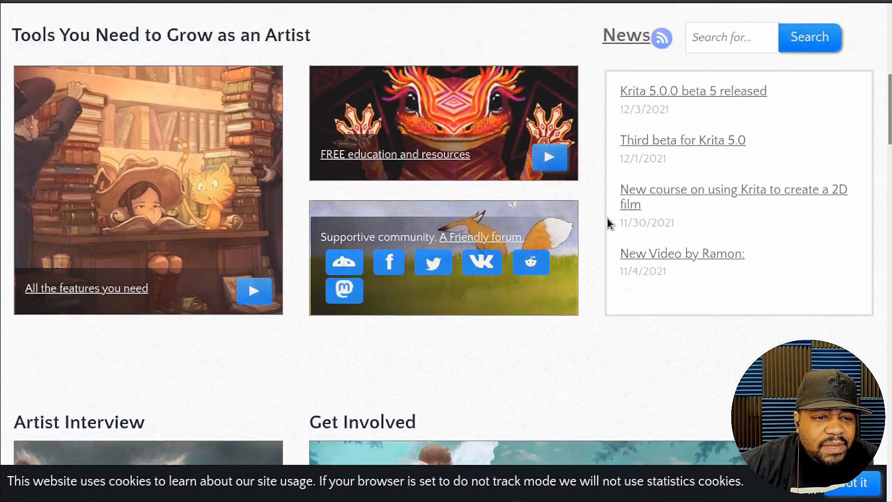
scroll(up, 3)
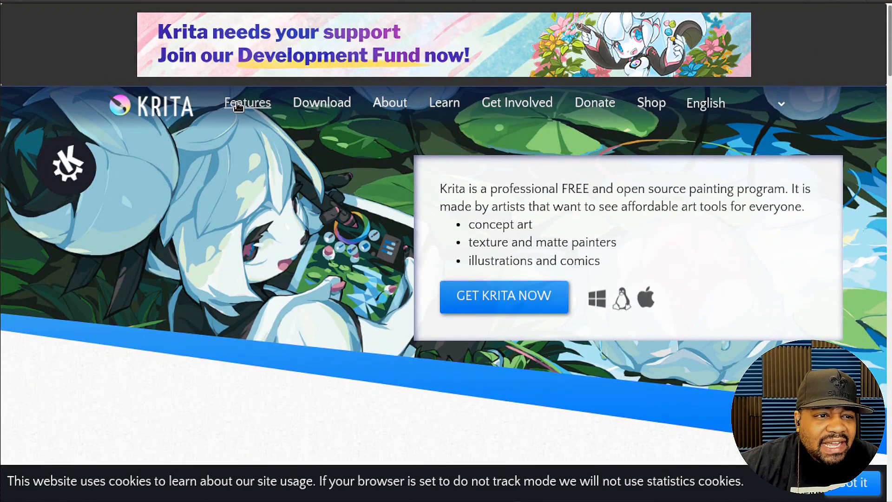
Open the Features page and scroll through its Highlights artwork
click(247, 103)
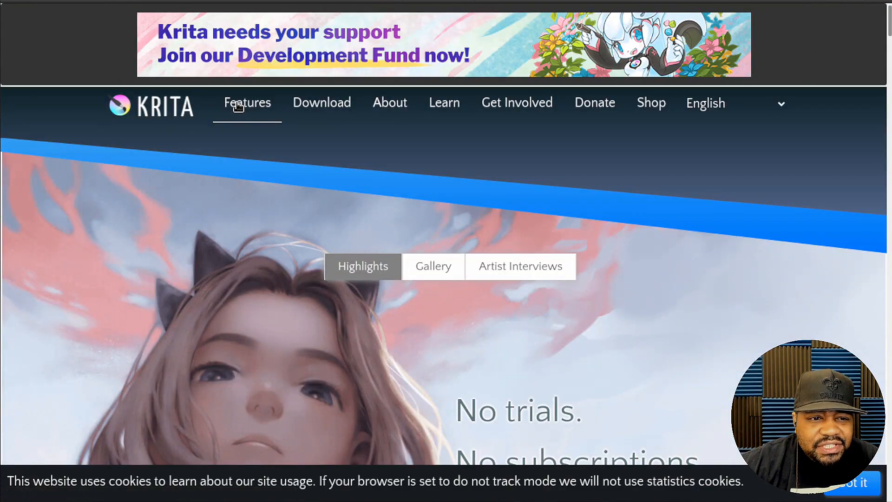
scroll(down, 3)
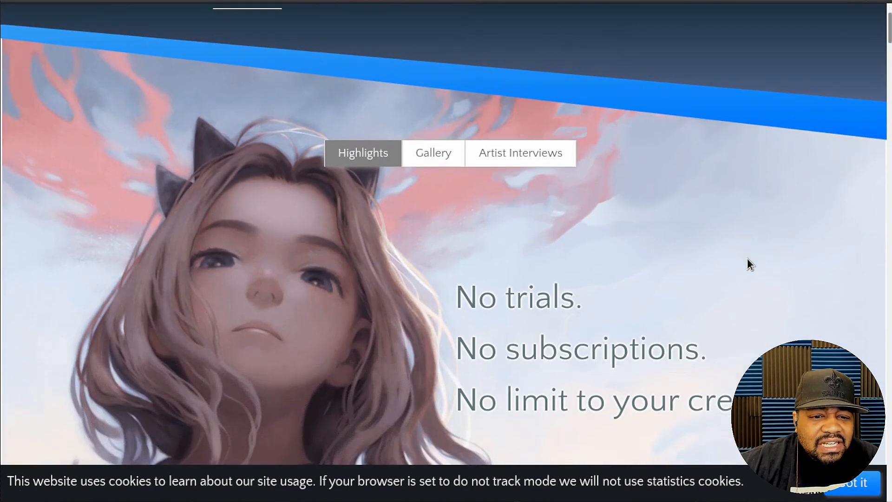
scroll(down, 3)
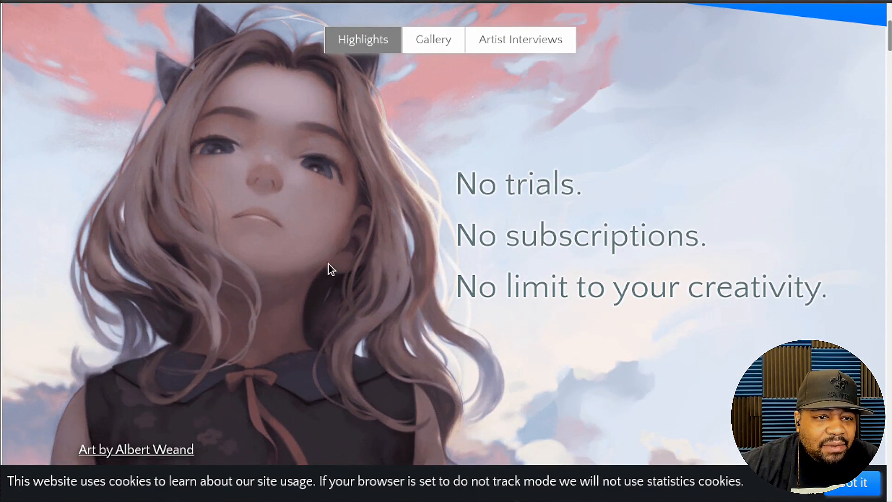
scroll(up, 3)
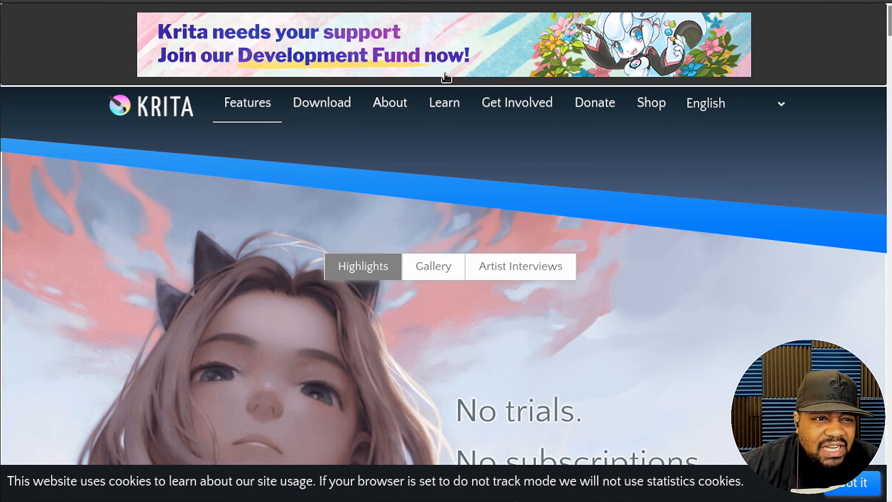
mouse_move(595, 214)
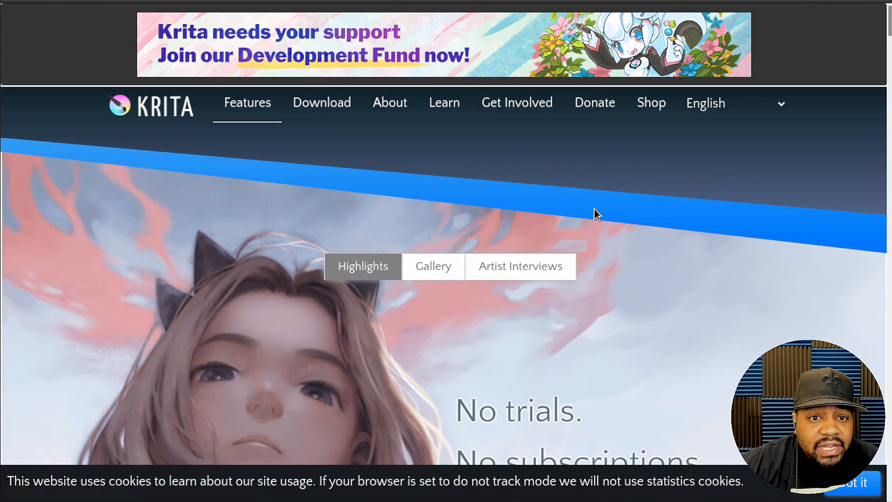
mouse_move(705, 245)
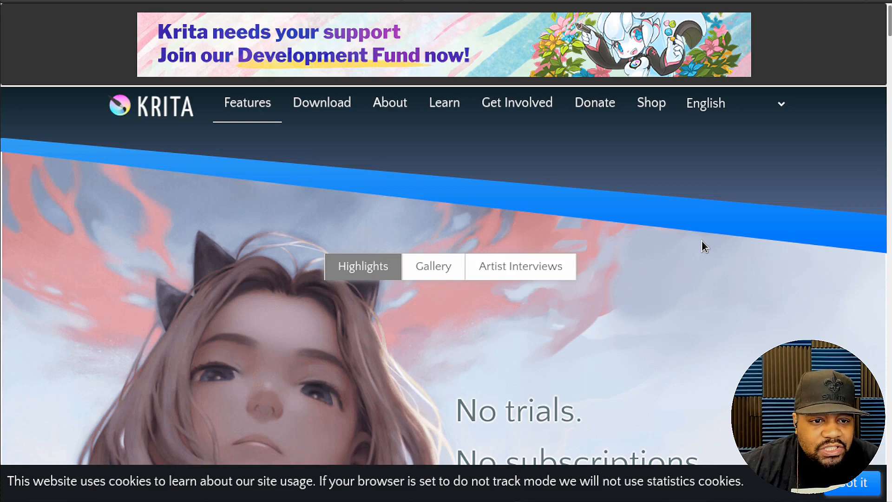
scroll(down, 3)
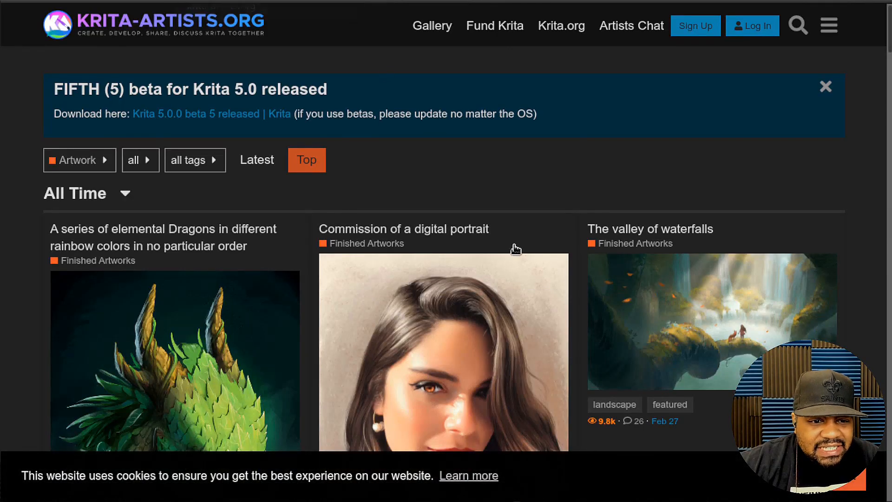
Scroll the krita-artists.org gallery, then return to the krita.org Features tab
scroll(down, 3)
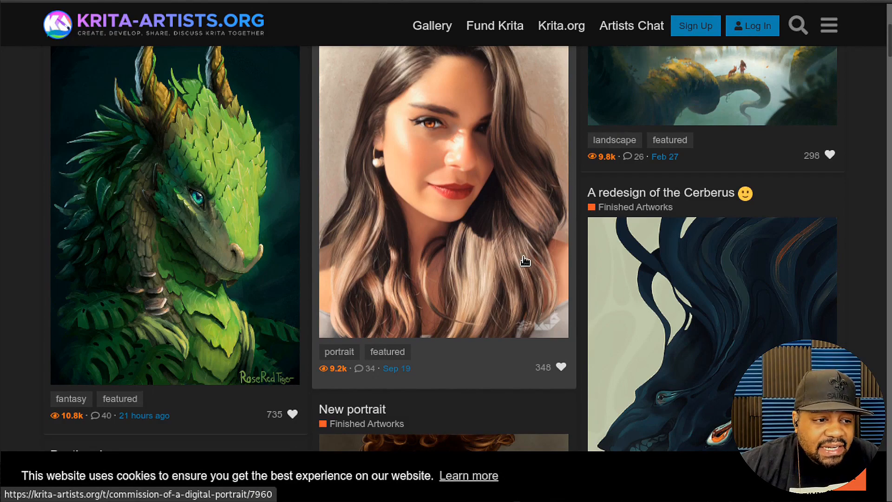
scroll(down, 3)
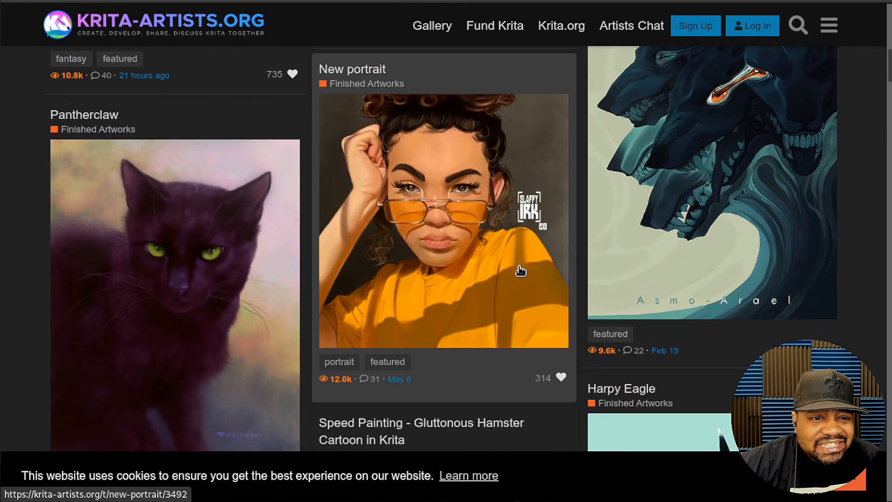
scroll(down, 3)
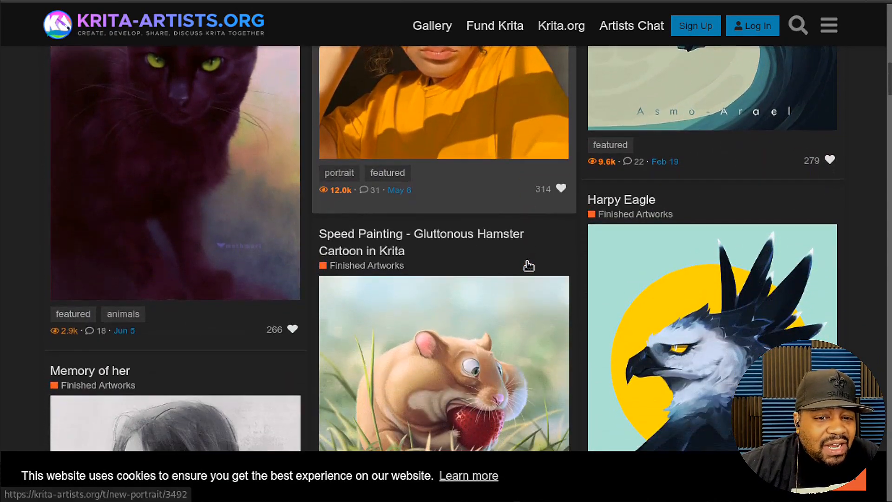
scroll(down, 3)
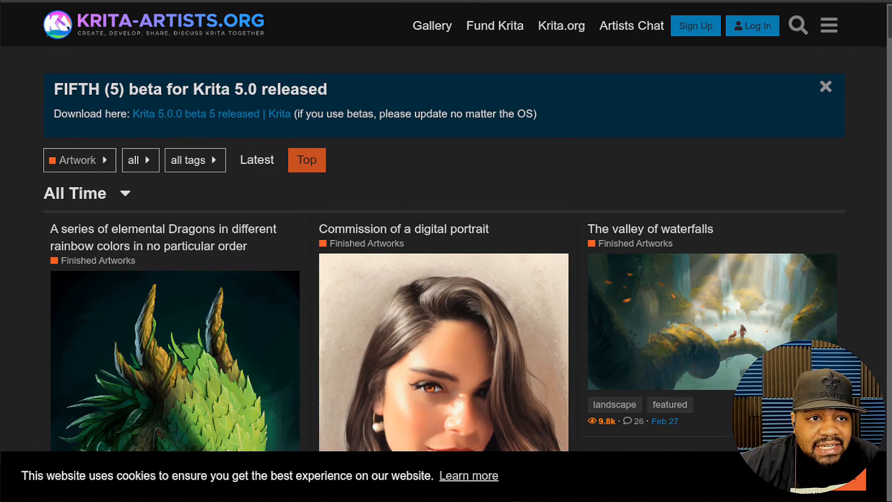
click(560, 25)
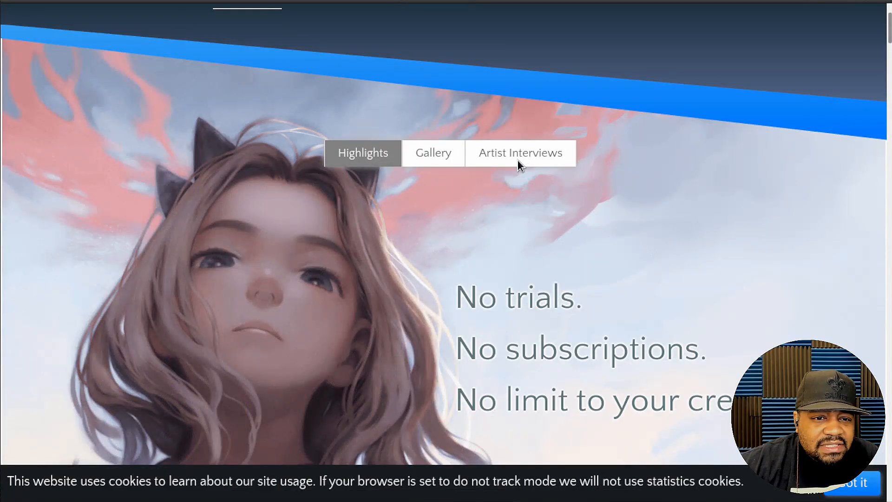
mouse_move(670, 256)
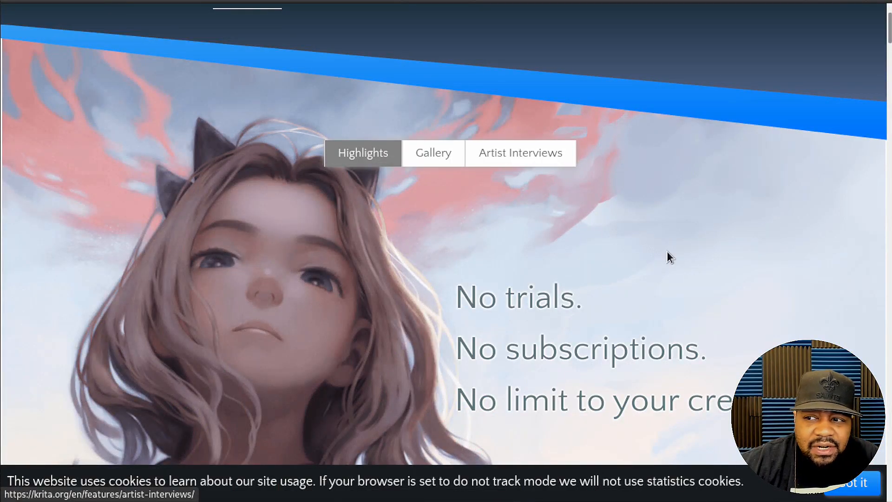
scroll(up, 3)
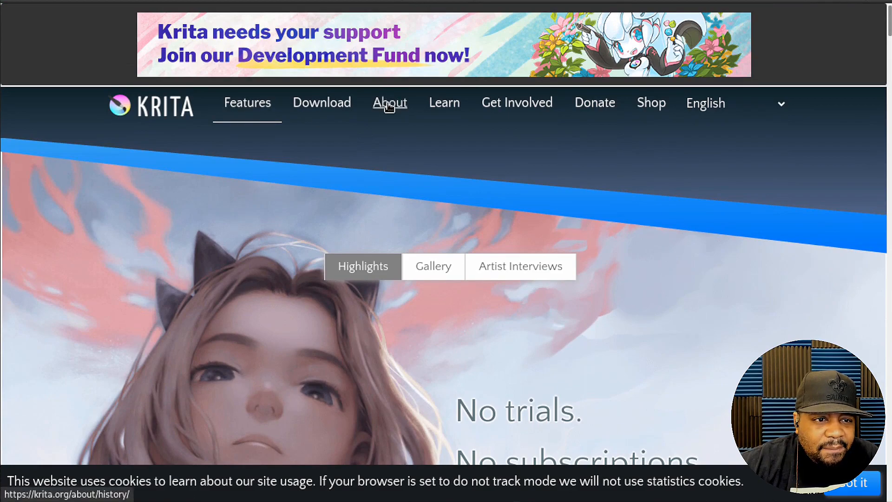
mouse_move(445, 103)
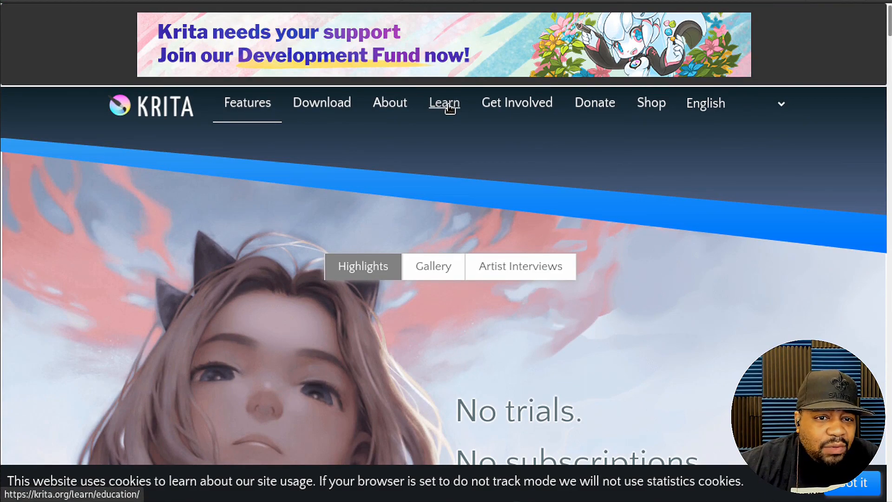
Open docs.krita.org via Learn and scroll down to General Concepts, FAQ, Resources and Index
click(444, 104)
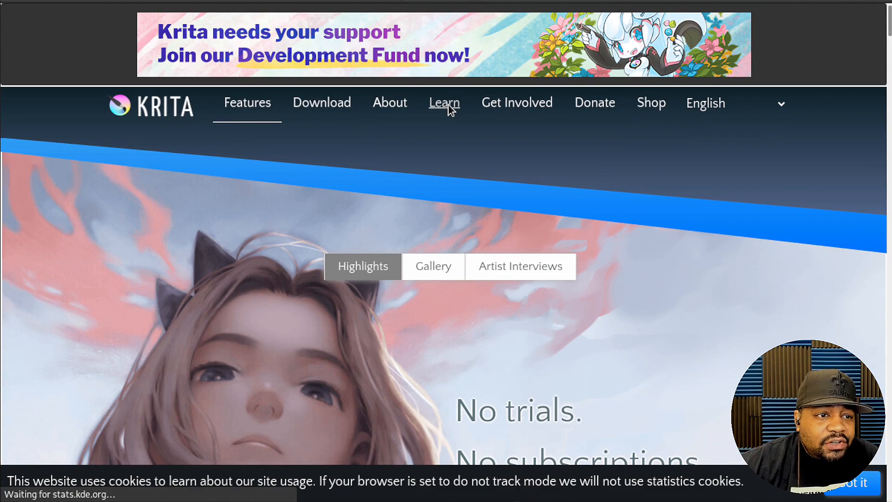
click(444, 104)
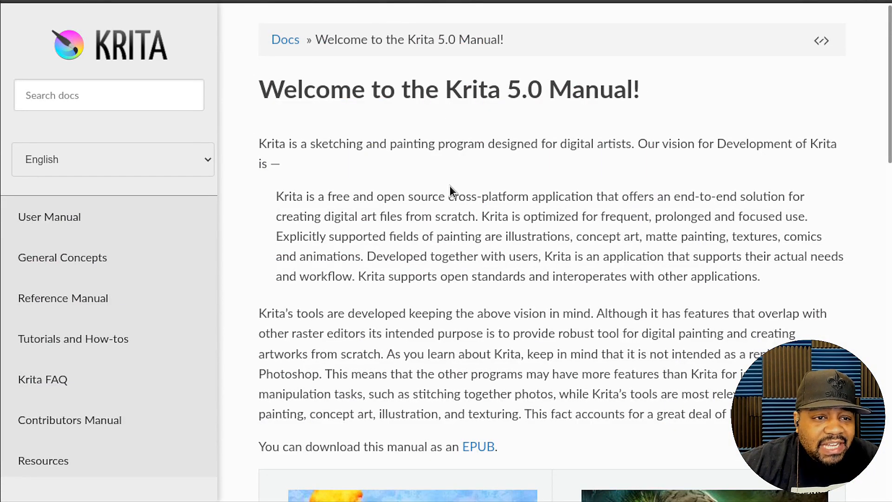
scroll(down, 3)
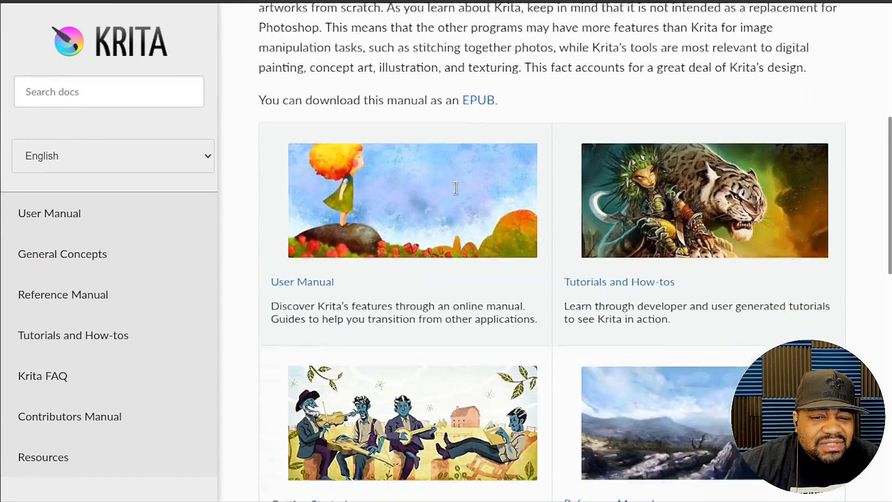
scroll(down, 3)
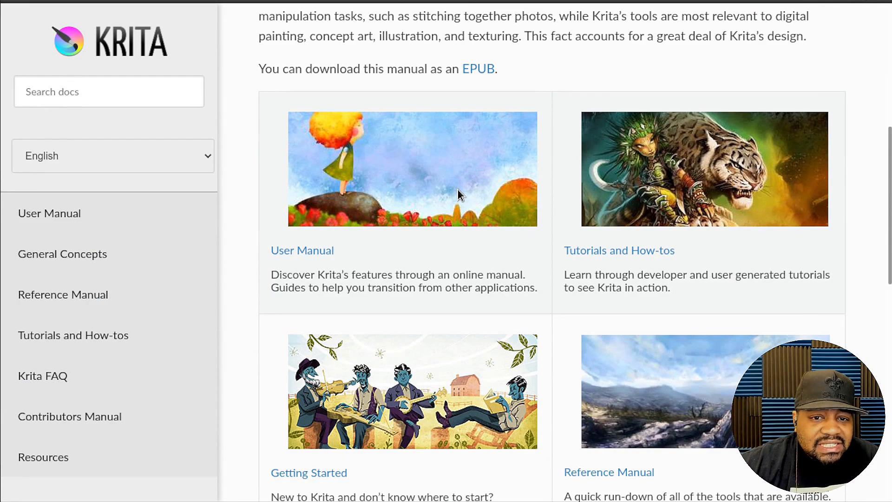
mouse_move(528, 254)
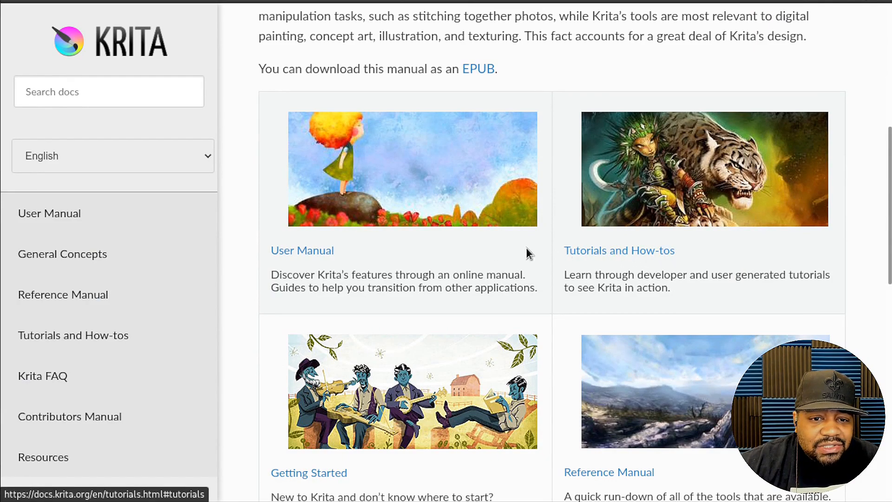
mouse_move(637, 244)
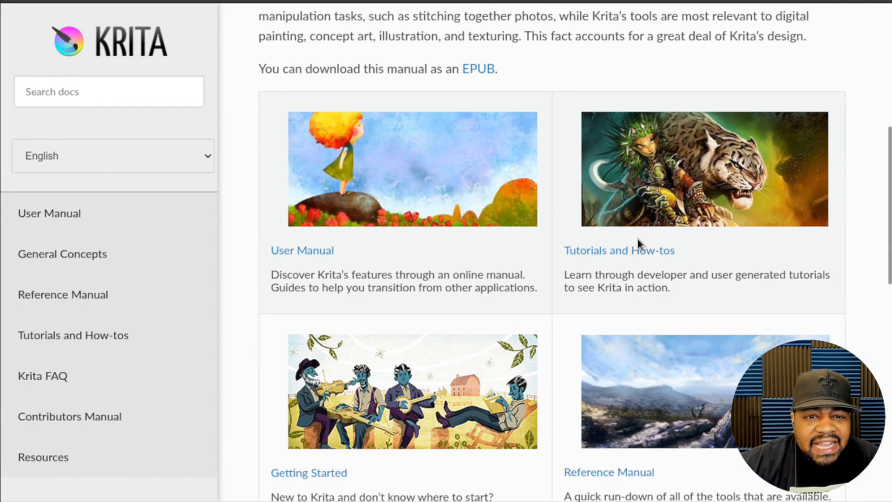
mouse_move(651, 227)
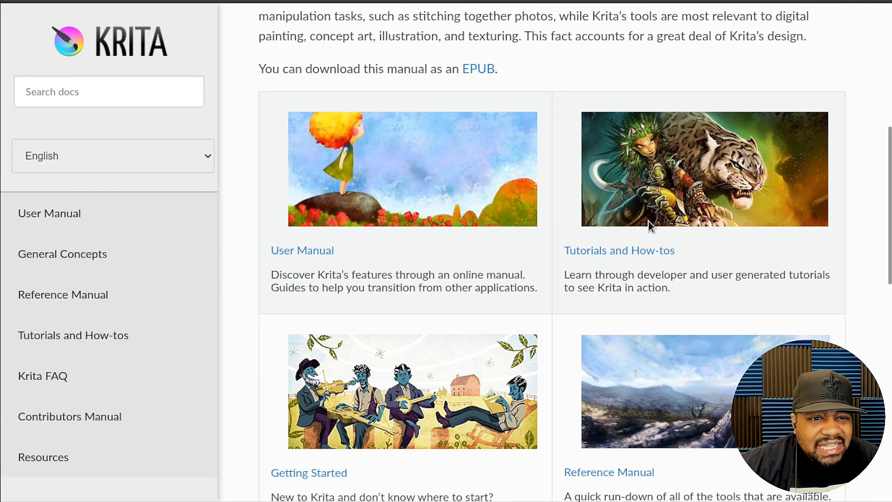
mouse_move(652, 218)
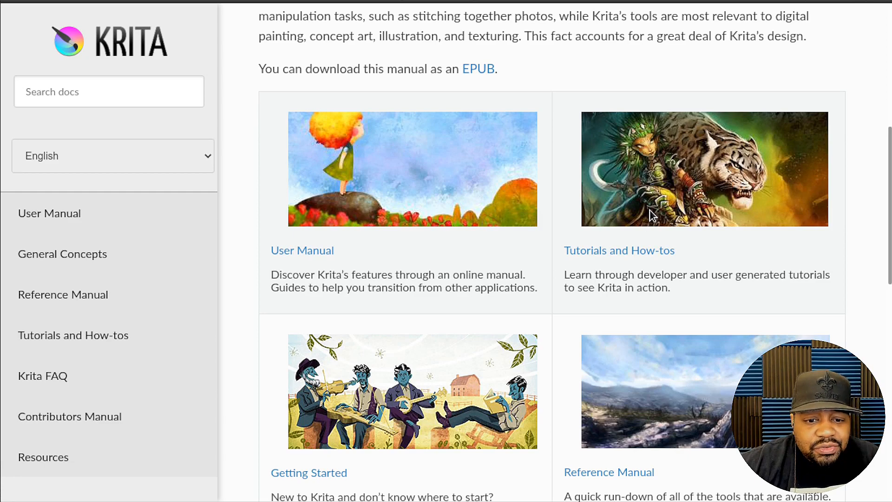
scroll(down, 3)
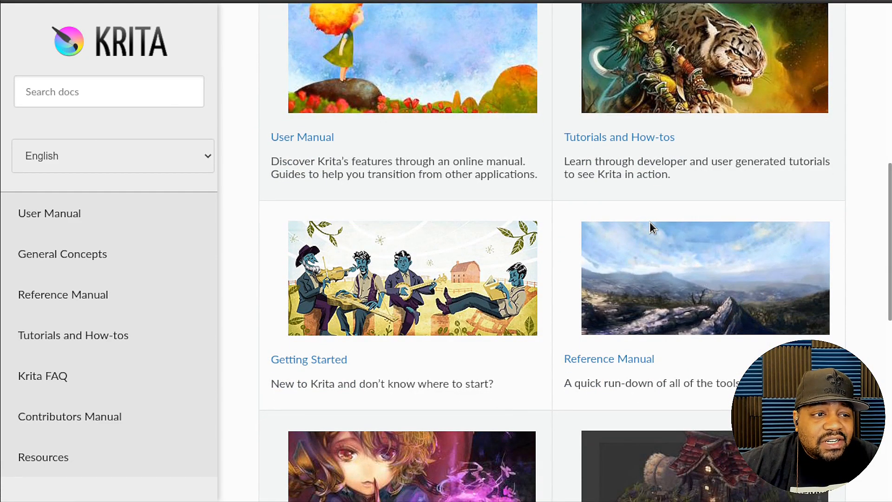
mouse_move(638, 212)
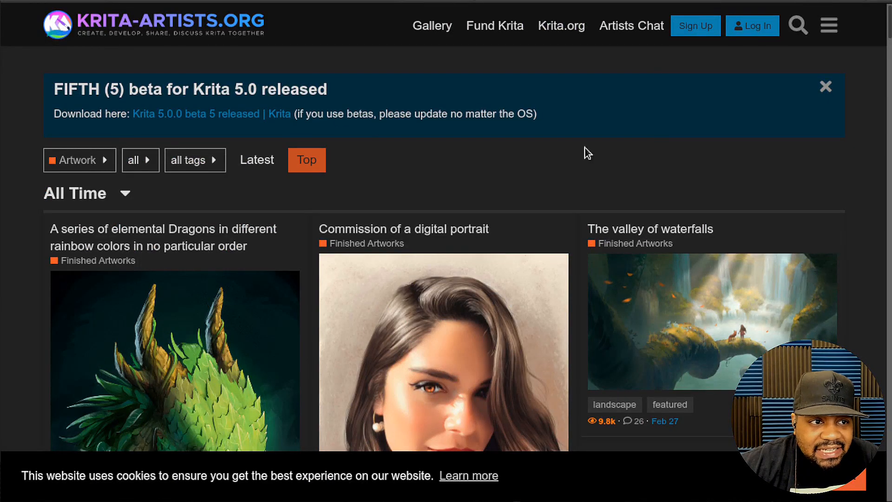
mouse_move(496, 129)
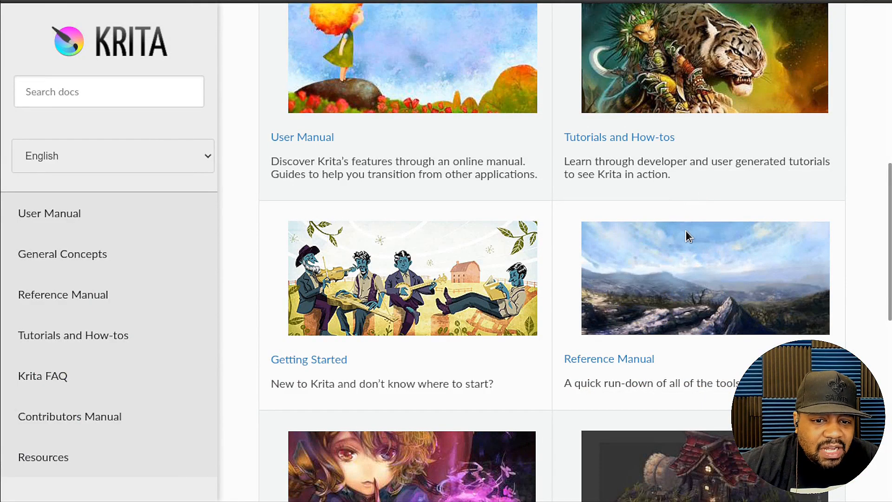
scroll(down, 3)
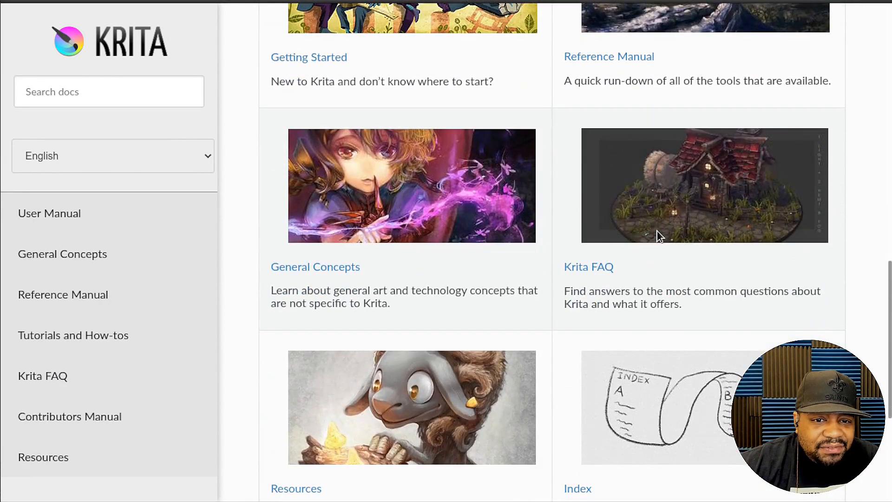
mouse_move(626, 234)
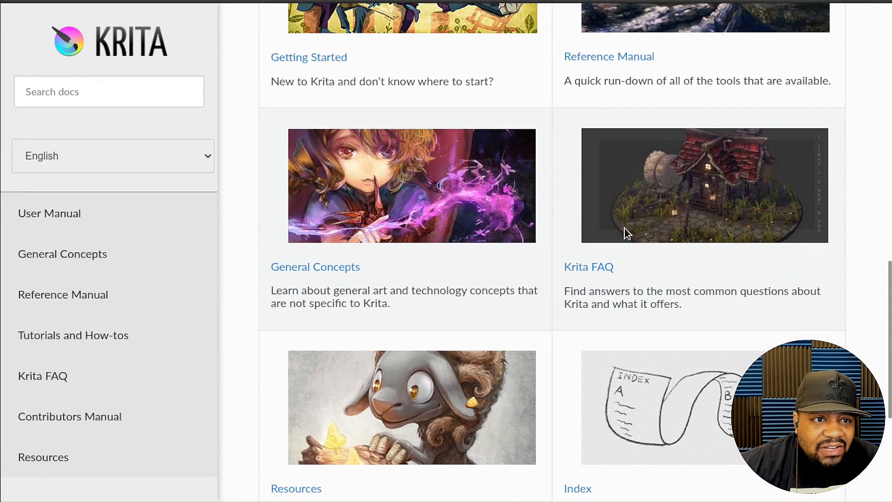
mouse_move(558, 196)
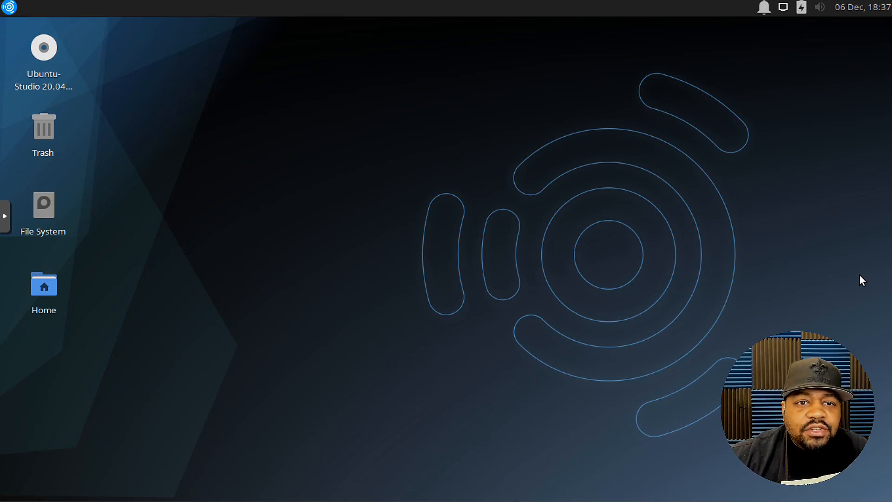
mouse_move(363, 294)
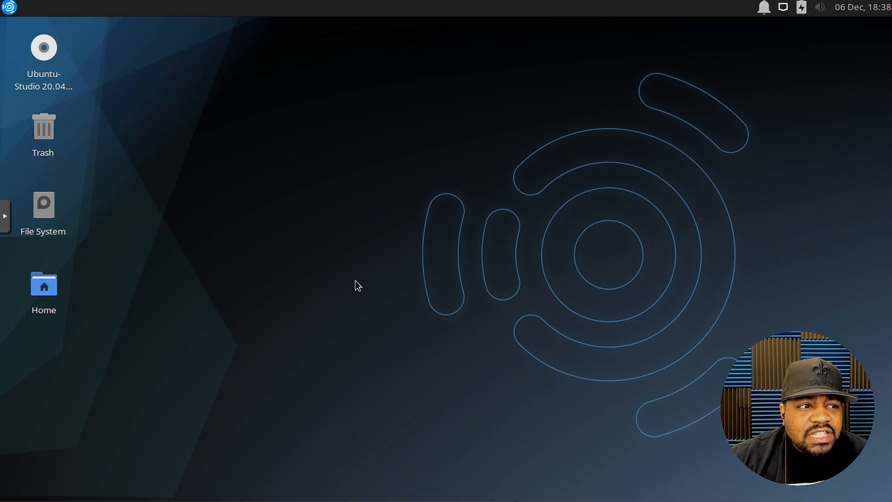
mouse_move(407, 260)
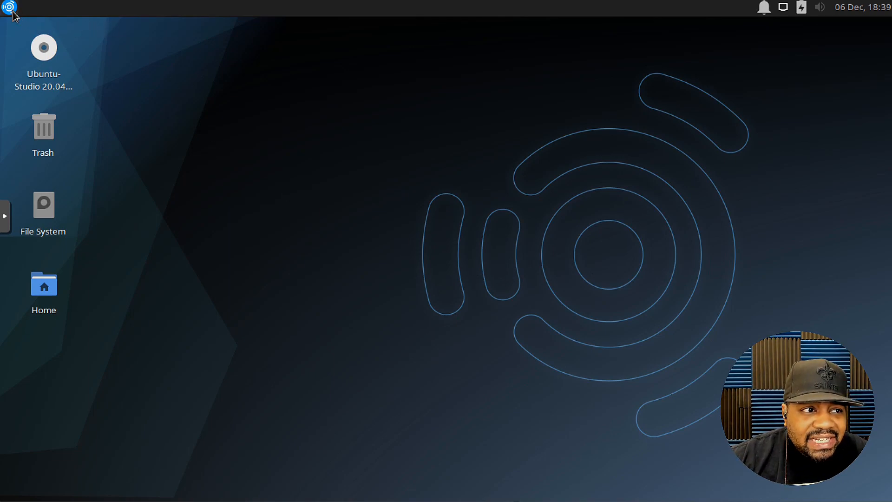
Launch Krita from the Whisker menu's Graphic Design category
click(8, 8)
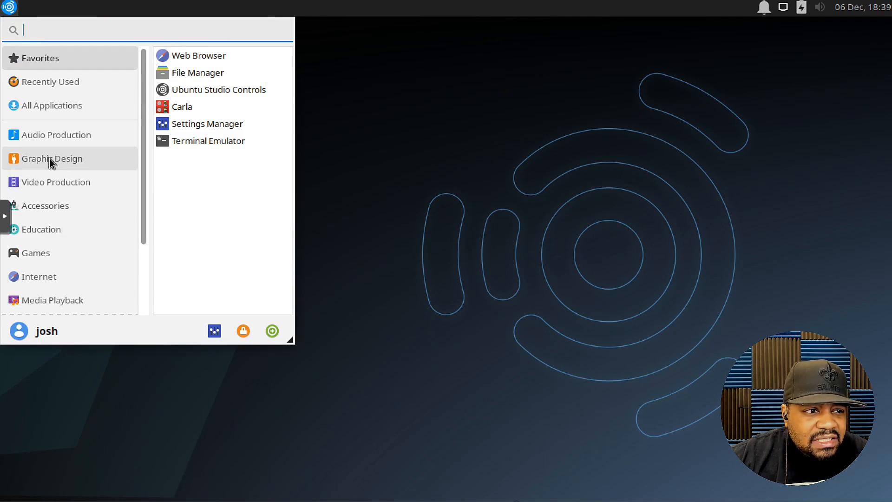
click(55, 158)
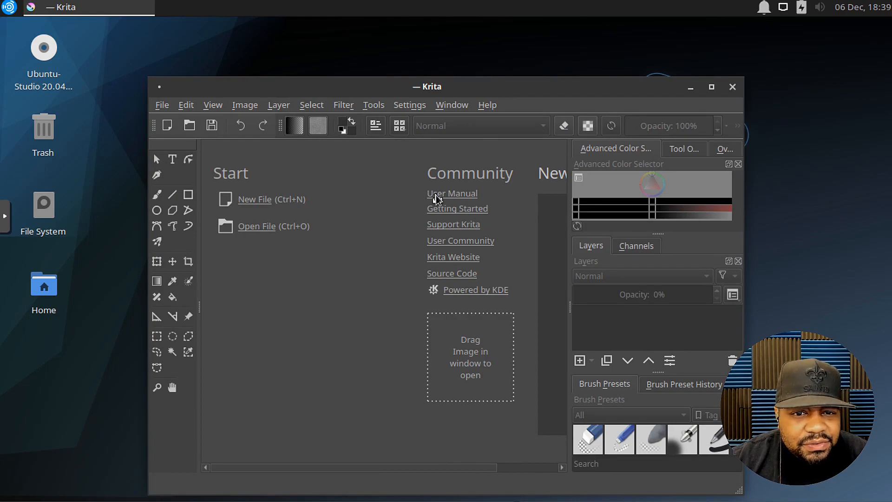
mouse_move(709, 106)
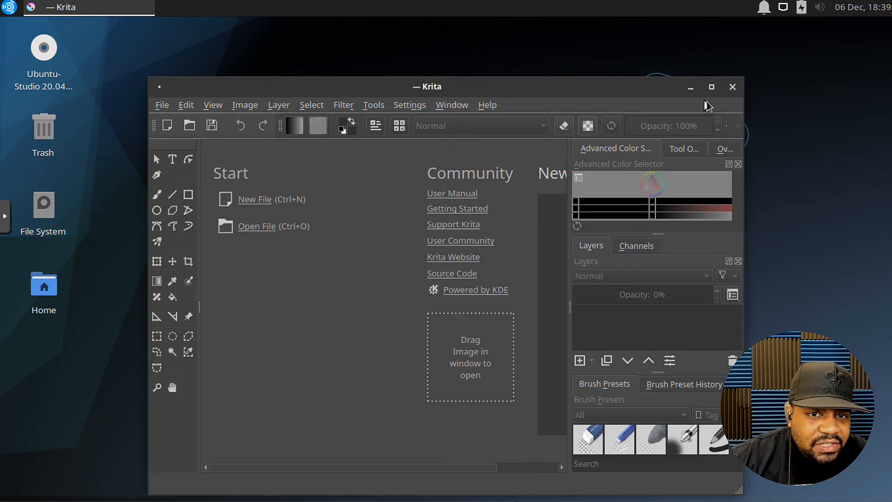
Maximize Krita and open the pexels sunset tree jpg from Downloads
click(710, 86)
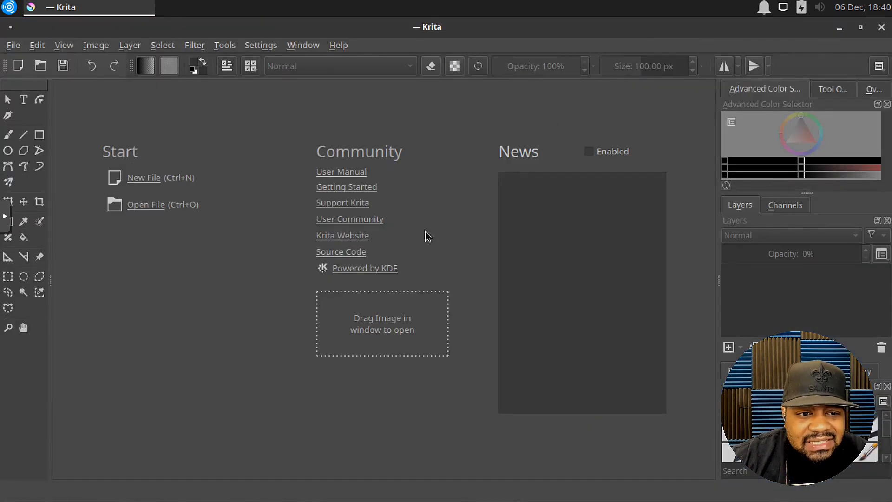
mouse_move(141, 180)
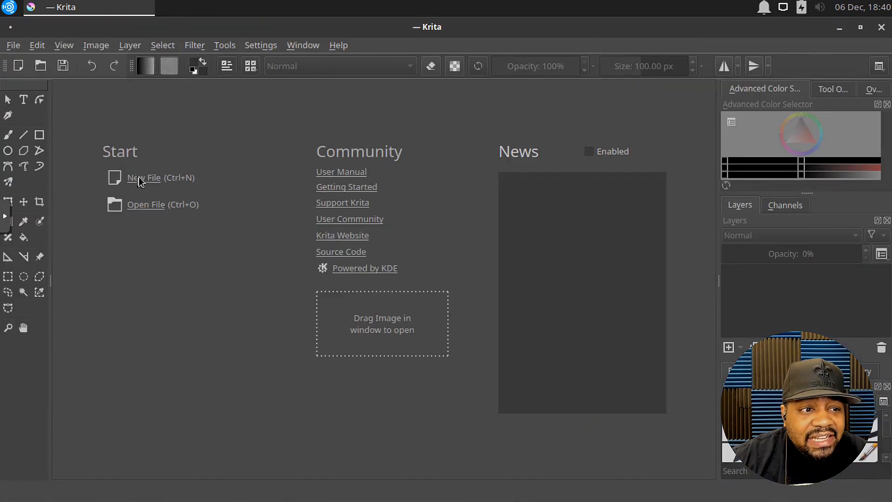
click(145, 205)
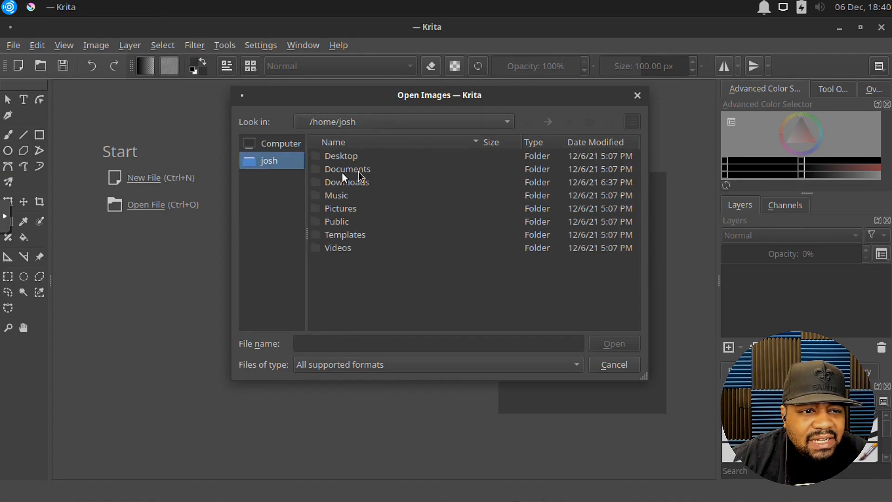
double_click(345, 182)
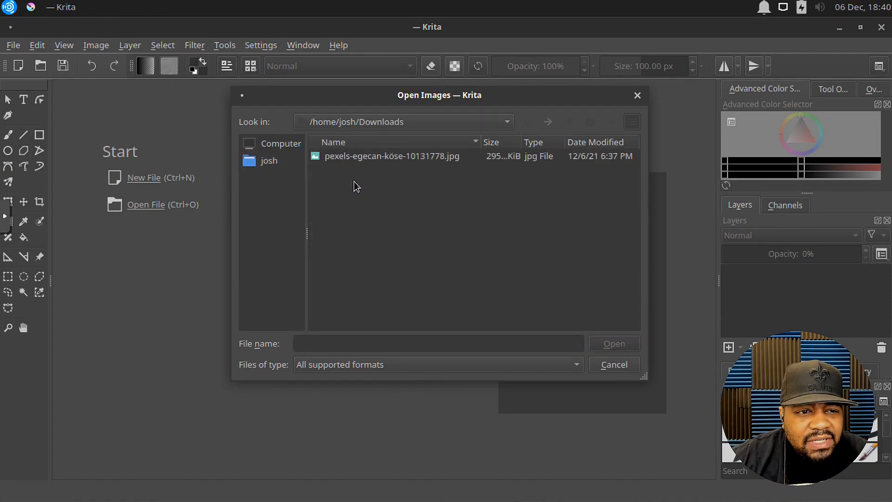
click(391, 156)
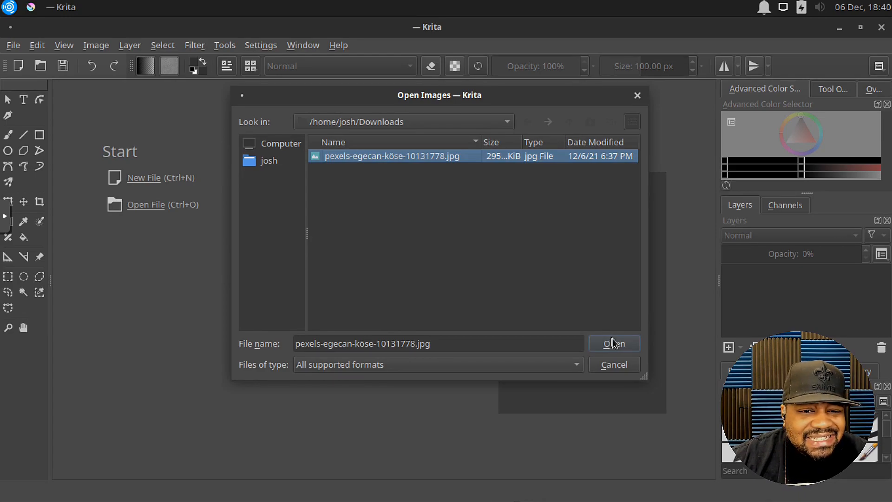
click(614, 343)
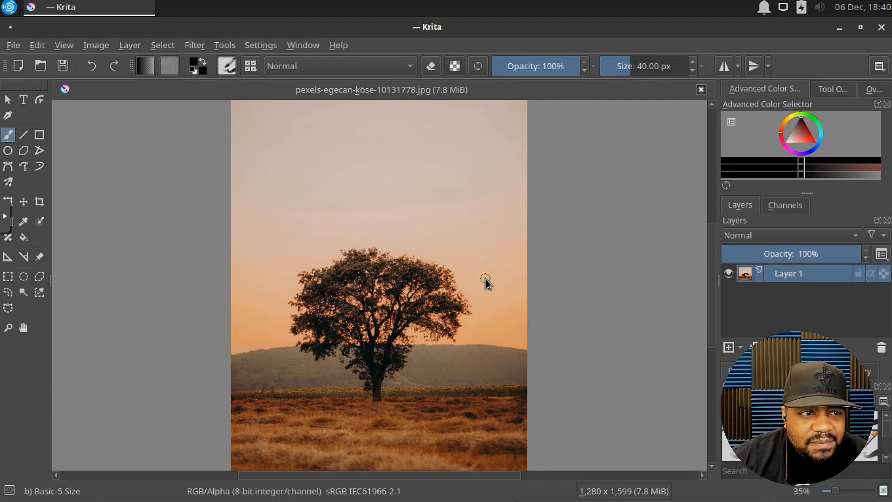
mouse_move(17, 84)
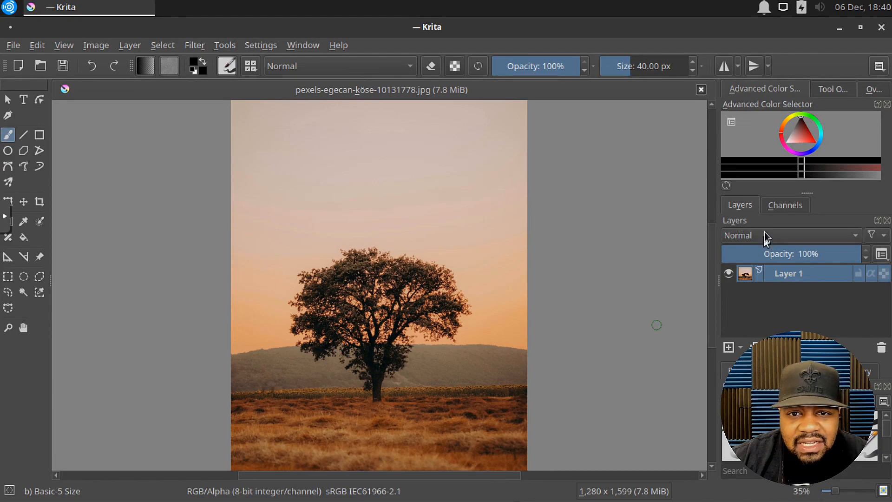
mouse_move(744, 152)
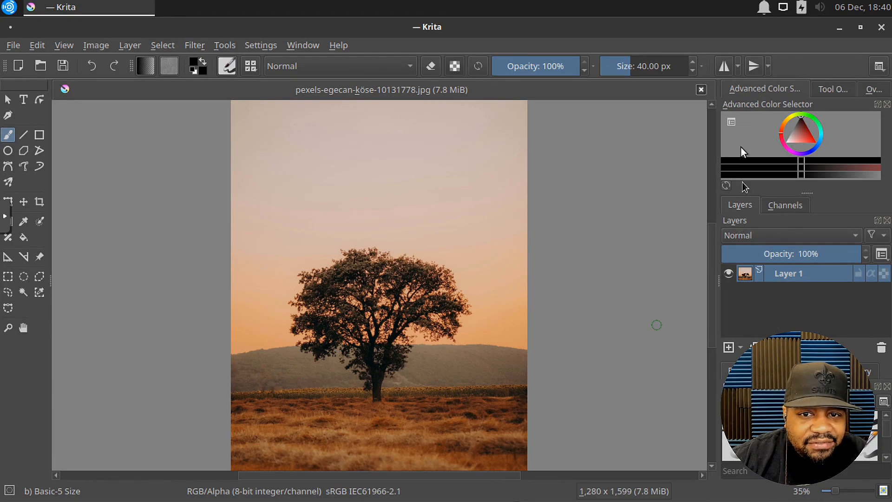
mouse_move(738, 206)
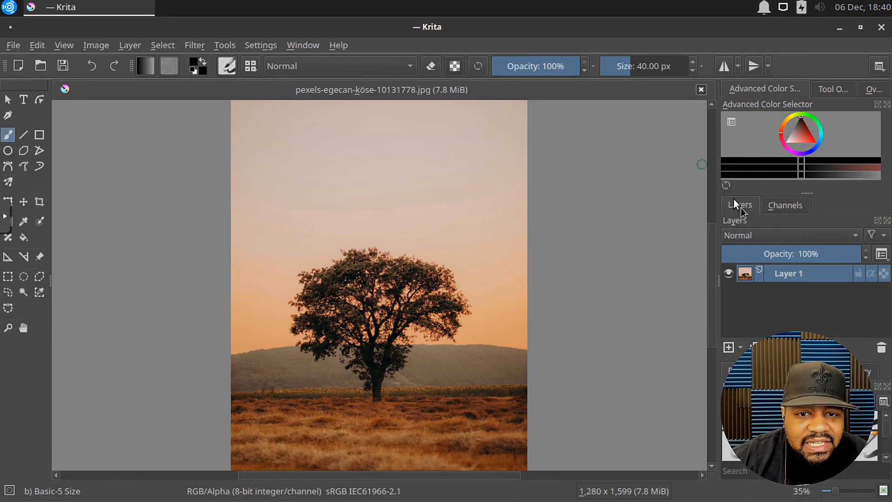
mouse_move(785, 208)
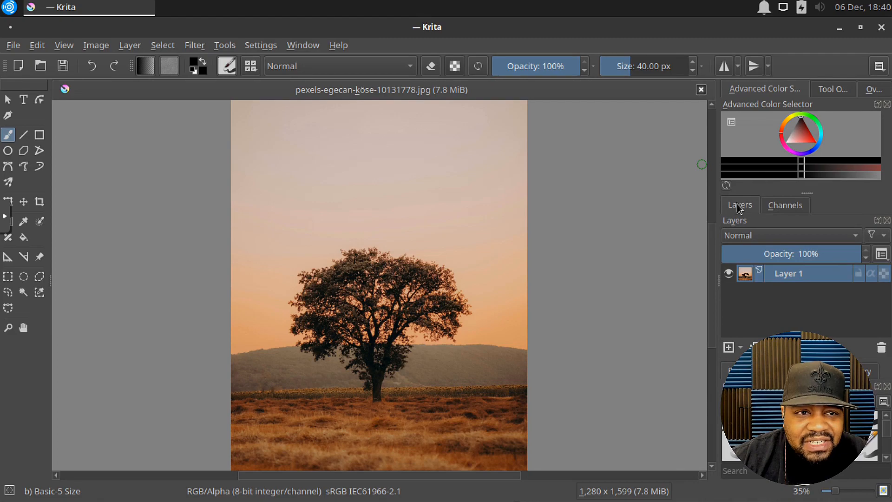
mouse_move(540, 108)
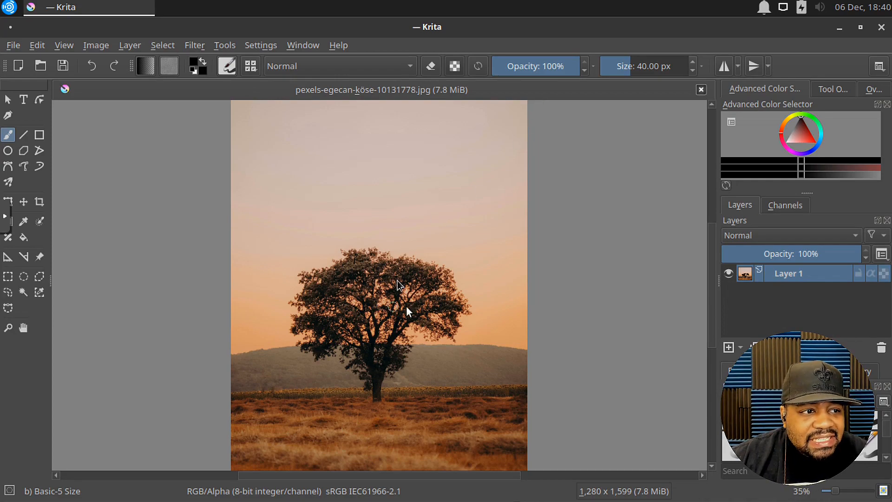
mouse_move(390, 255)
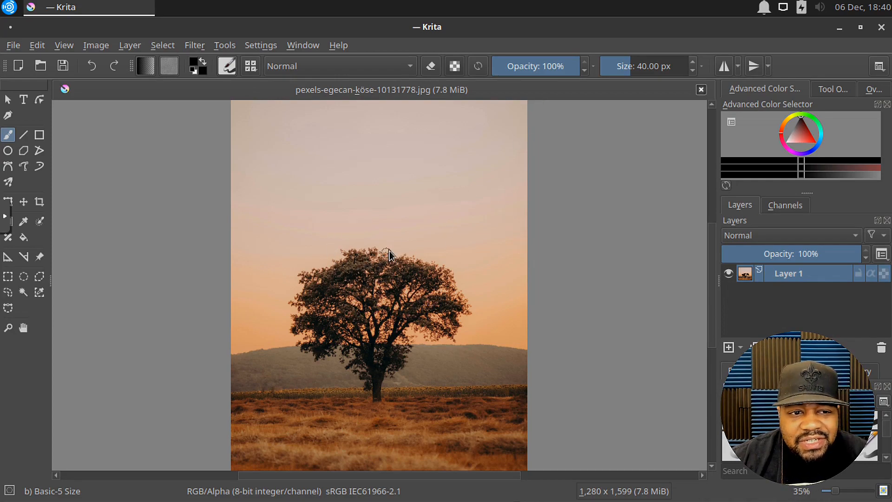
mouse_move(250, 175)
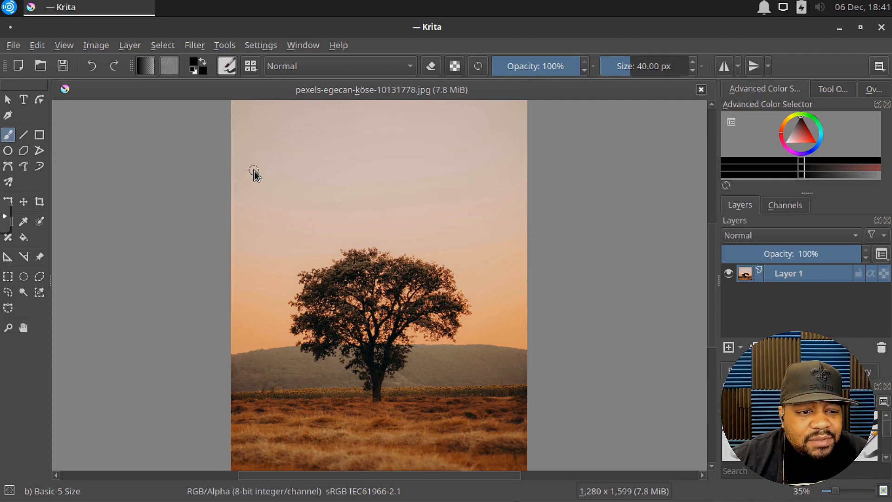
mouse_move(449, 176)
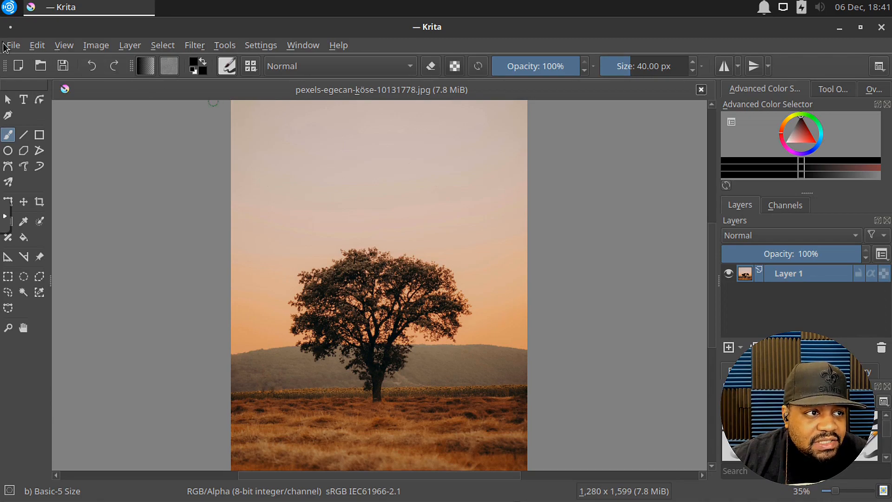
mouse_move(327, 181)
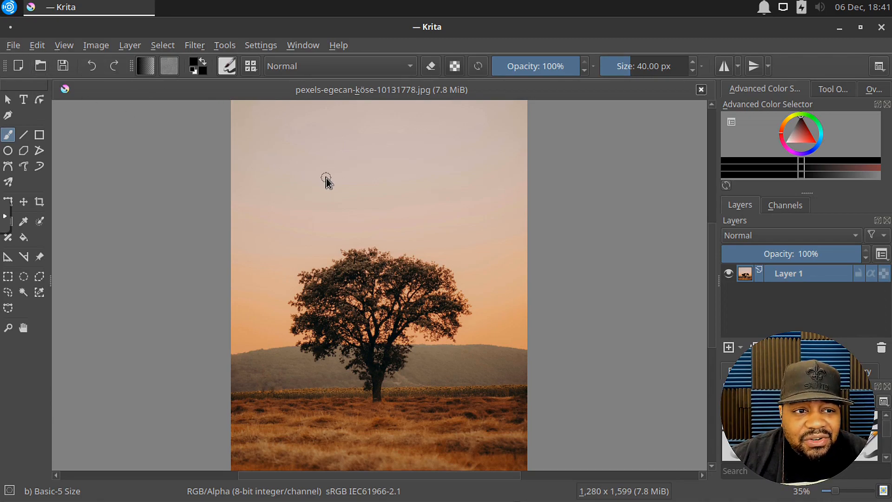
mouse_move(316, 178)
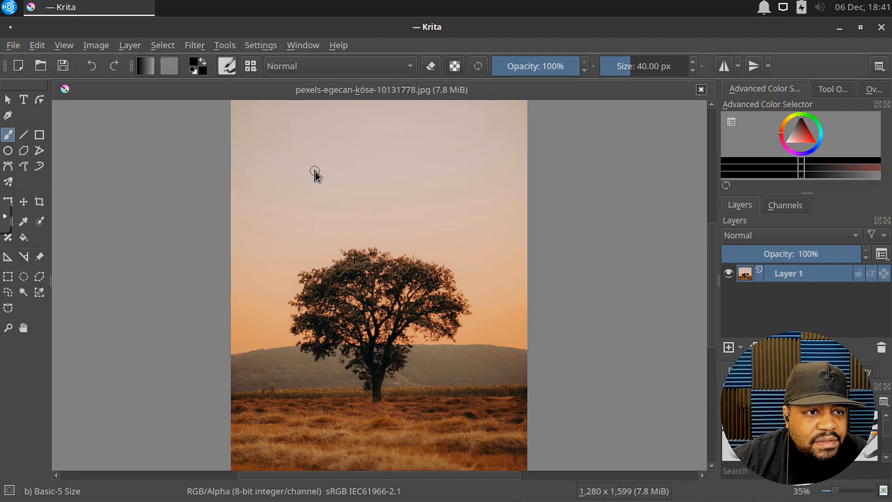
mouse_move(12, 46)
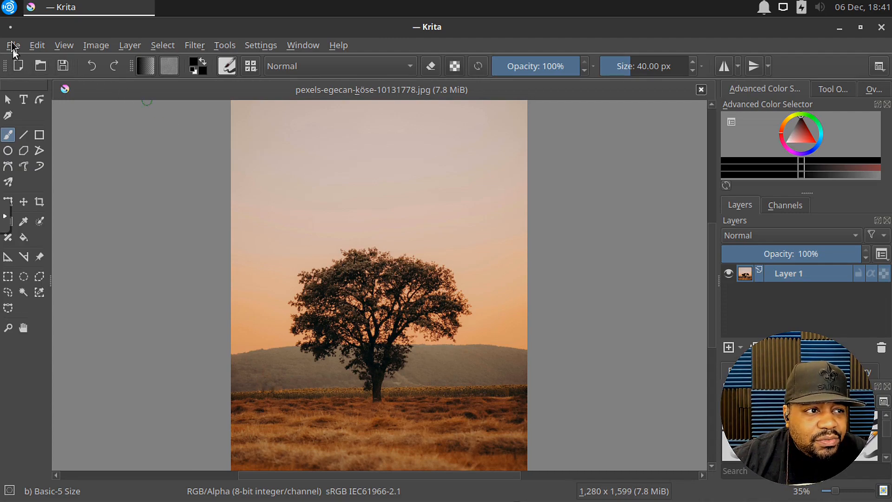
click(13, 45)
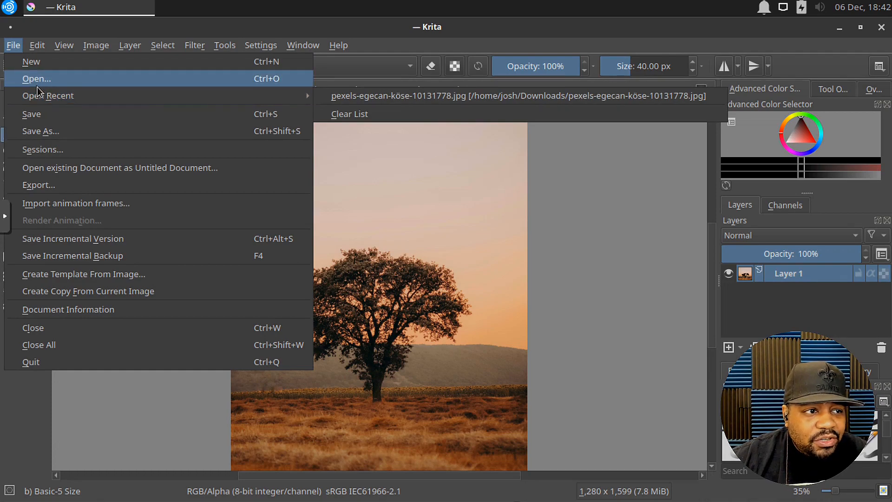
mouse_move(88, 185)
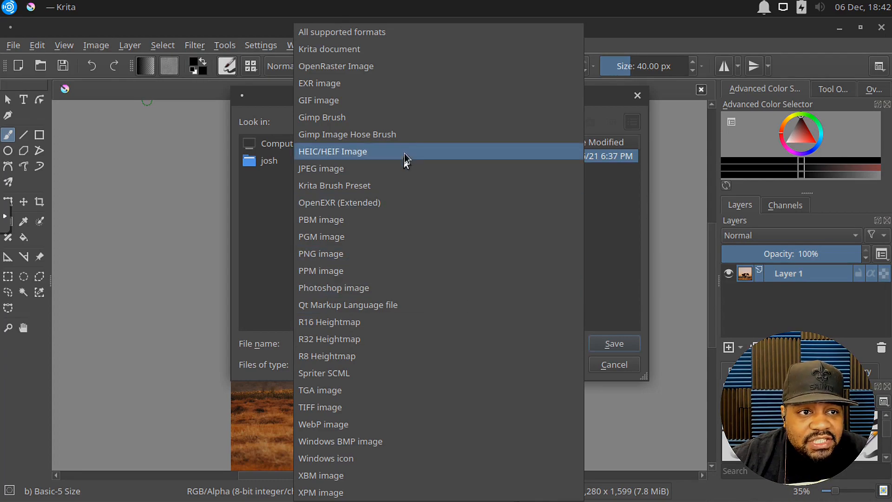
click(320, 168)
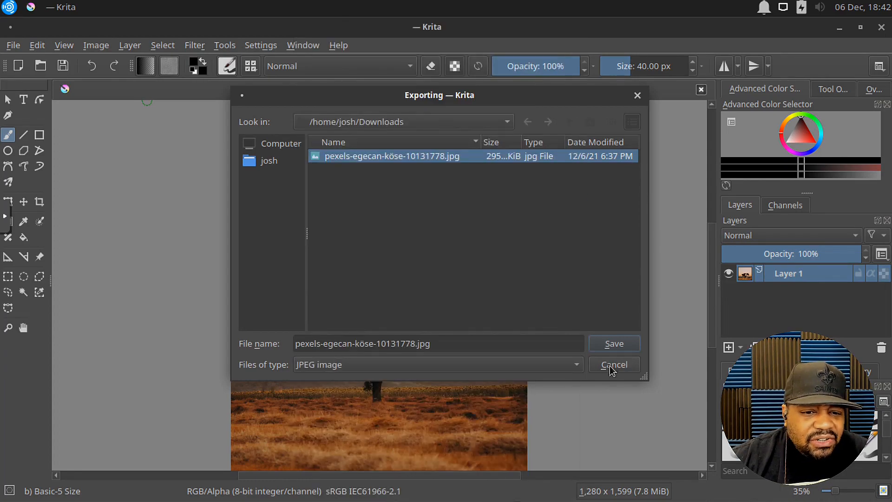
click(13, 45)
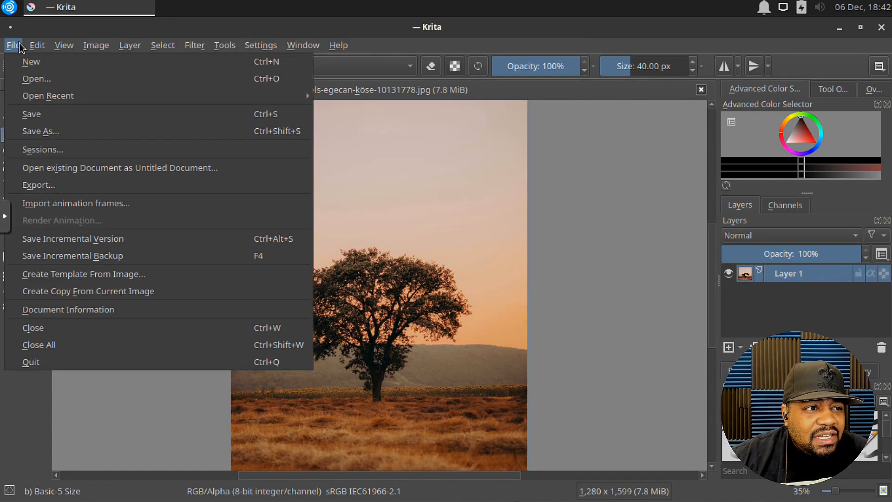
mouse_move(93, 227)
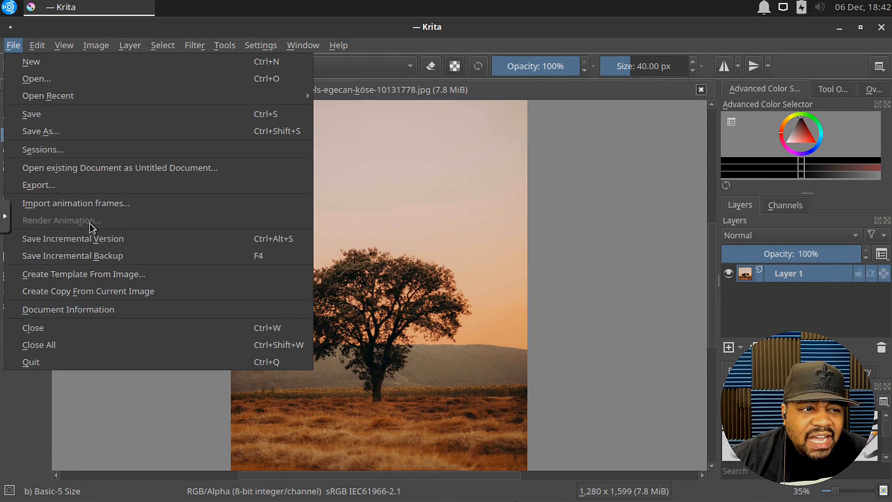
mouse_move(84, 203)
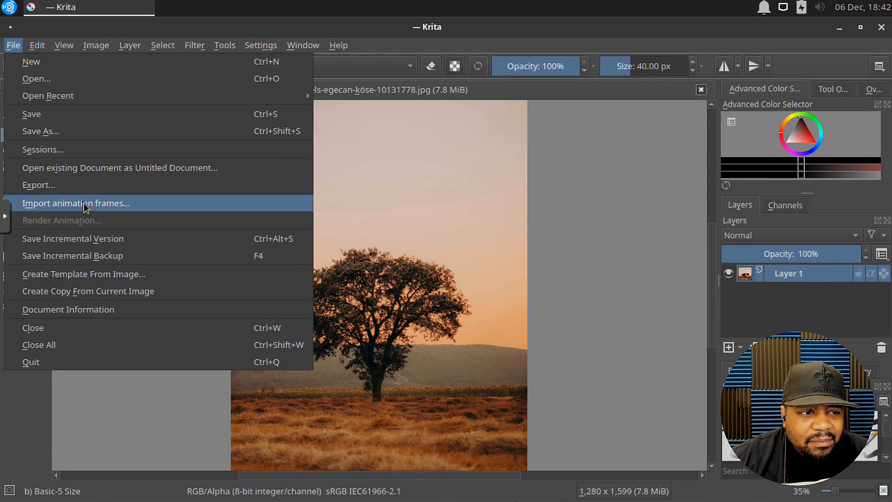
mouse_move(74, 233)
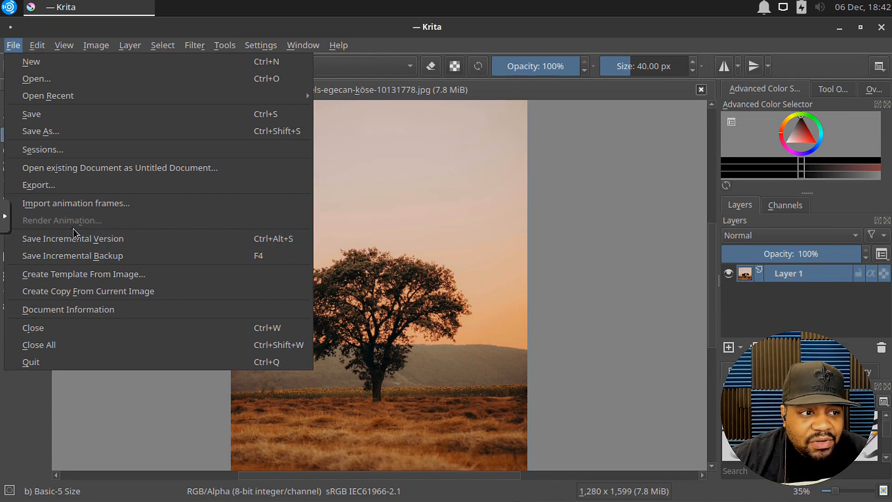
mouse_move(77, 345)
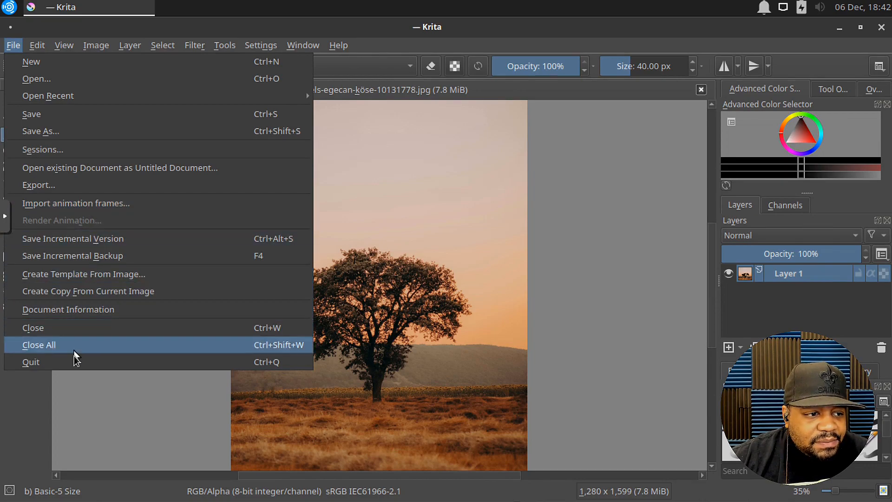
mouse_move(95, 328)
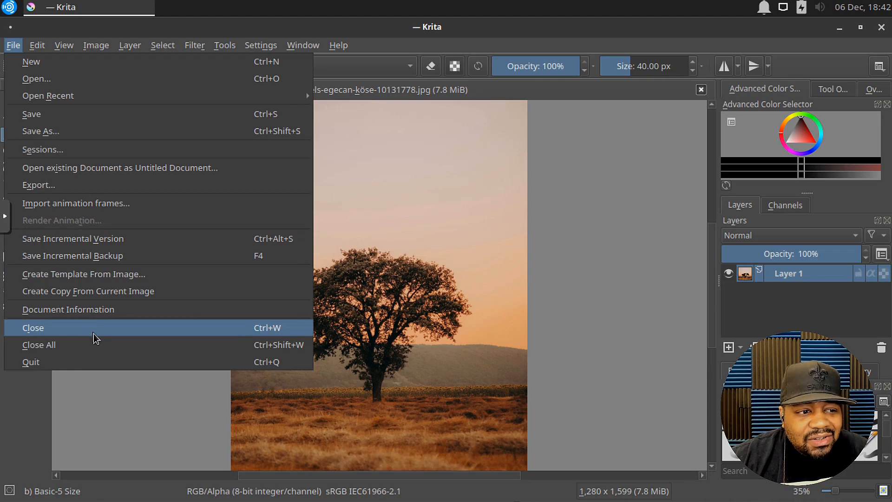
mouse_move(42, 85)
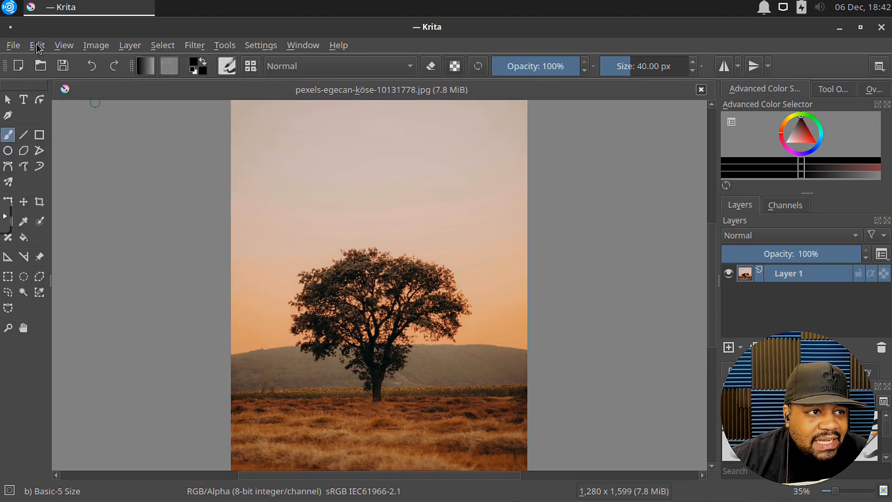
Open the Edit menu and browse its fill commands, including Fill Special
click(37, 45)
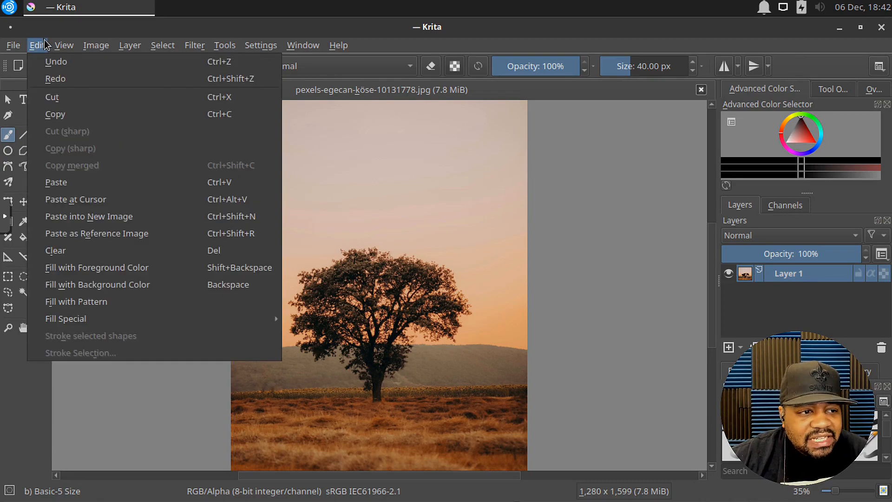
mouse_move(96, 267)
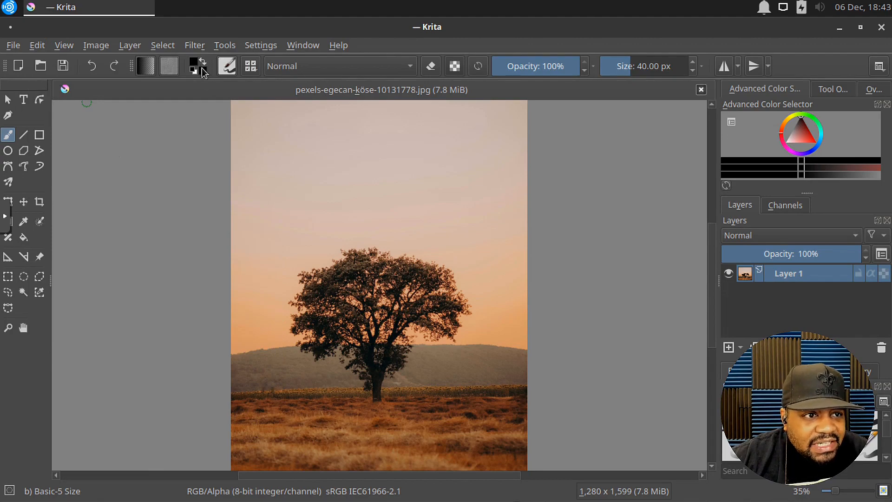
mouse_move(103, 57)
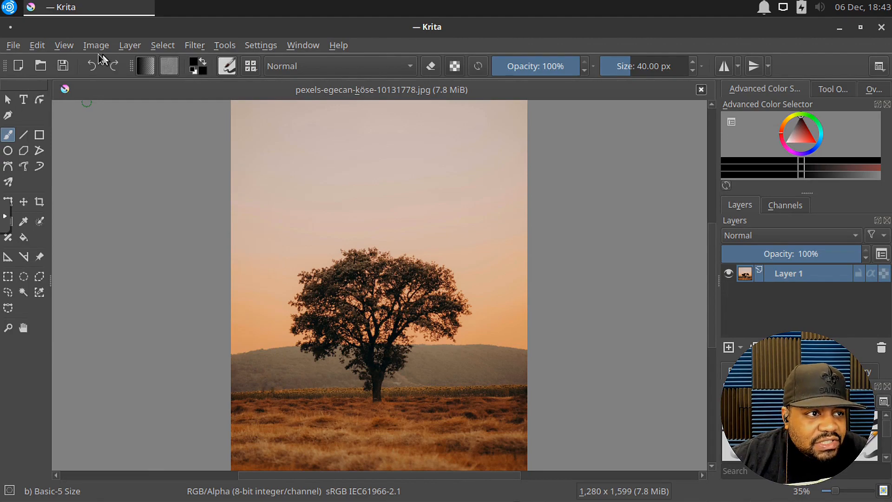
click(36, 45)
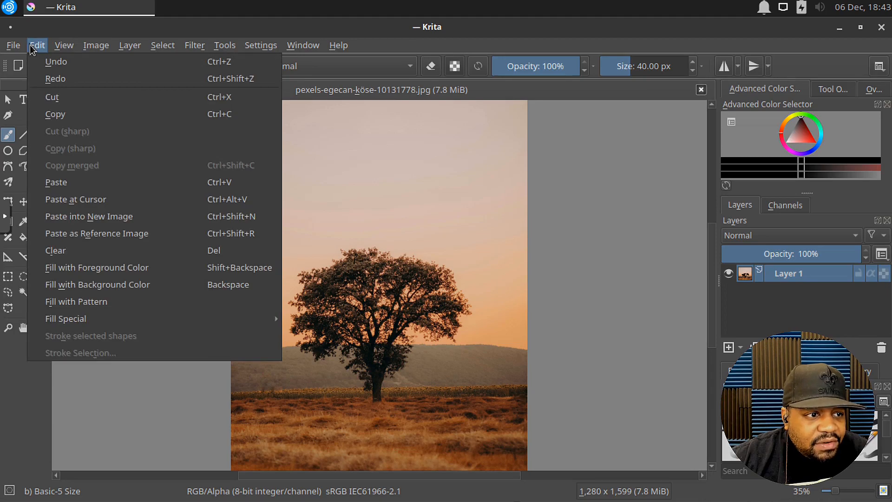
mouse_move(101, 302)
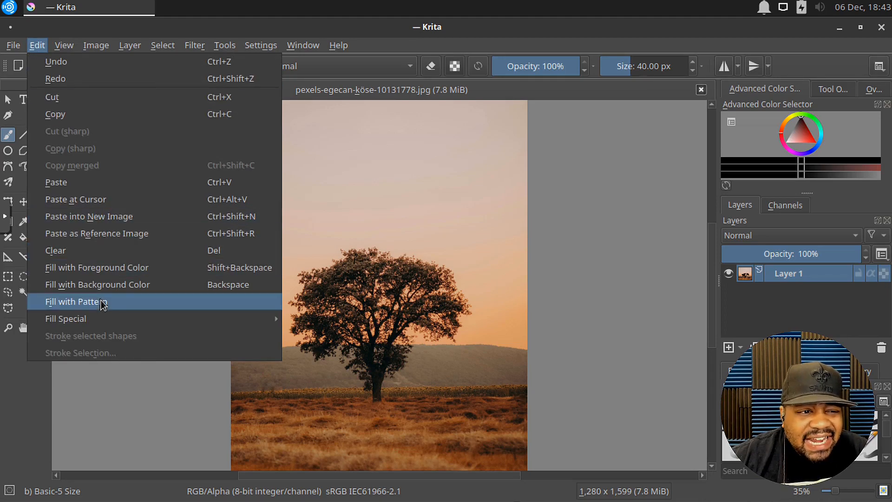
mouse_move(88, 267)
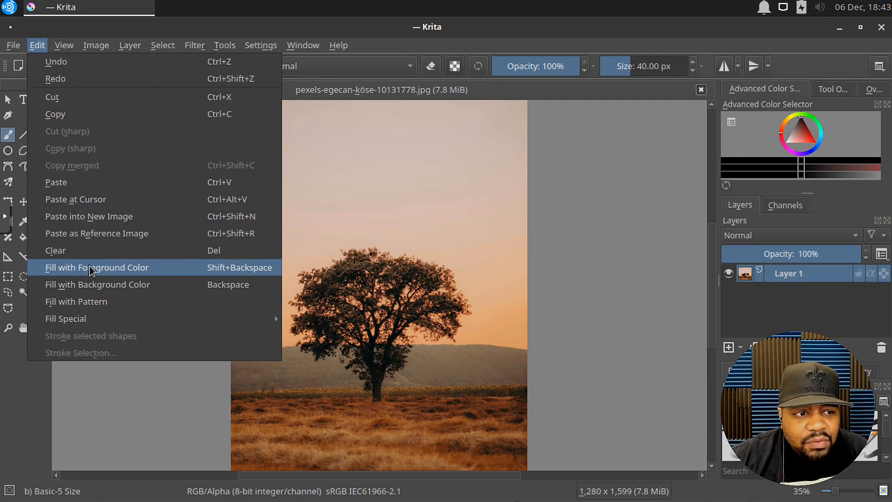
mouse_move(76, 302)
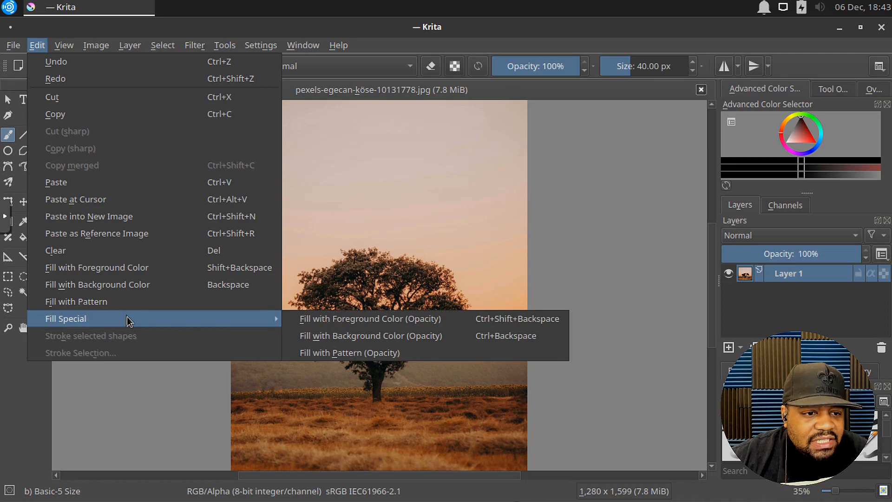
Turn Show Rulers on from the View menu, then uncheck it again
click(63, 45)
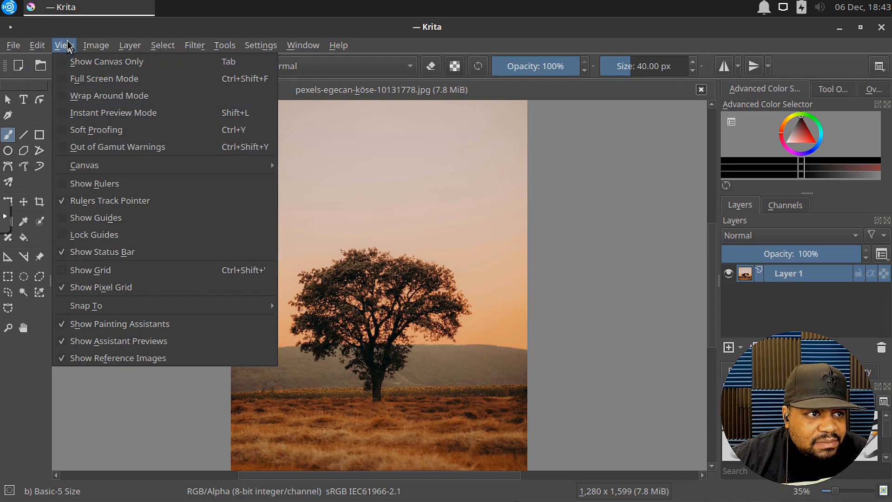
mouse_move(66, 48)
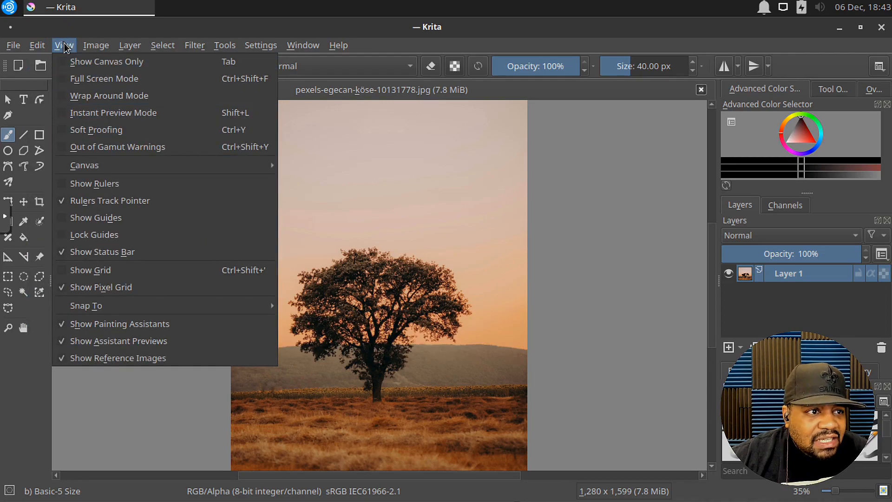
mouse_move(105, 78)
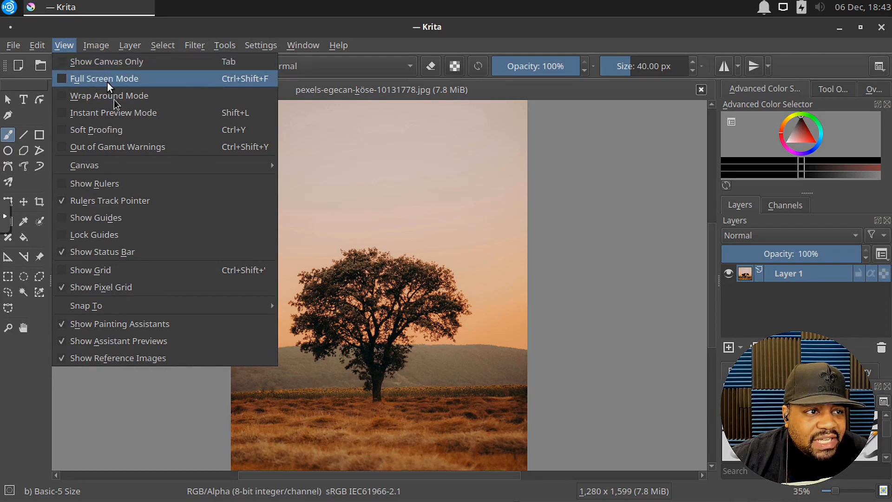
mouse_move(99, 165)
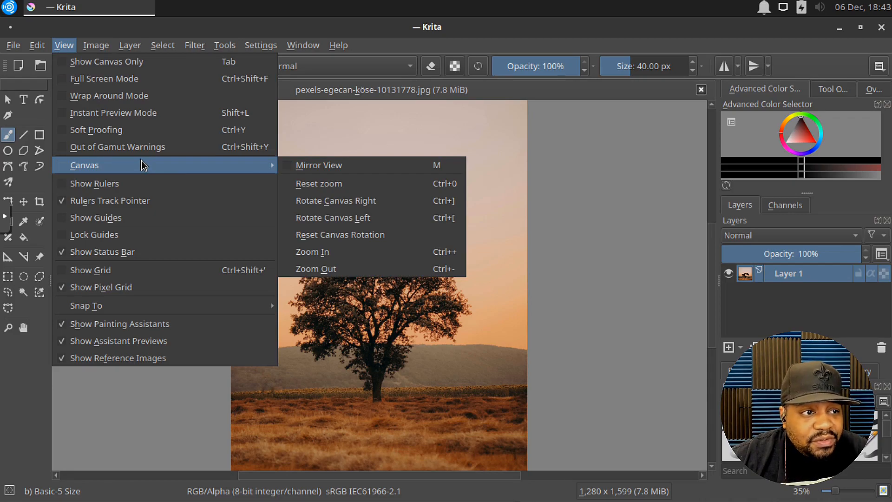
mouse_move(139, 165)
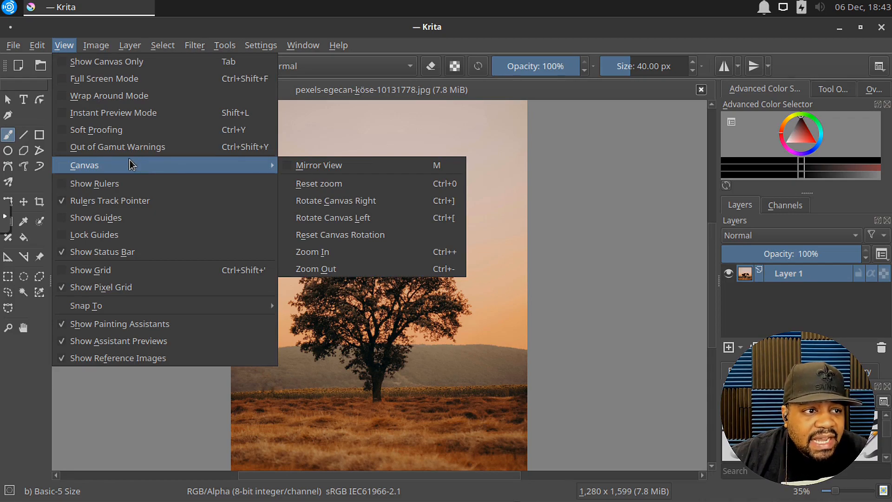
mouse_move(119, 83)
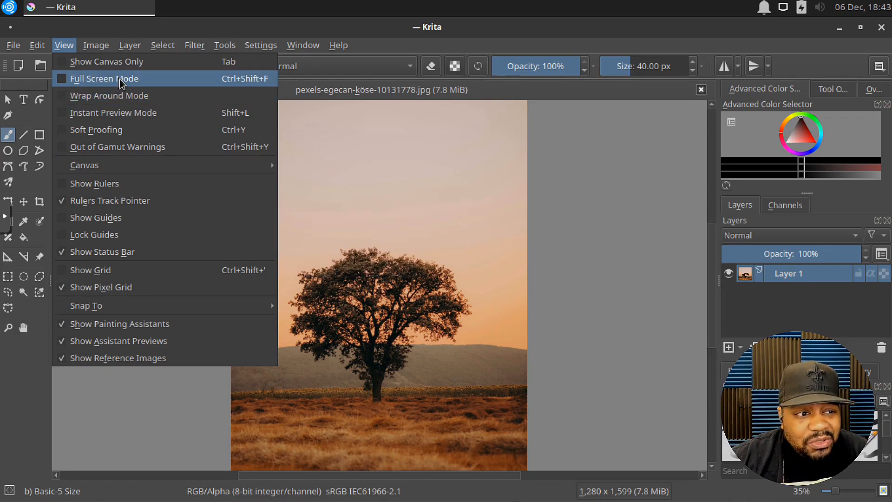
mouse_move(94, 183)
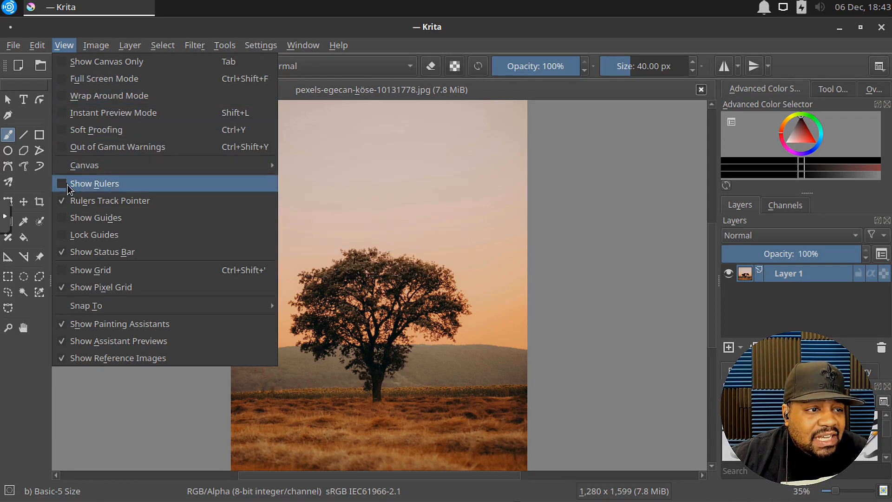
click(94, 183)
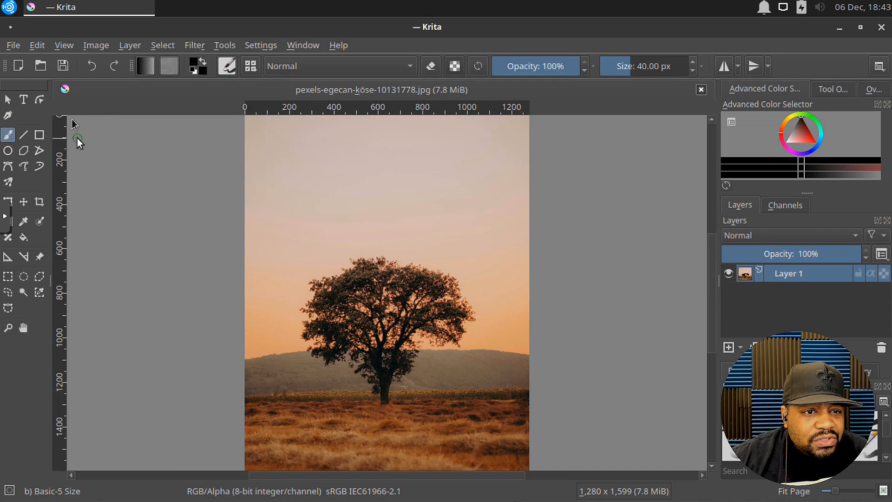
mouse_move(160, 124)
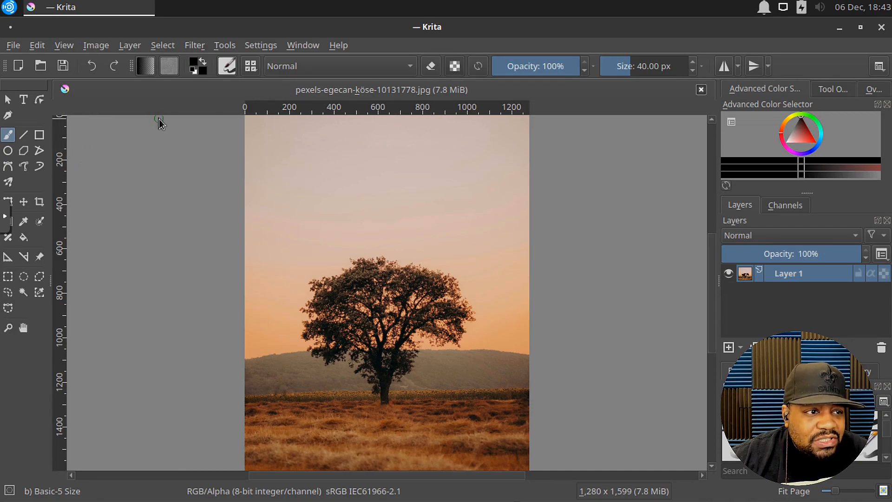
click(95, 45)
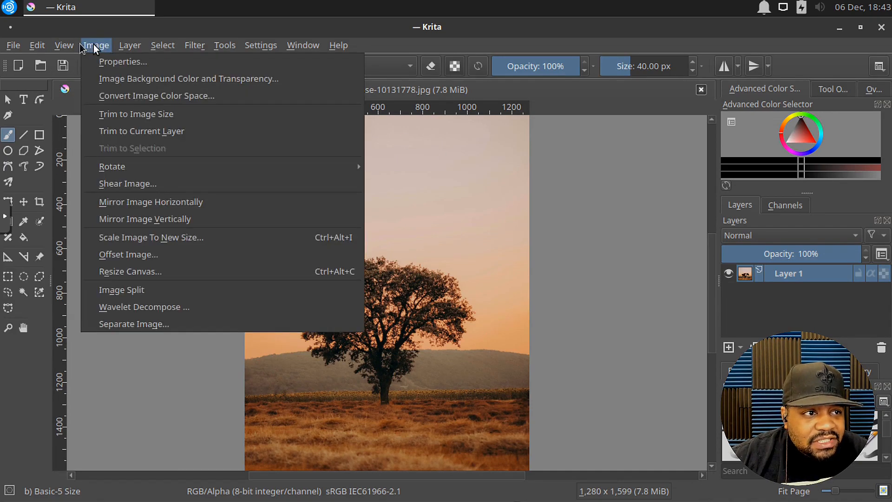
click(64, 46)
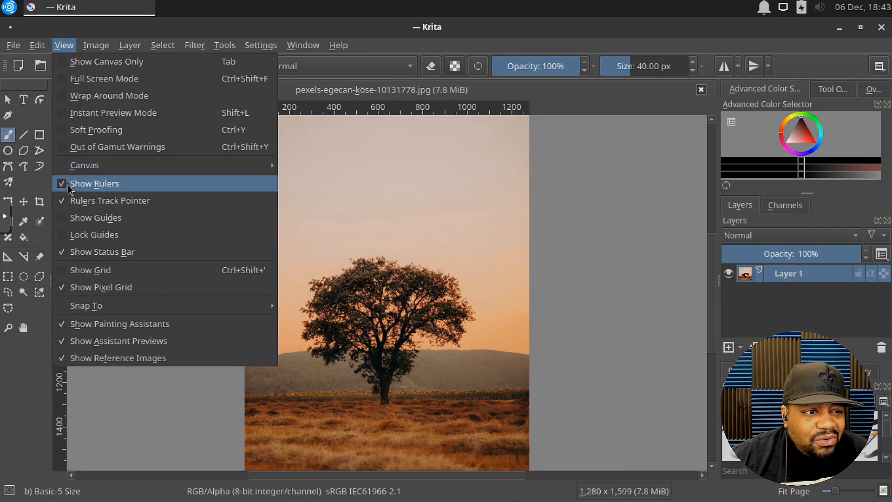
click(95, 183)
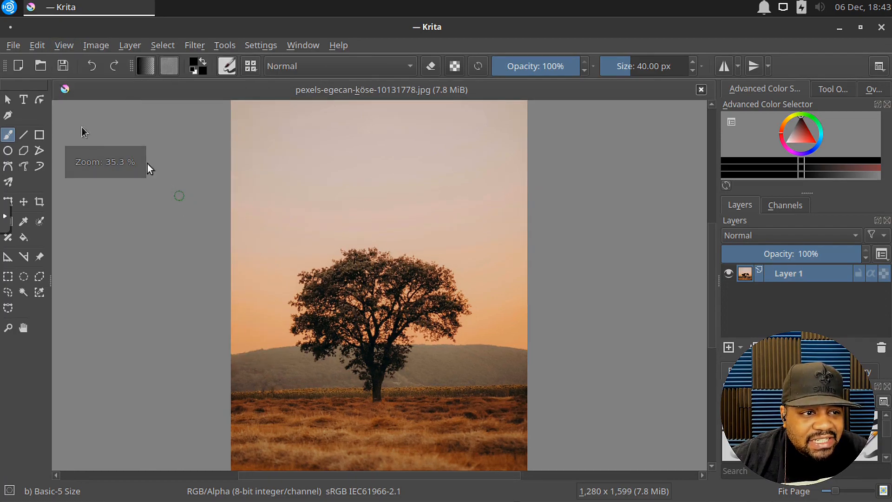
Browse the Image menu, then show the Layer menu's Transform submenu
click(96, 45)
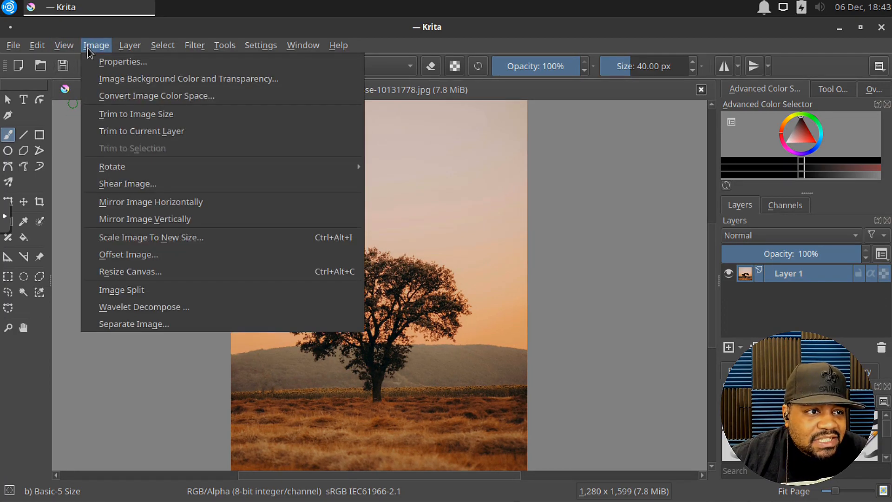
mouse_move(188, 79)
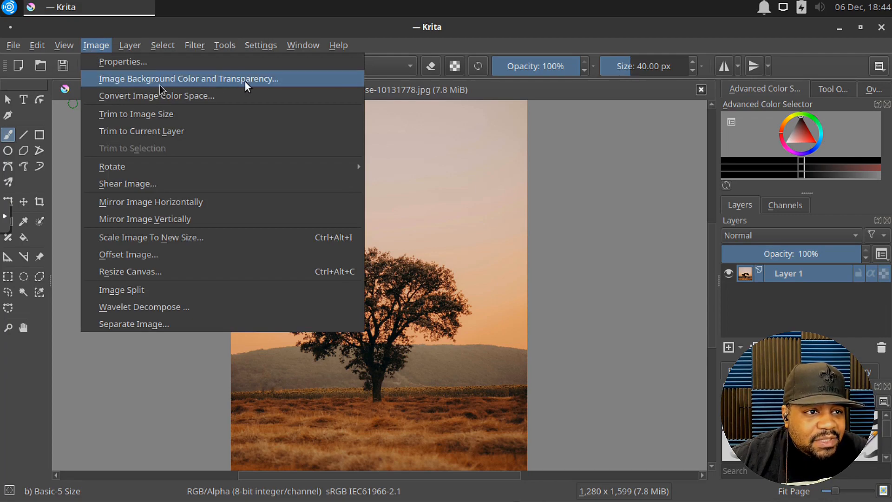
mouse_move(136, 114)
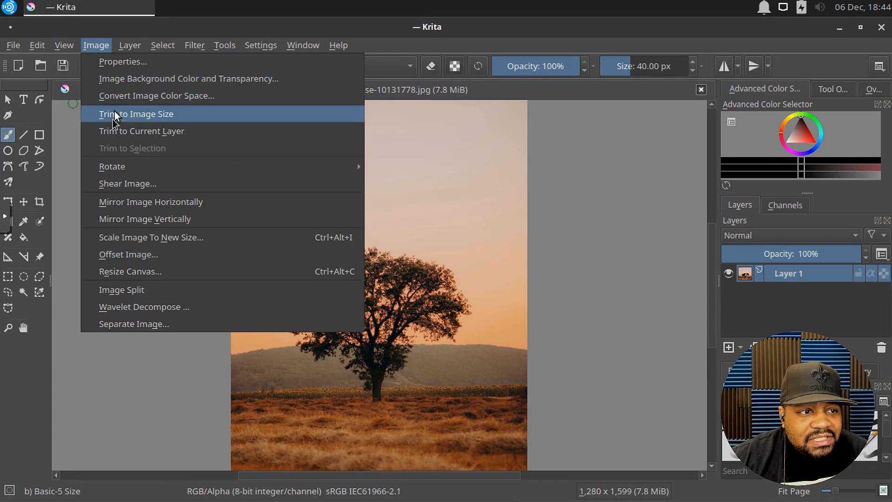
mouse_move(158, 125)
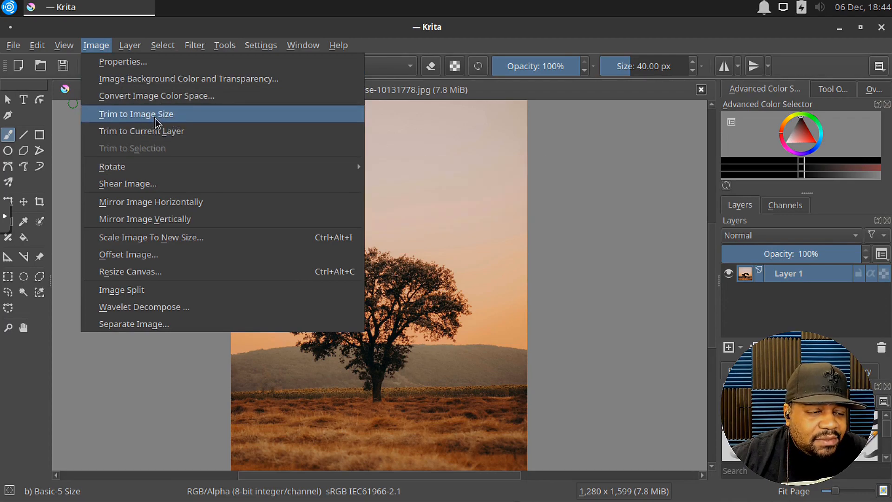
mouse_move(188, 183)
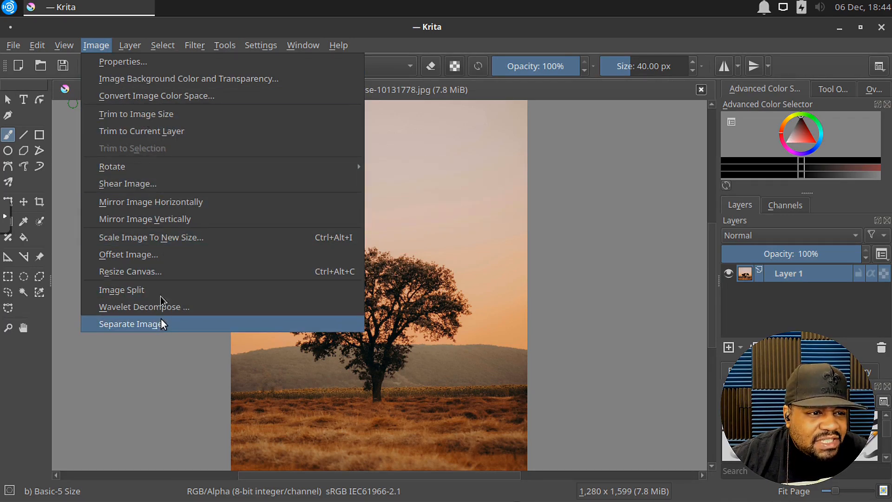
click(130, 45)
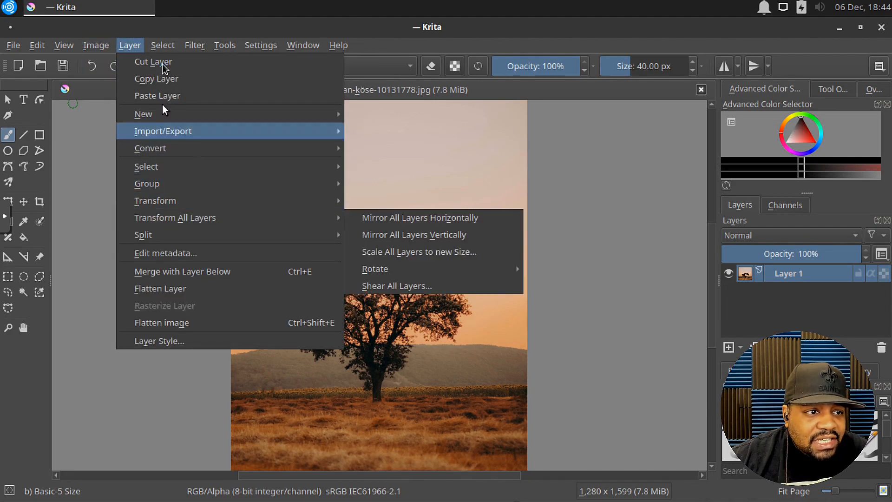
mouse_move(143, 234)
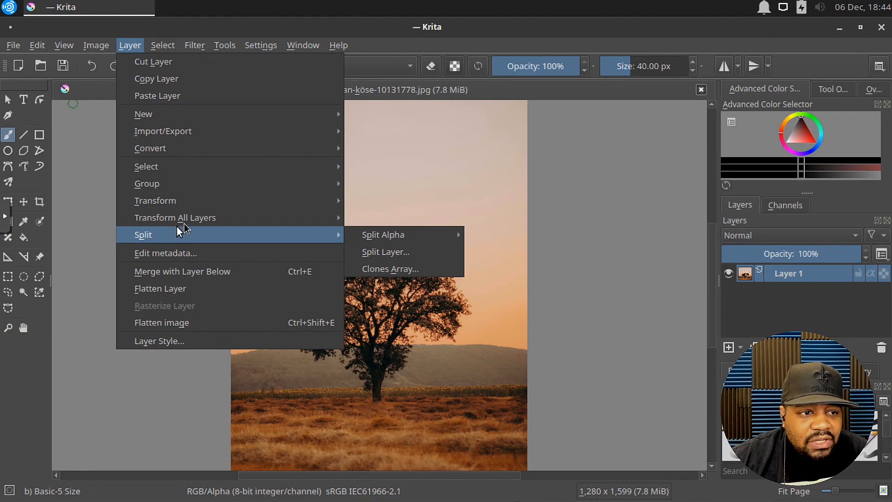
mouse_move(155, 200)
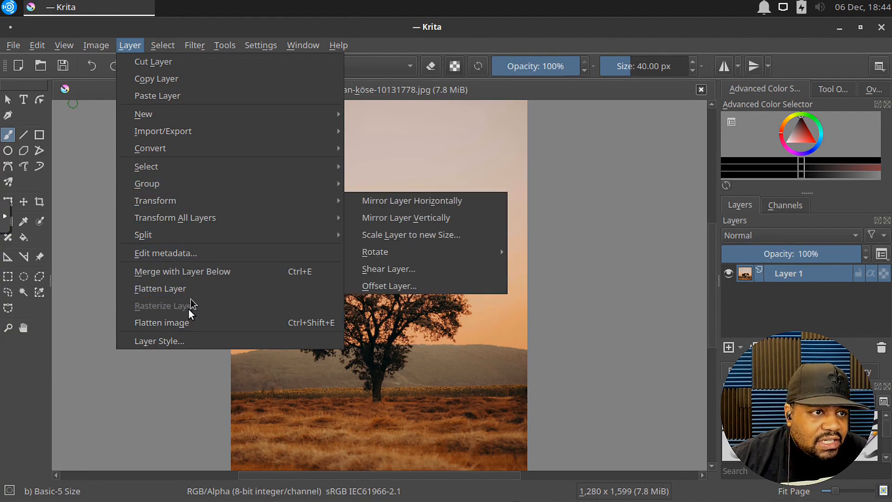
Open the Select menu listing Select All, Deselect and Reselect
click(162, 45)
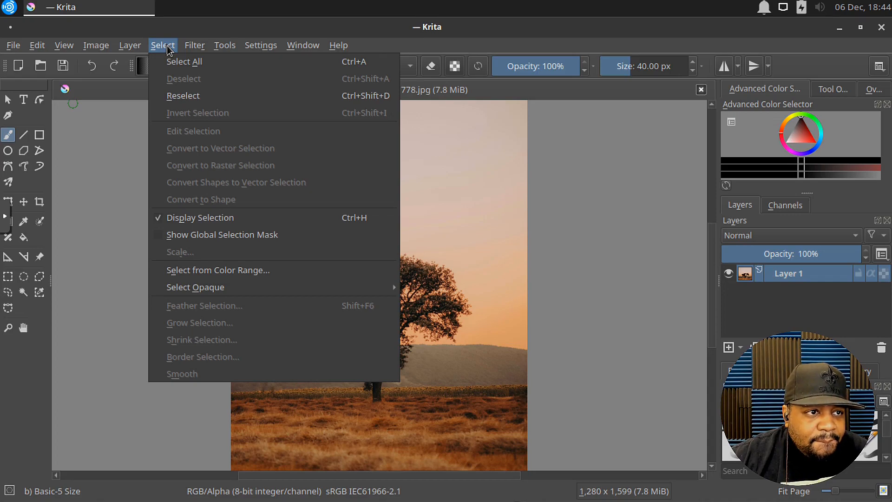
mouse_move(172, 46)
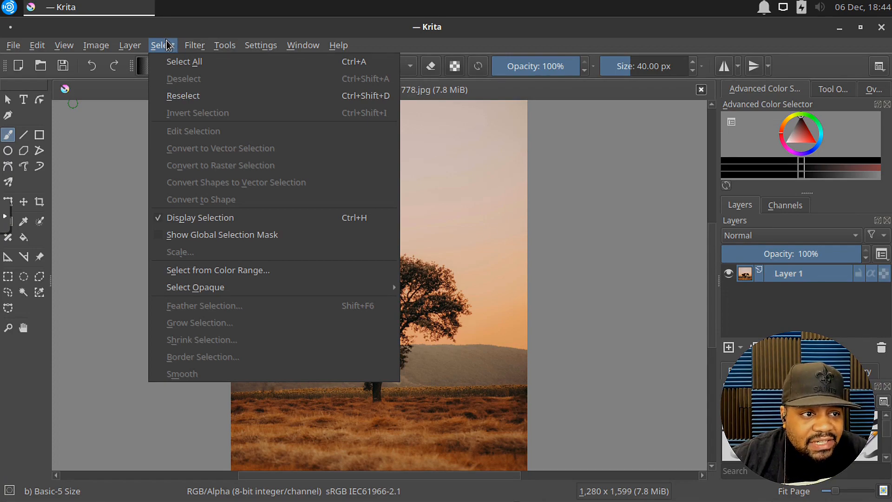
mouse_move(207, 176)
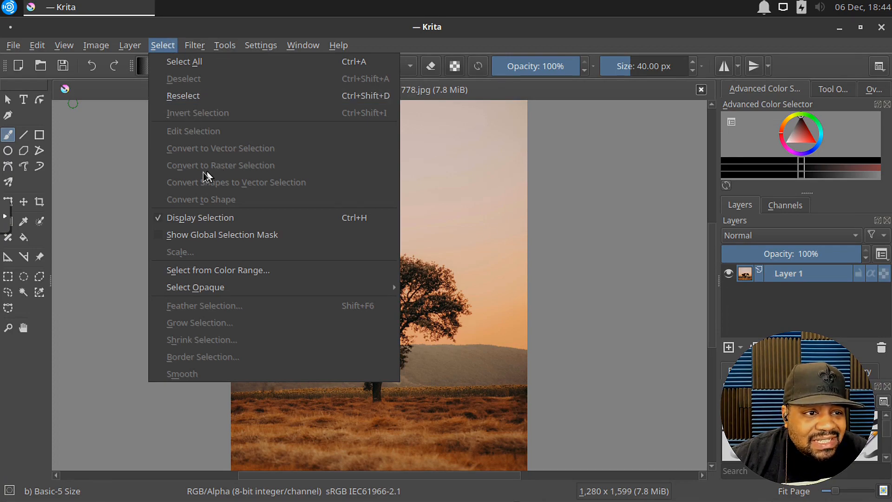
mouse_move(183, 130)
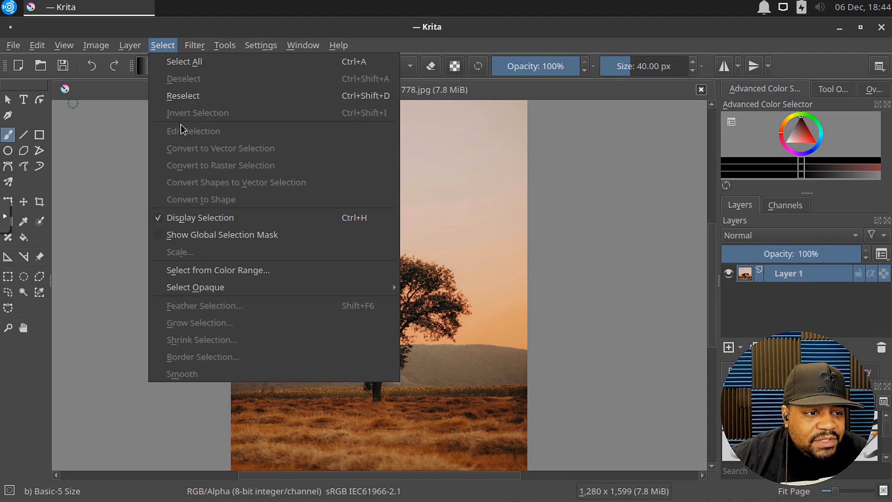
mouse_move(199, 357)
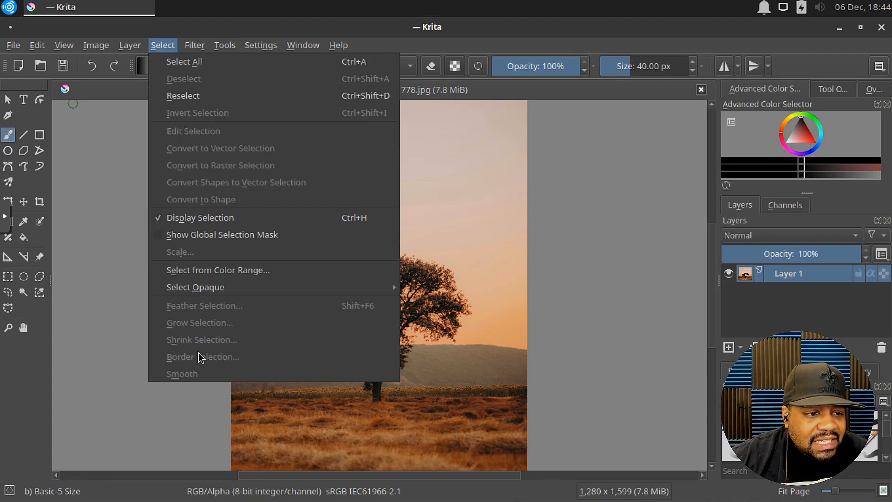
mouse_move(200, 134)
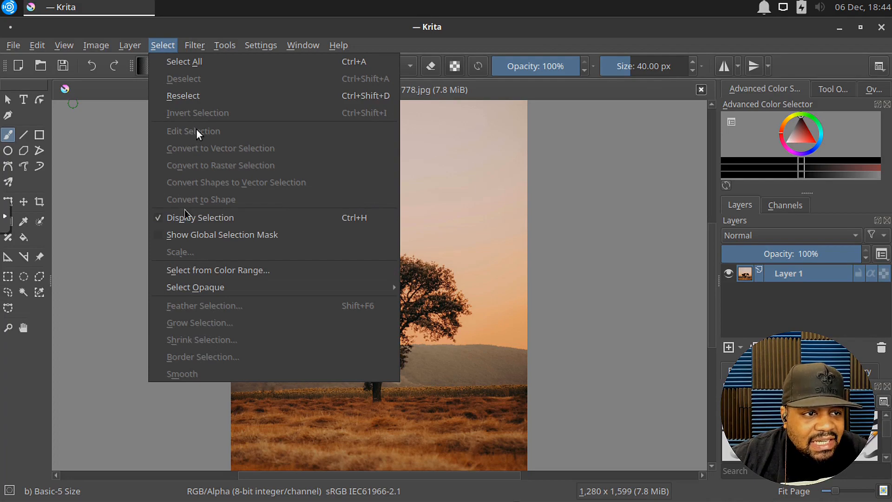
mouse_move(203, 197)
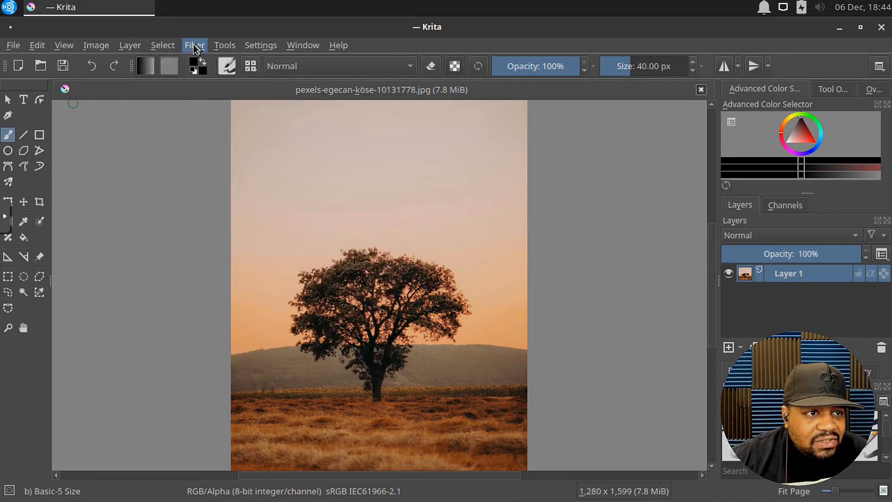
Open the Filter menu to show the Artistic filters like Halftone and Pixelize
click(194, 45)
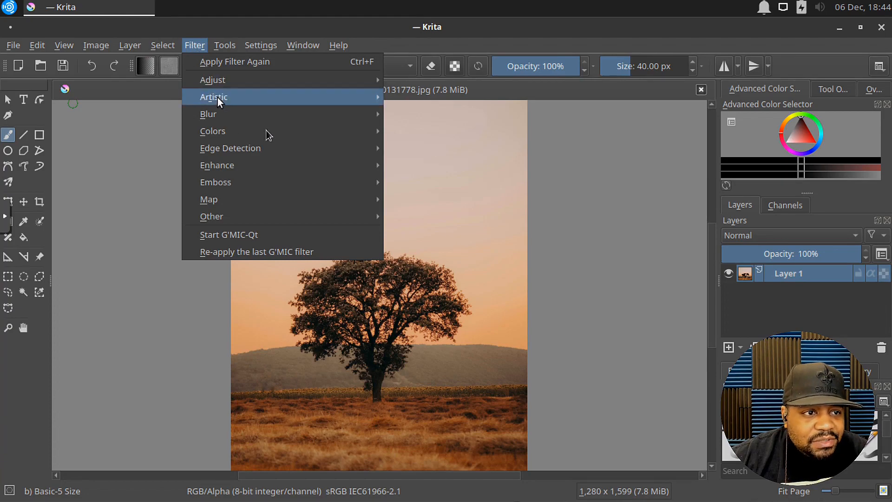
mouse_move(208, 114)
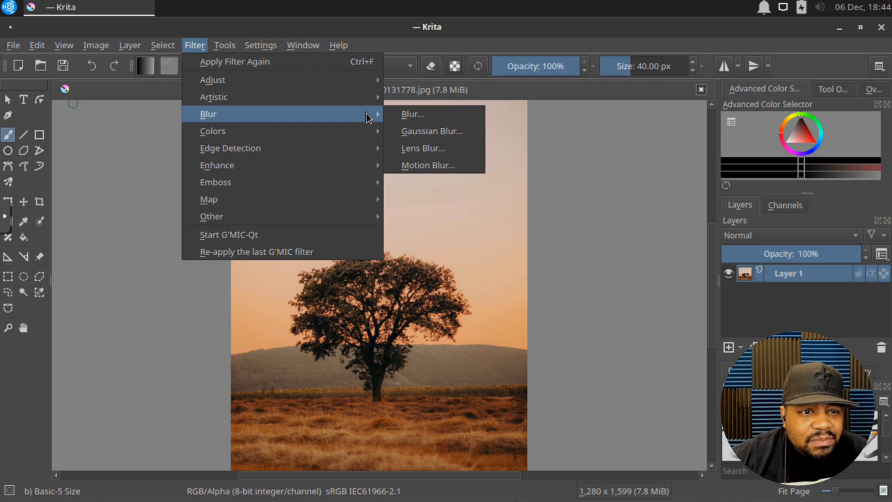
mouse_move(364, 117)
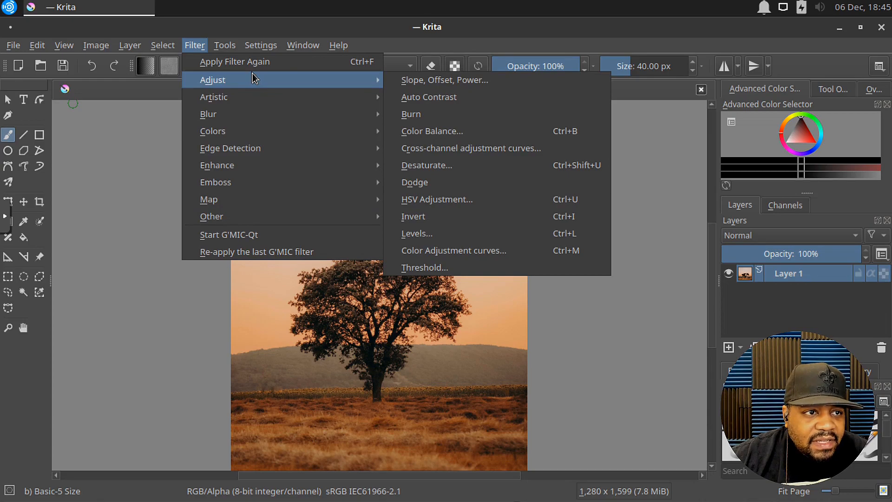
mouse_move(256, 114)
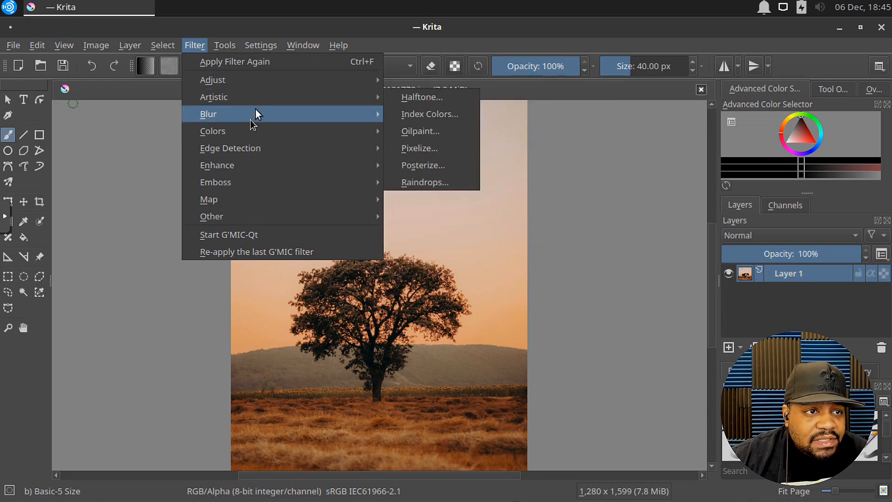
Browse the Tools scripts list, then open Settings to view Toolbars Shown
click(224, 45)
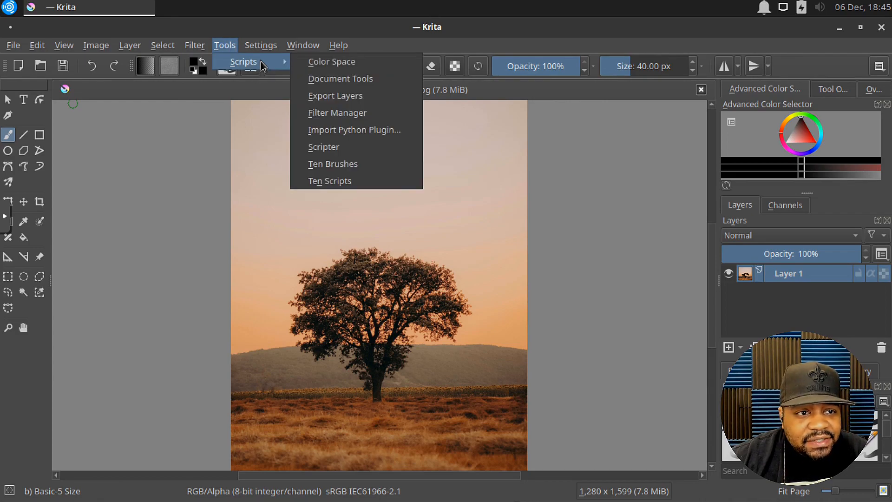
mouse_move(332, 62)
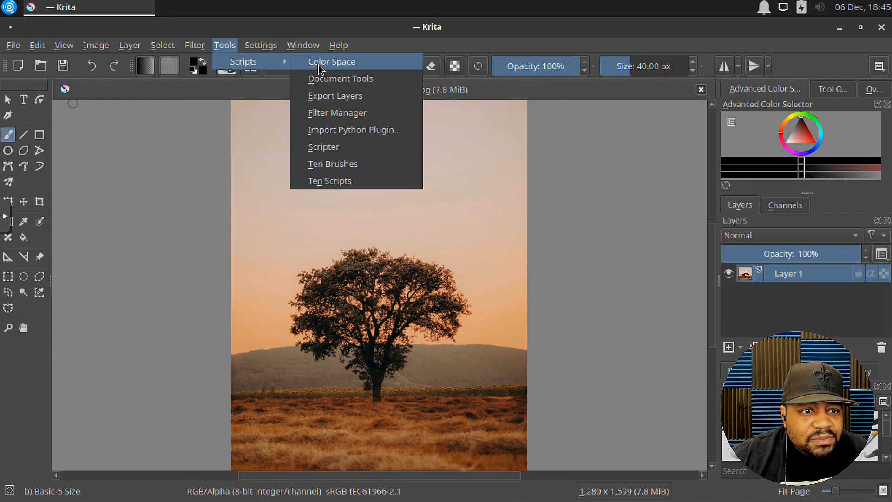
mouse_move(333, 164)
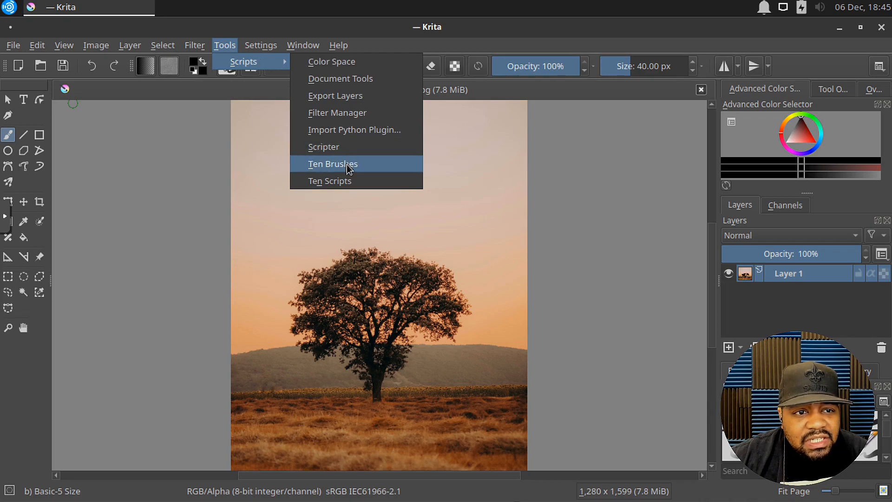
mouse_move(337, 130)
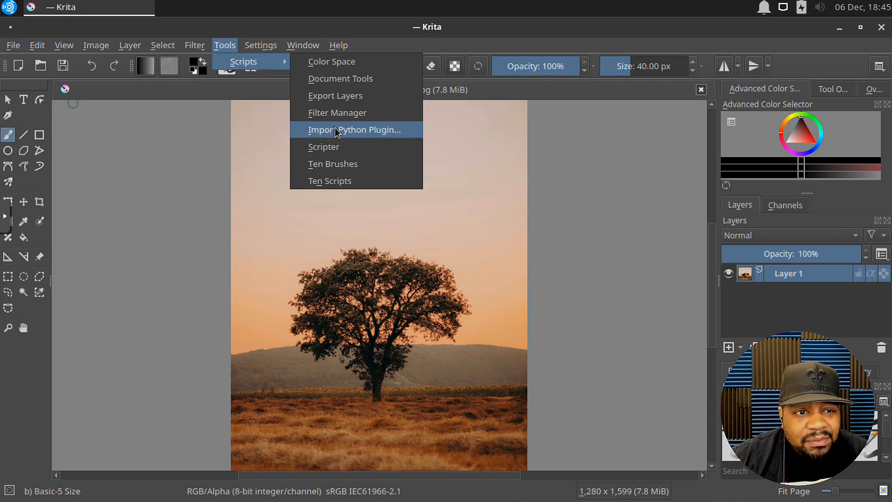
mouse_move(355, 134)
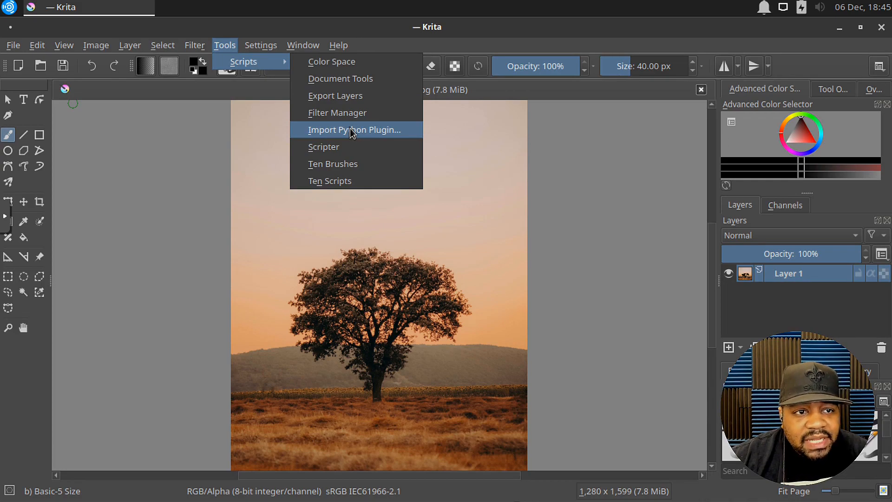
mouse_move(348, 134)
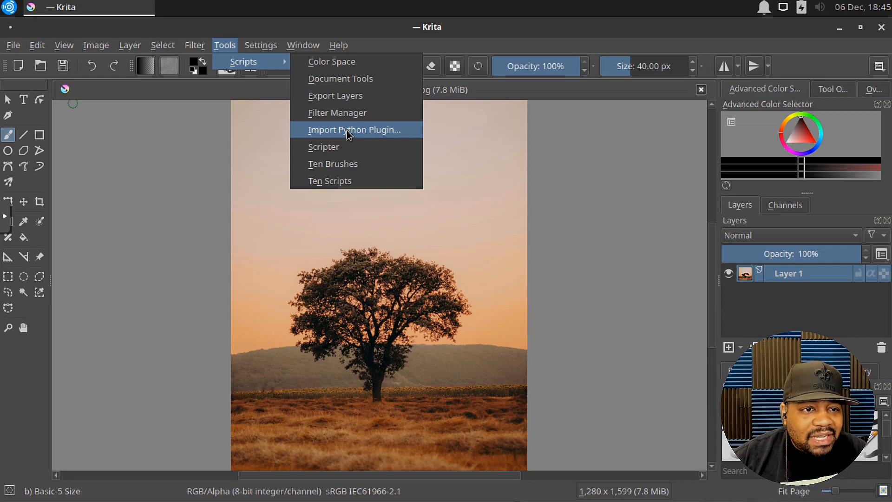
mouse_move(337, 112)
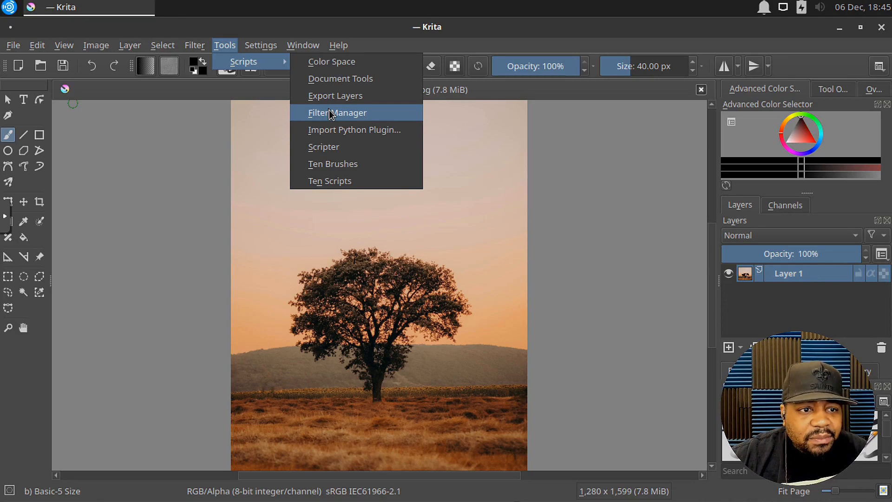
mouse_move(332, 61)
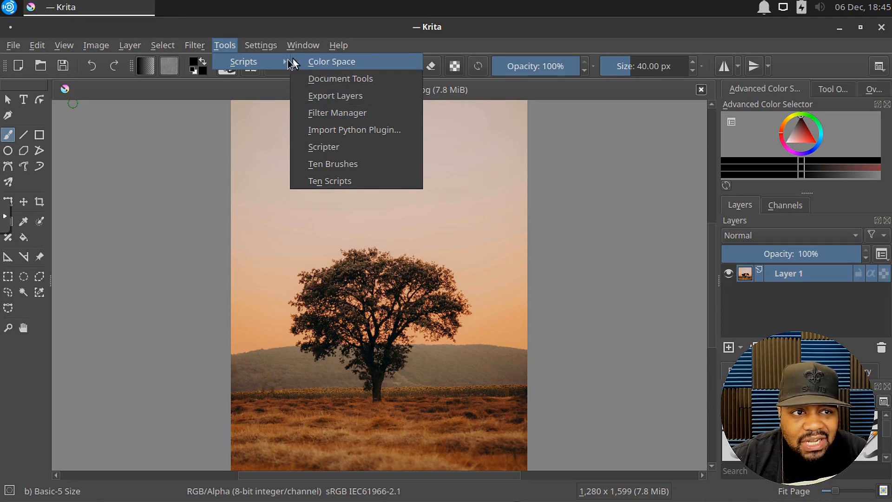
click(261, 45)
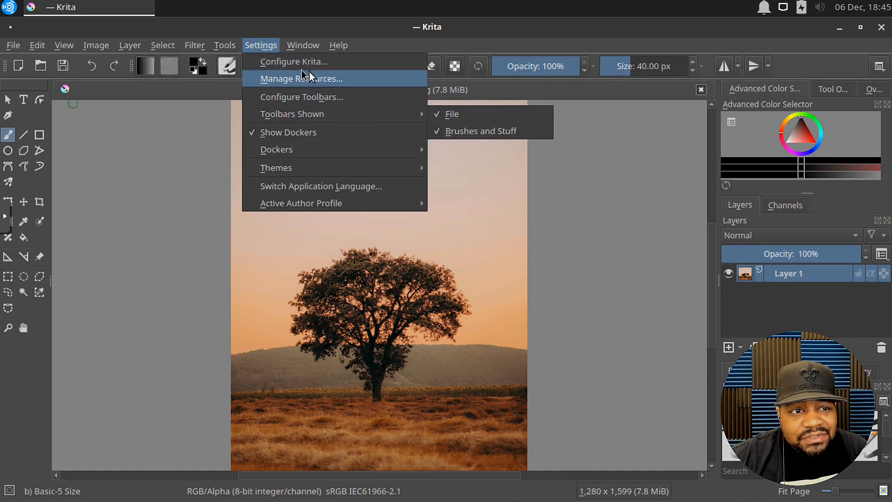
click(339, 46)
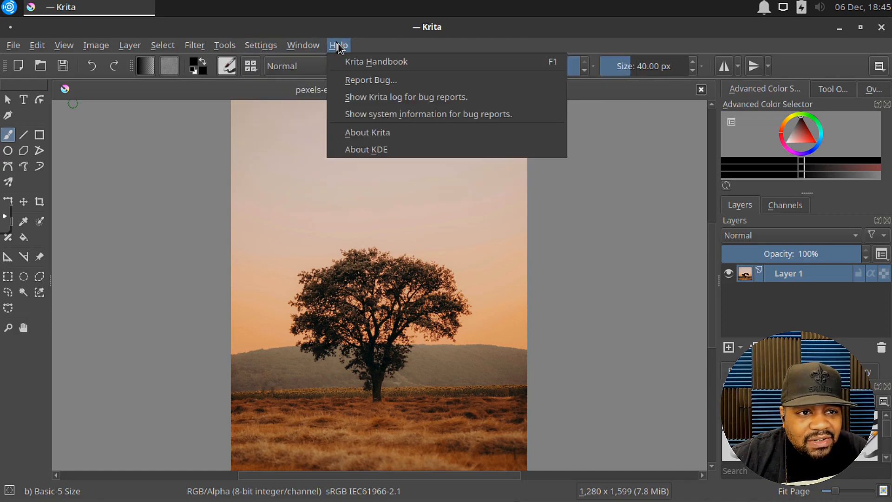
mouse_move(368, 132)
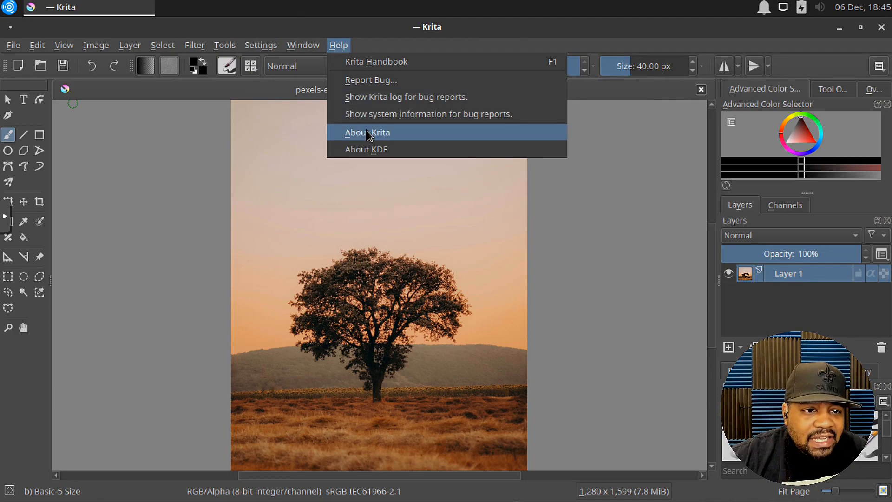
click(367, 132)
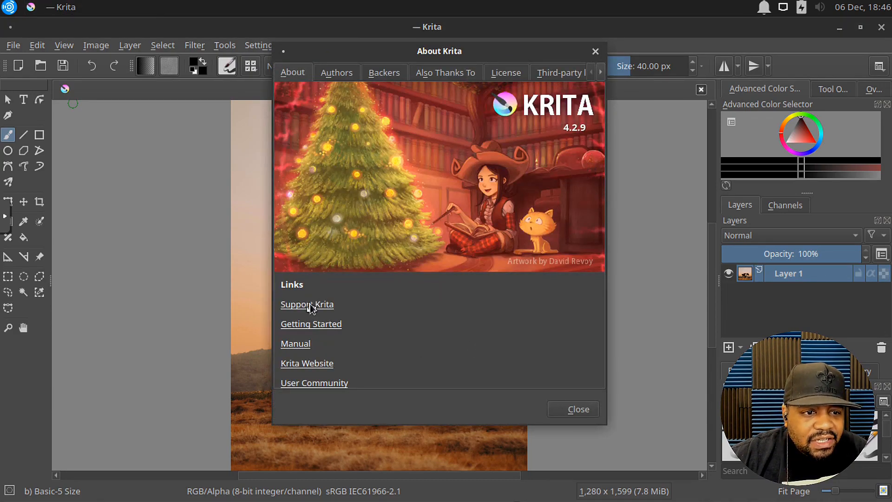
mouse_move(563, 132)
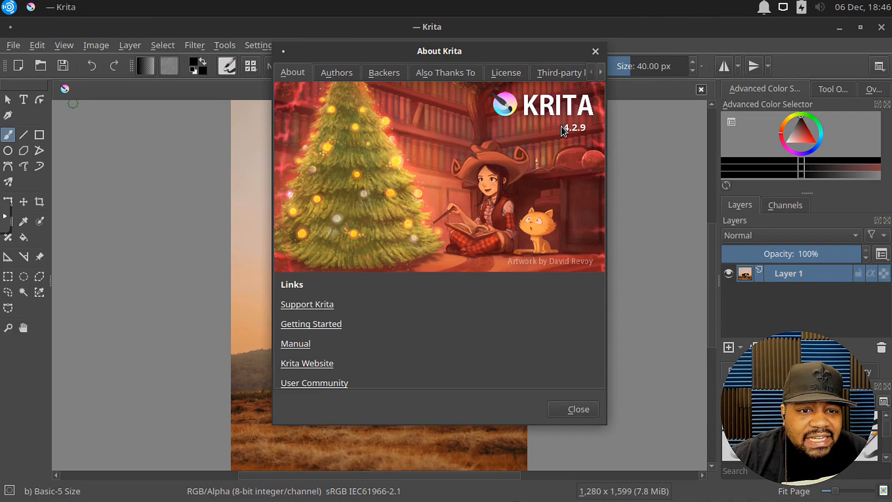
mouse_move(567, 135)
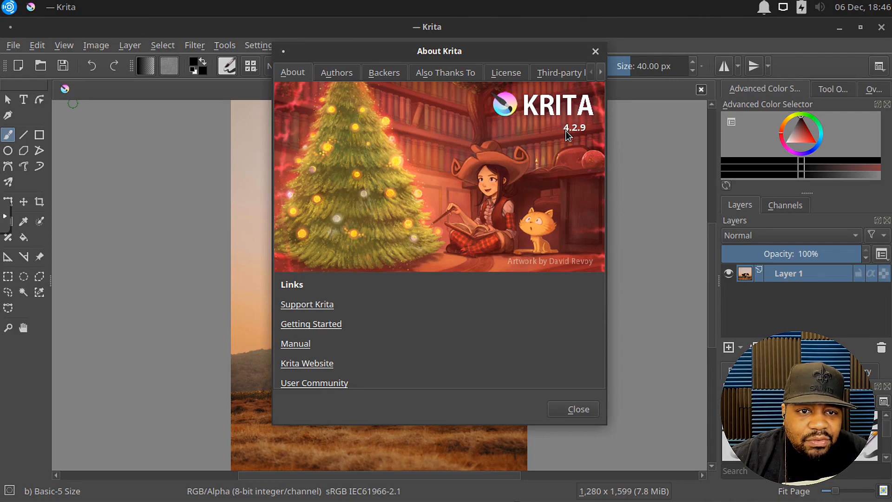
mouse_move(589, 165)
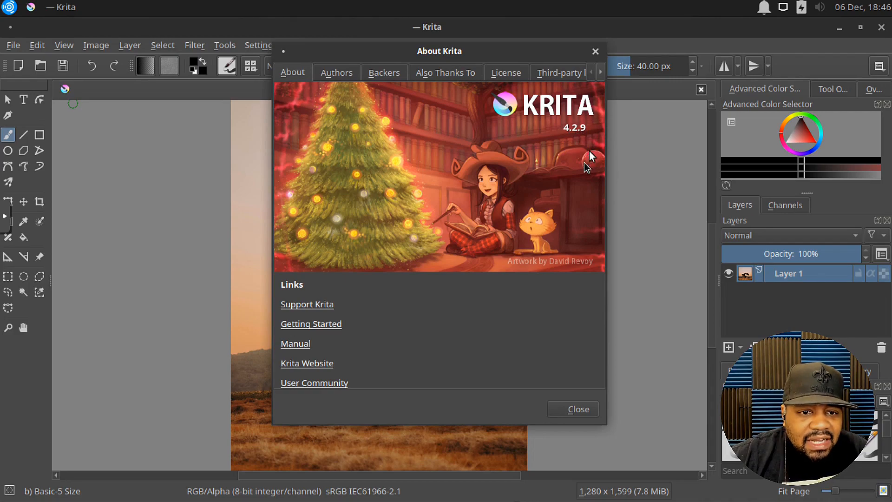
mouse_move(507, 293)
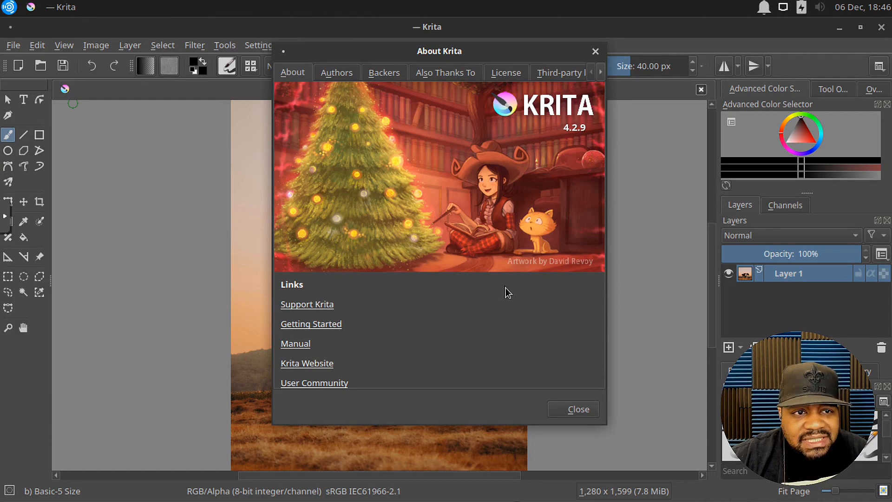
mouse_move(587, 425)
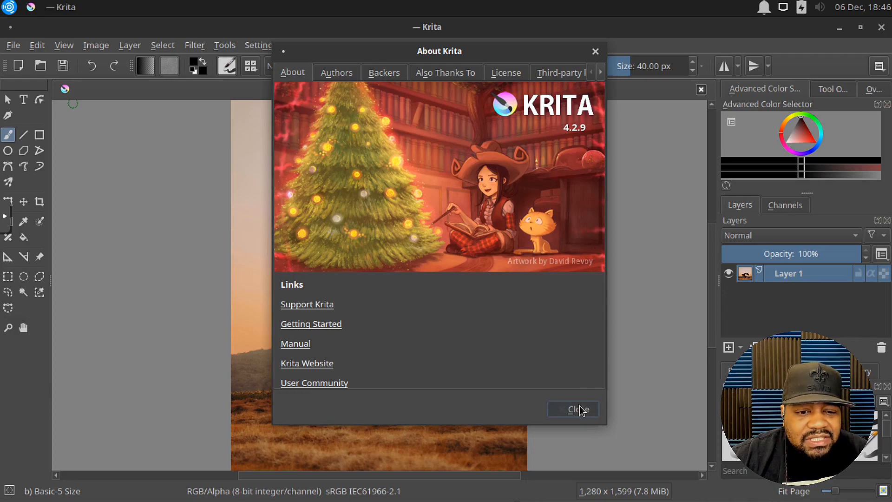
click(573, 409)
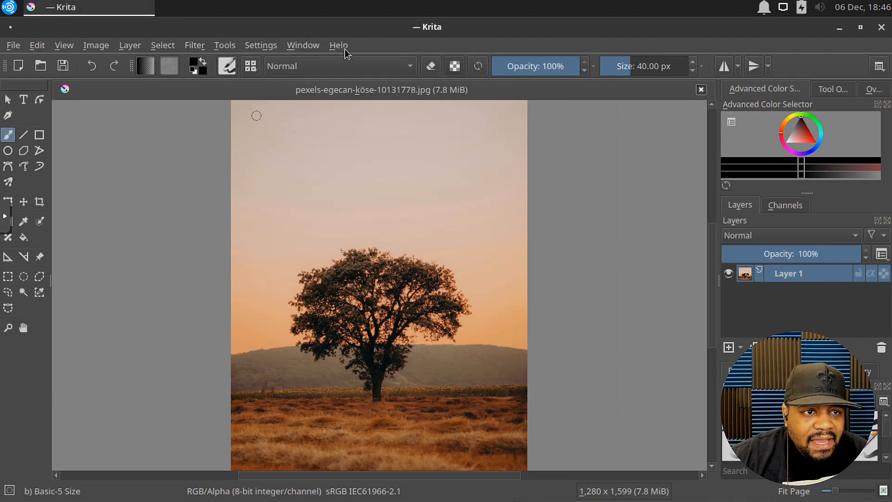
Launch the Krita Handbook from Help, opening the Krita 5.0 Manual in Firefox
click(338, 46)
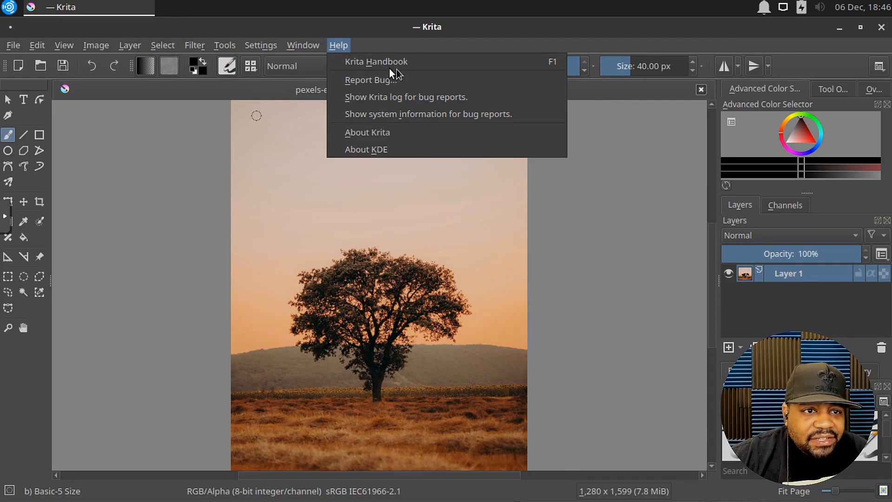
mouse_move(376, 61)
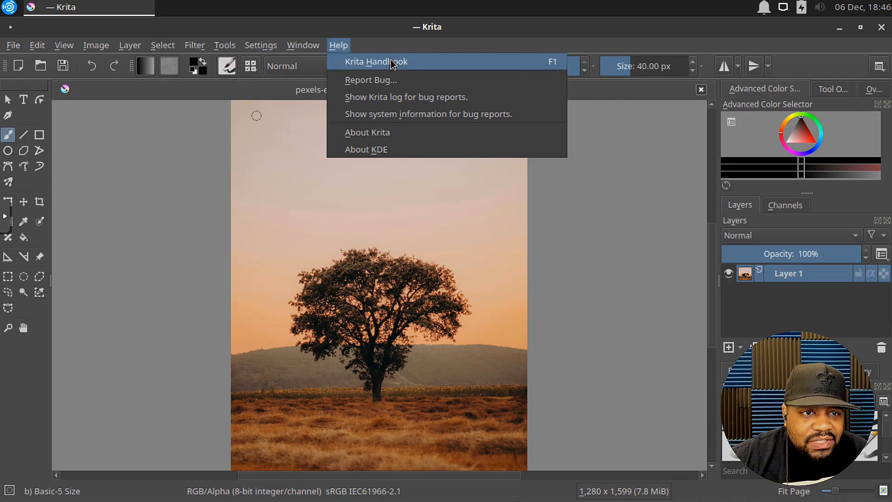
mouse_move(406, 65)
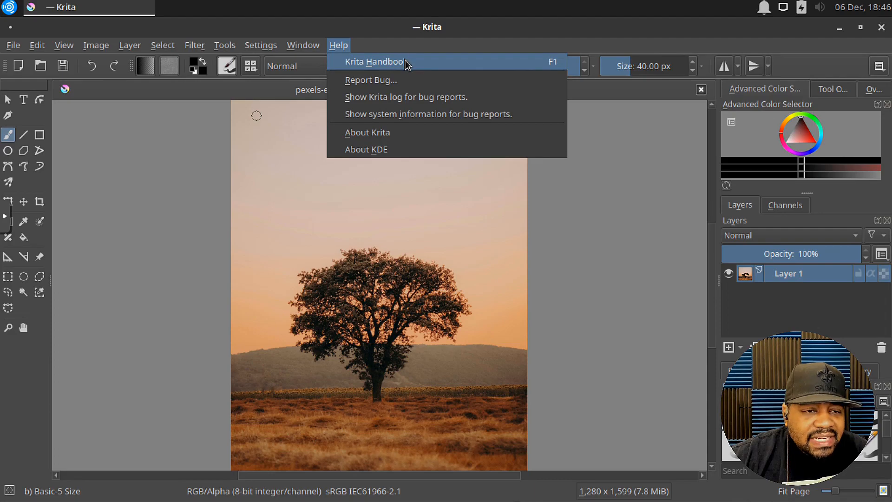
click(373, 62)
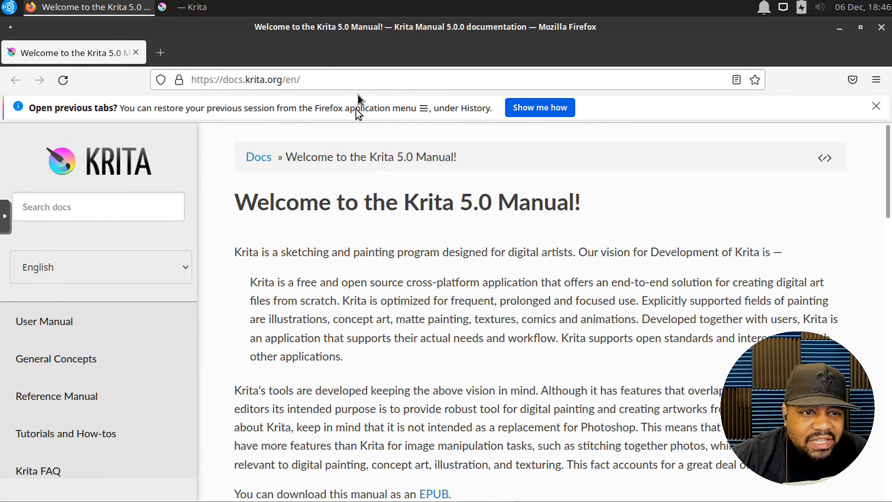
mouse_move(875, 33)
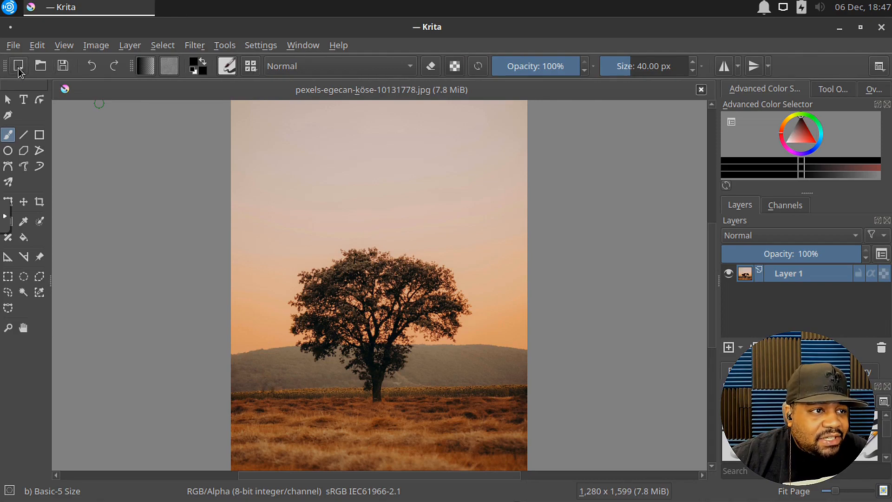
mouse_move(18, 66)
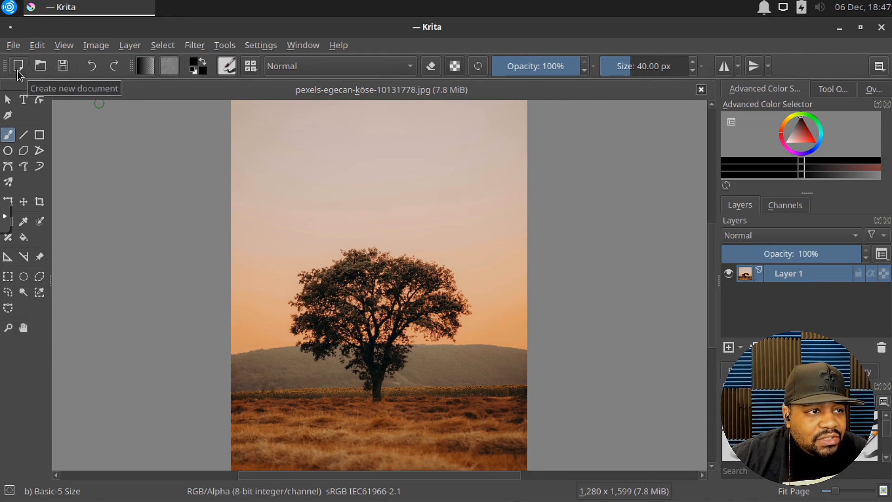
mouse_move(40, 66)
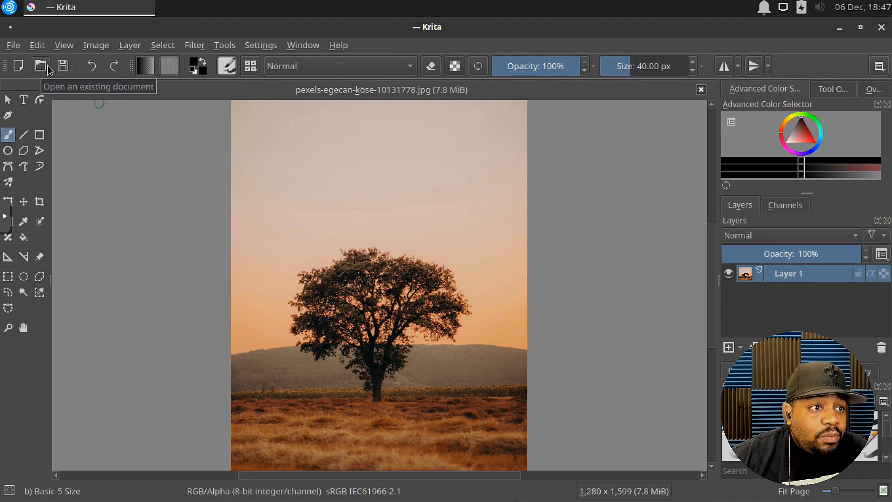
mouse_move(63, 66)
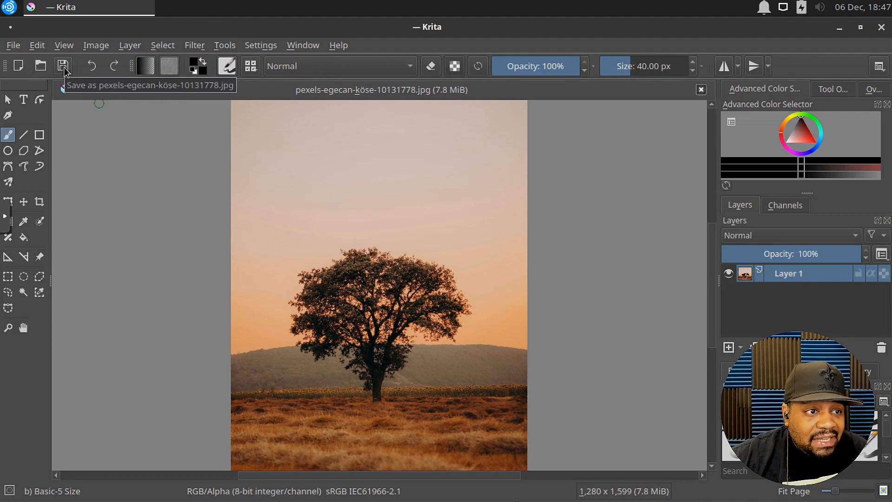
mouse_move(92, 66)
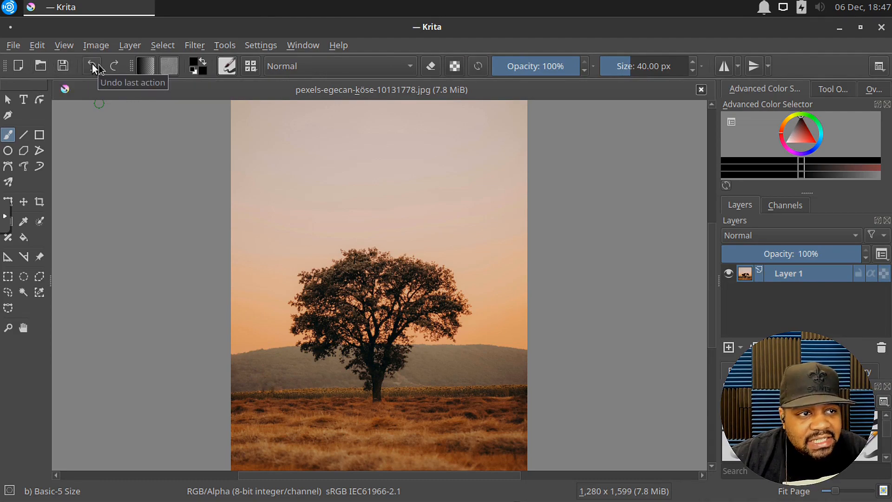
mouse_move(179, 74)
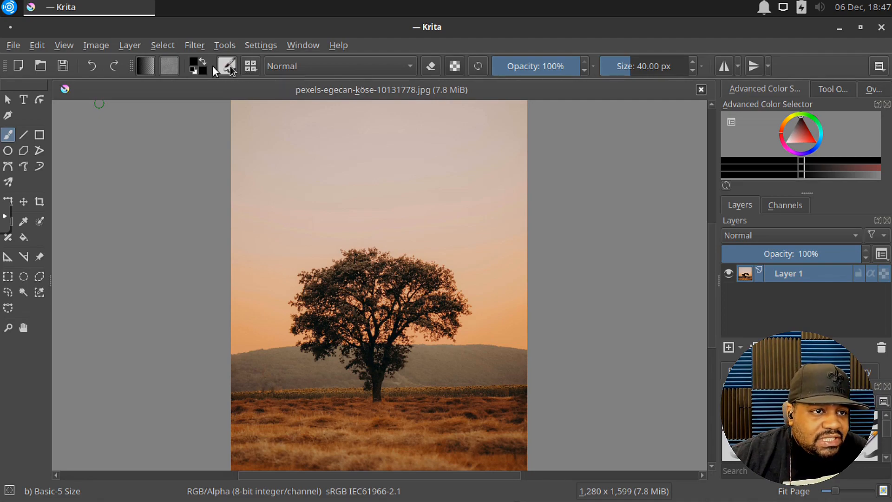
mouse_move(250, 74)
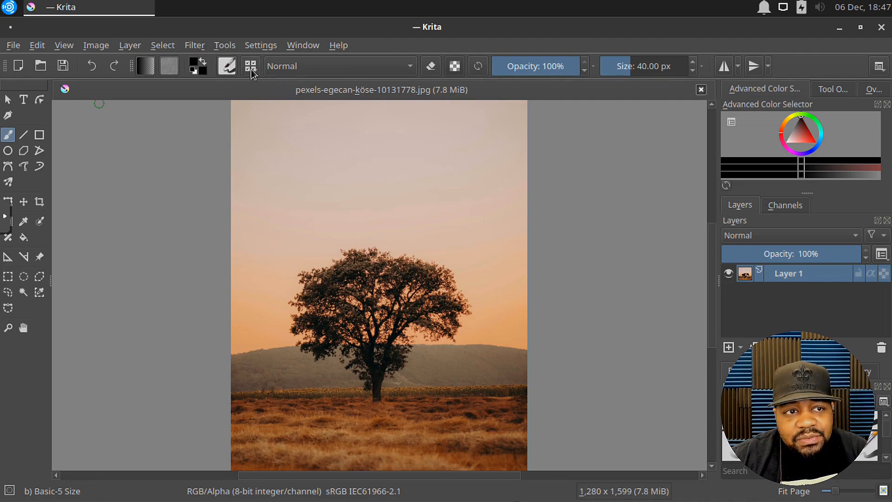
mouse_move(251, 66)
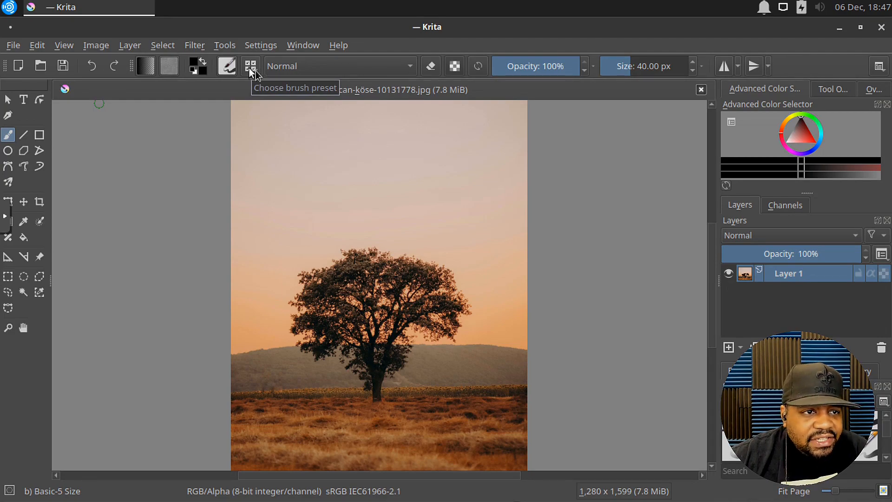
mouse_move(407, 71)
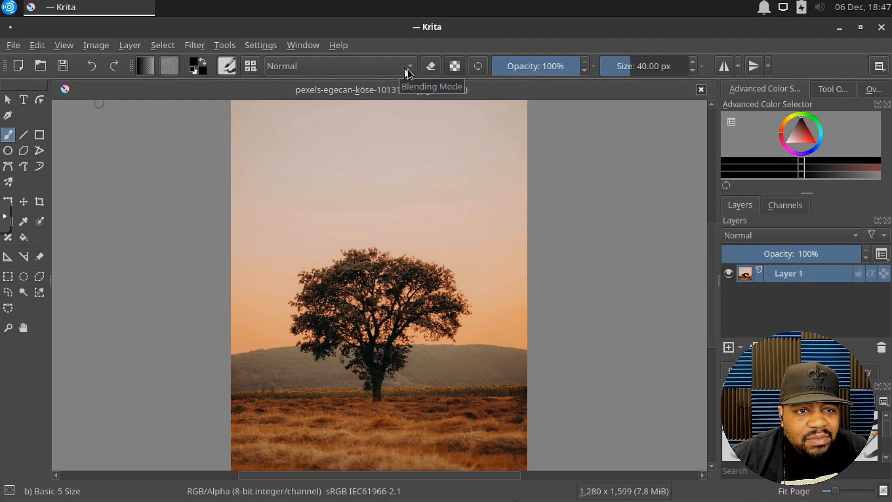
mouse_move(454, 69)
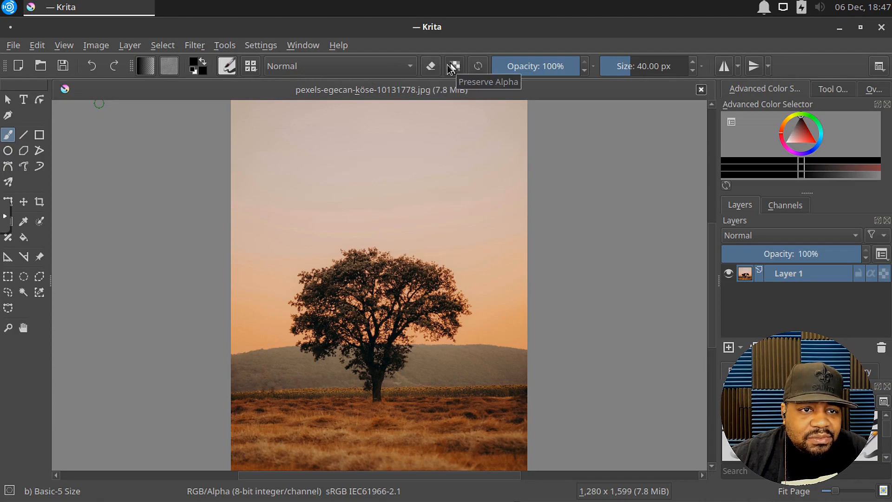
mouse_move(479, 66)
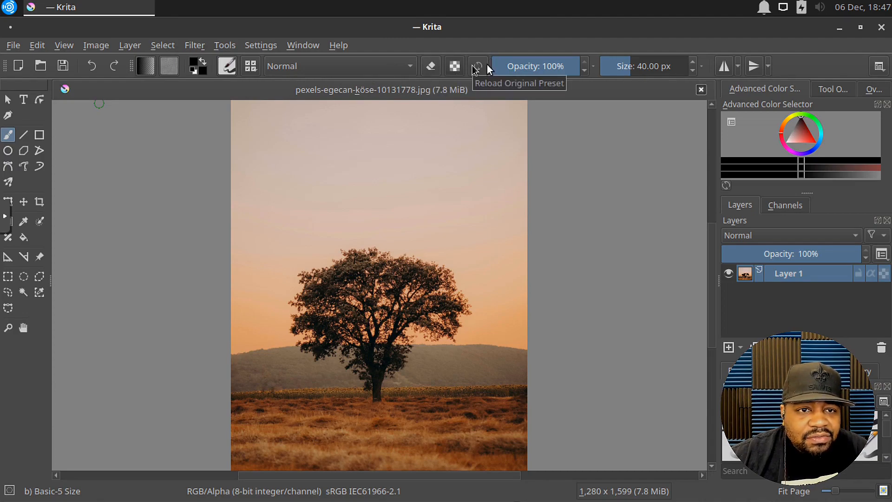
mouse_move(488, 79)
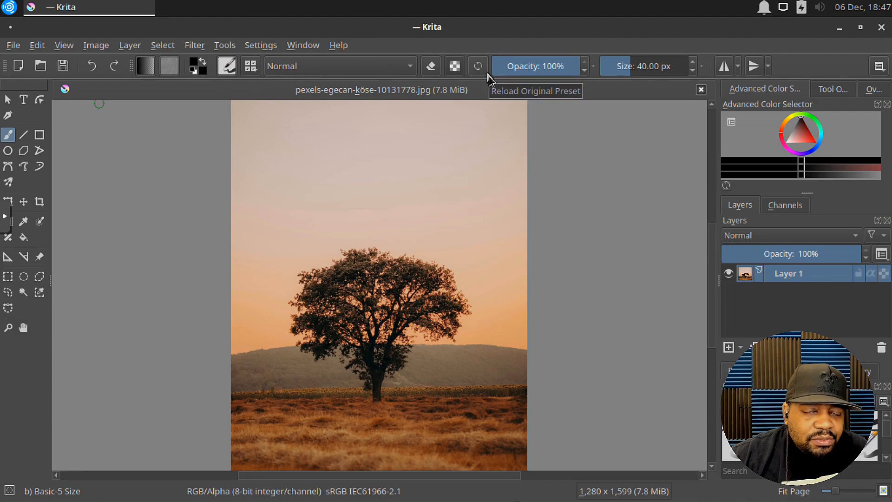
mouse_move(468, 95)
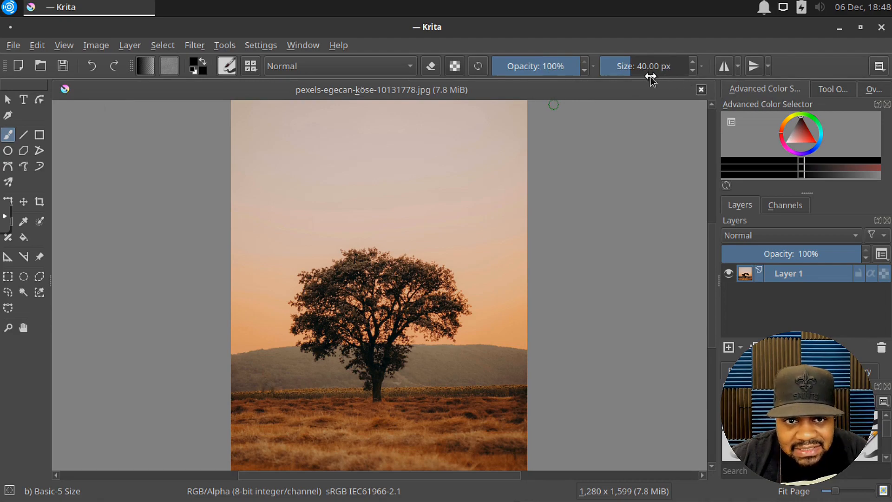
mouse_move(731, 73)
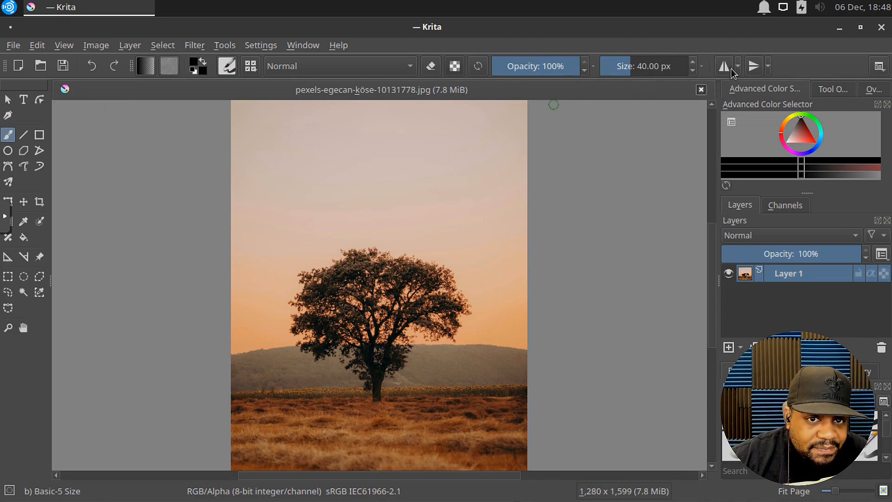
mouse_move(753, 66)
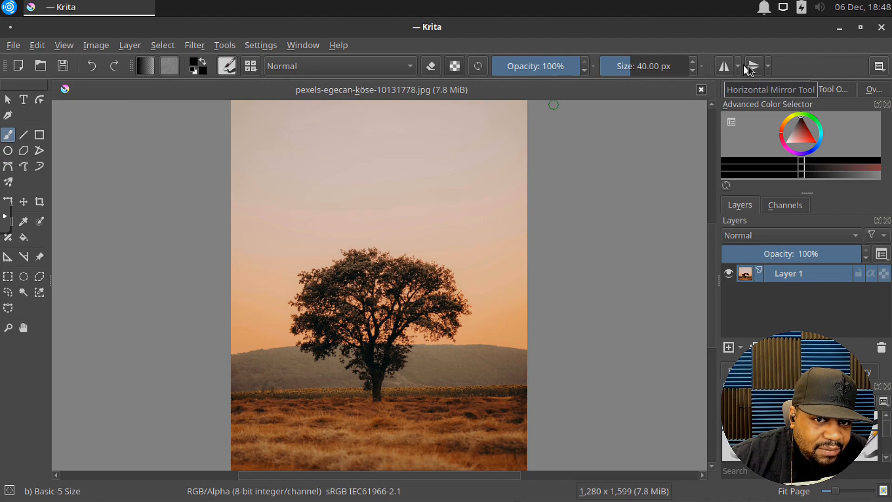
mouse_move(753, 68)
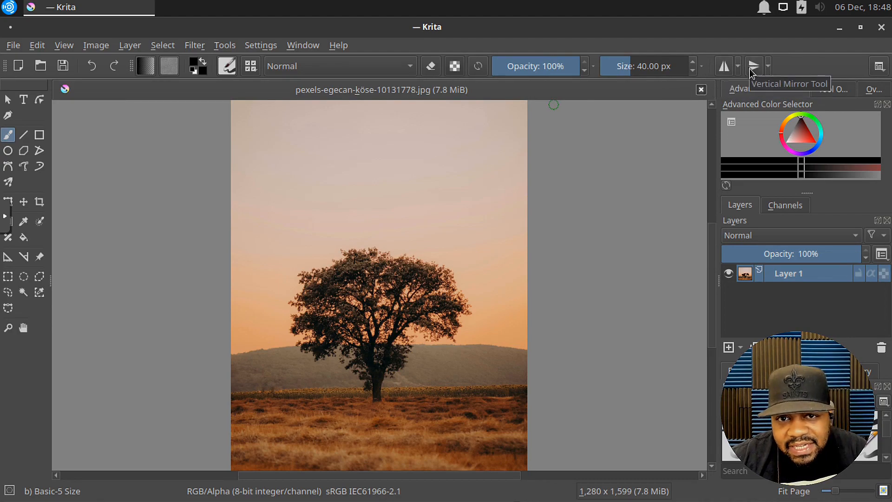
mouse_move(791, 71)
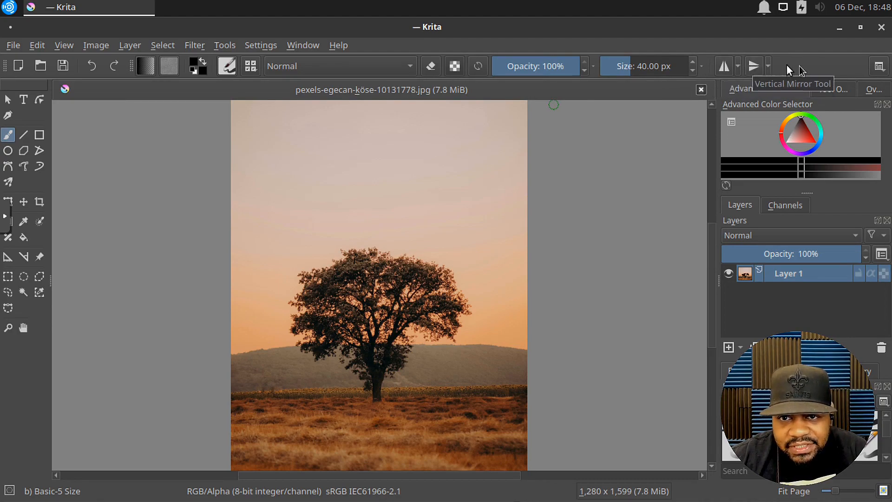
mouse_move(878, 65)
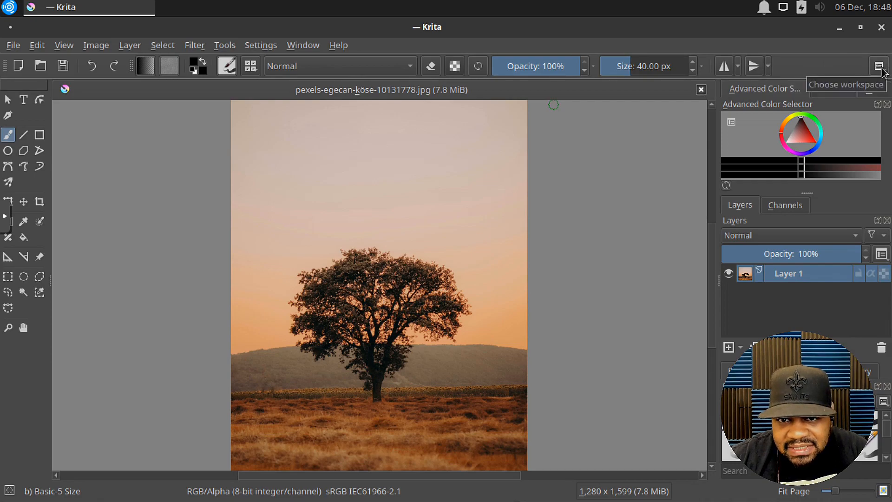
click(878, 65)
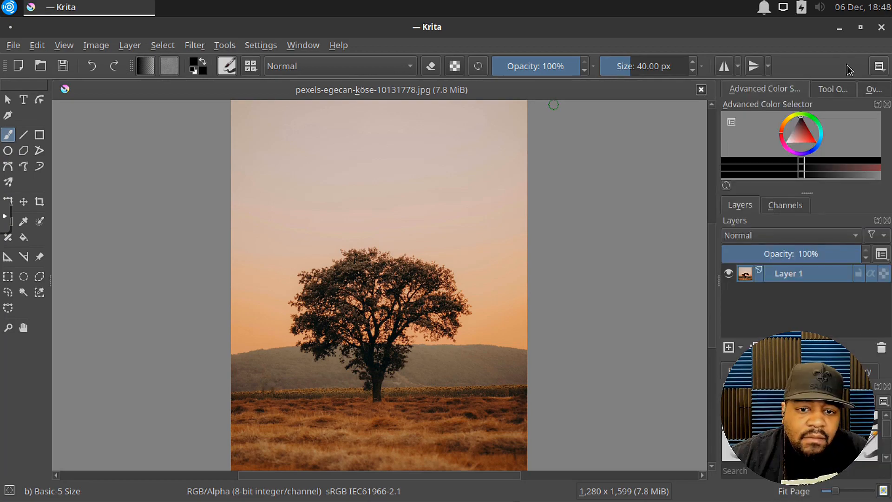
mouse_move(117, 196)
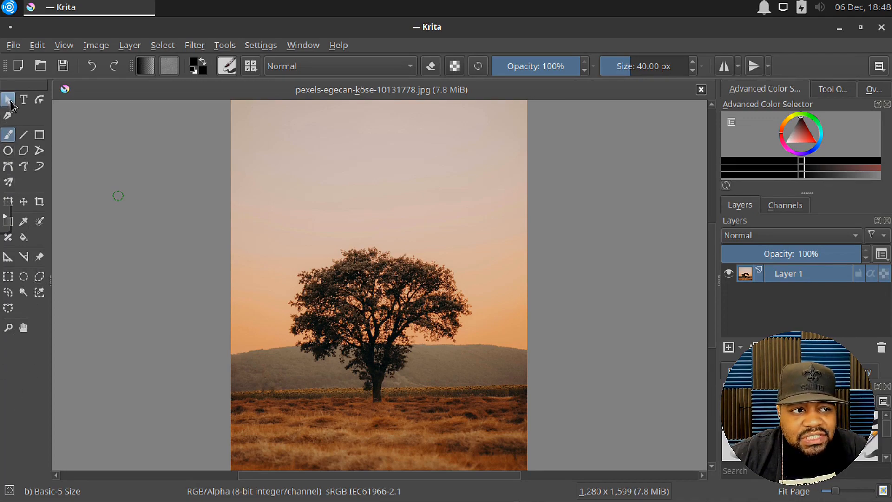
mouse_move(9, 99)
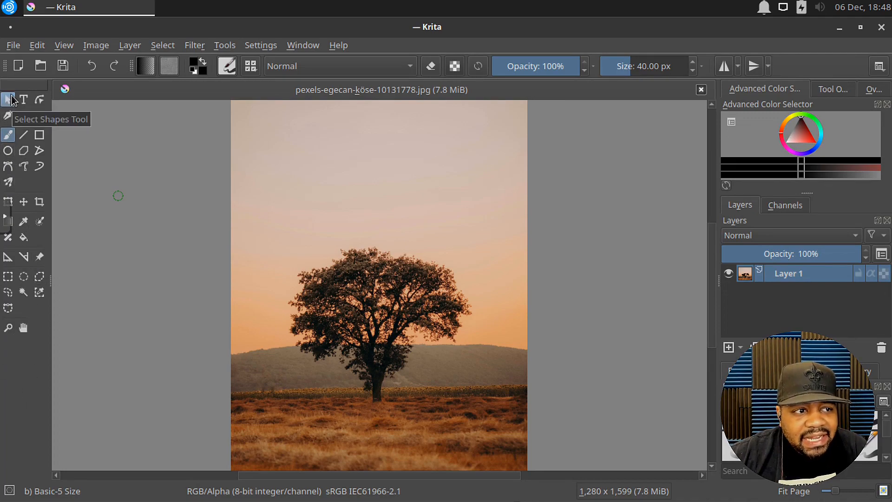
mouse_move(24, 167)
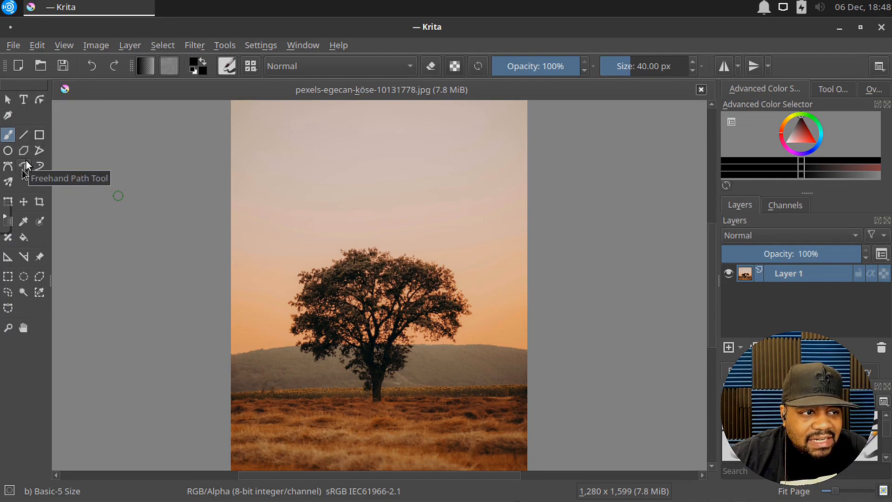
mouse_move(8, 202)
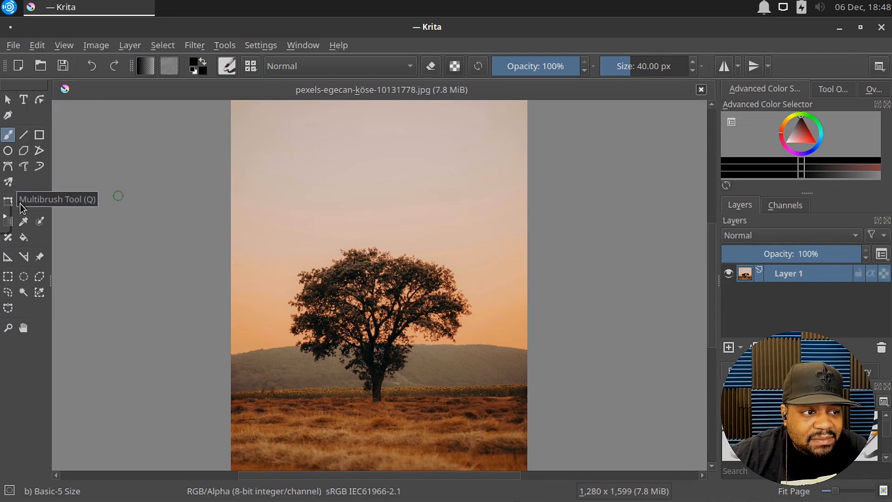
mouse_move(24, 220)
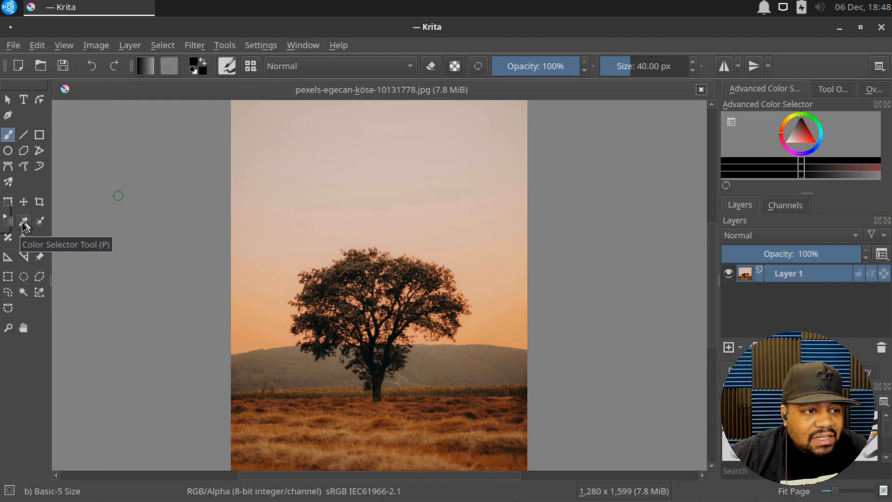
mouse_move(24, 239)
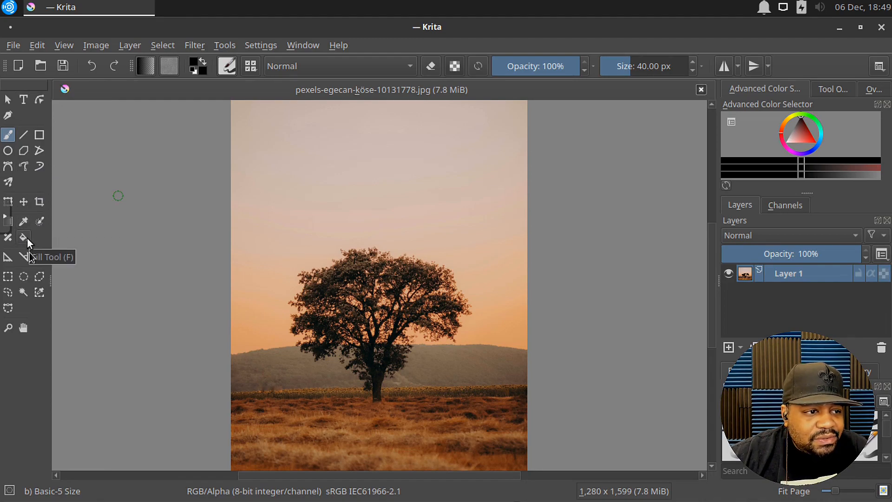
mouse_move(24, 257)
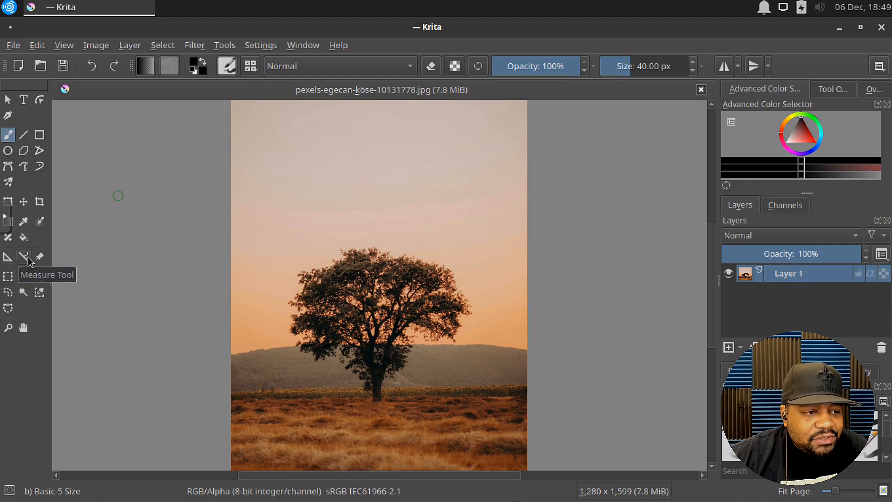
mouse_move(39, 257)
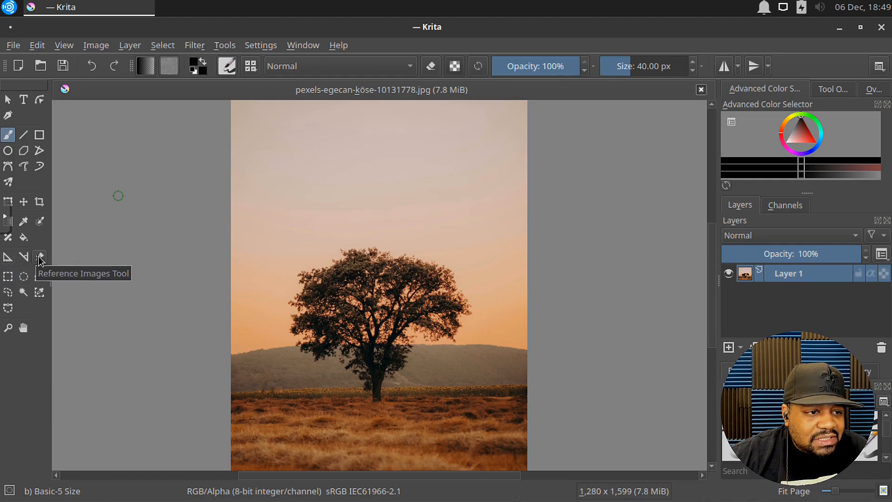
mouse_move(8, 276)
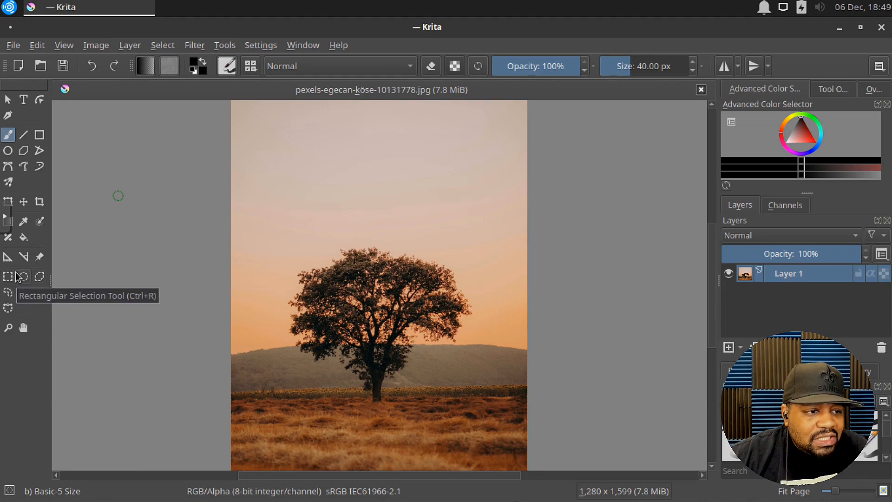
mouse_move(9, 135)
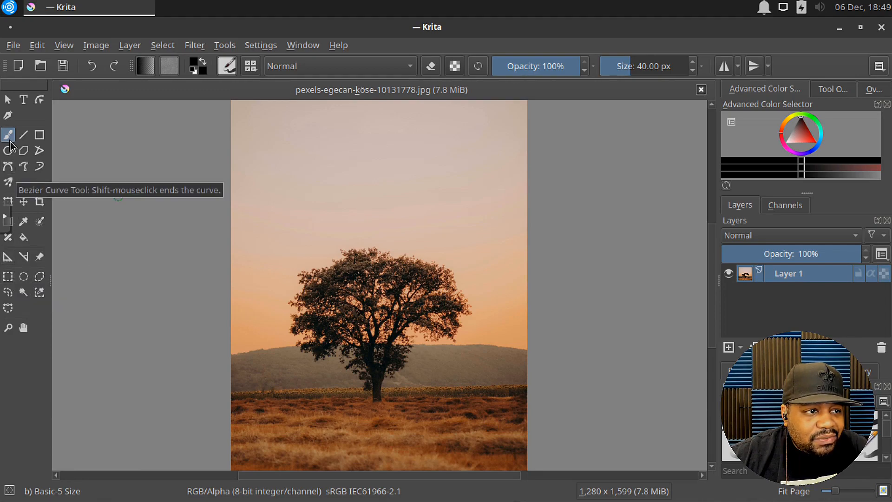
mouse_move(40, 135)
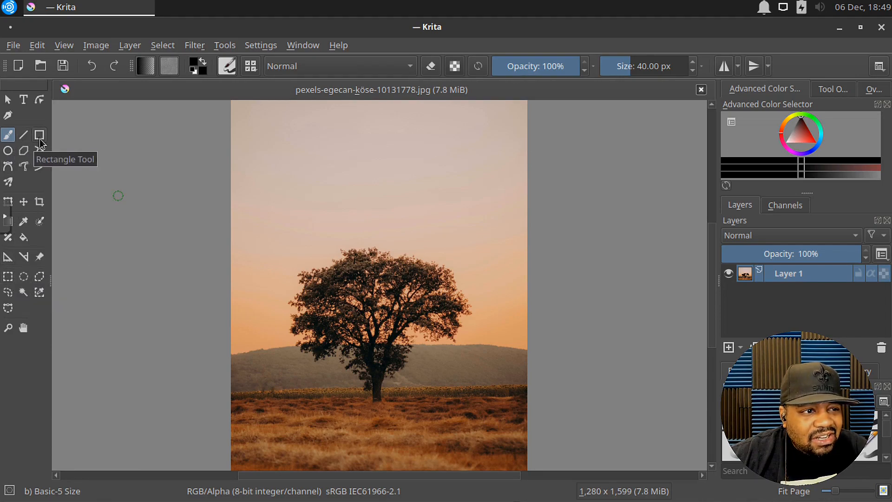
mouse_move(23, 329)
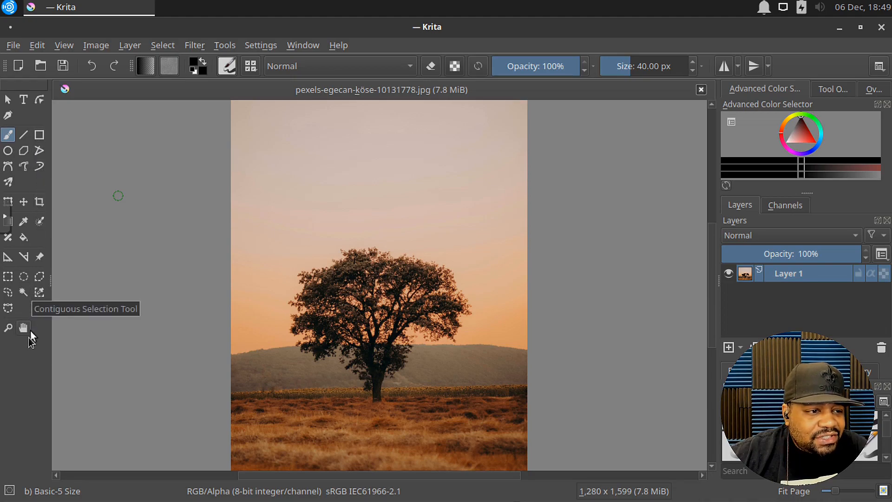
mouse_move(9, 327)
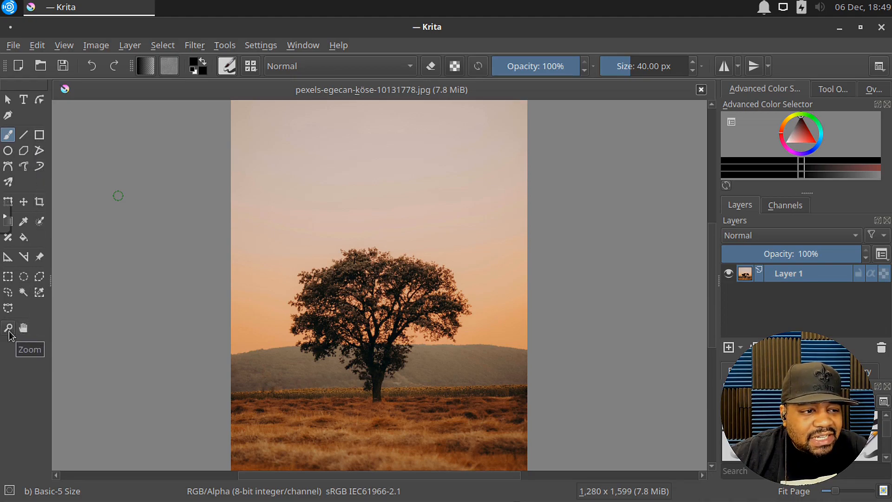
mouse_move(314, 346)
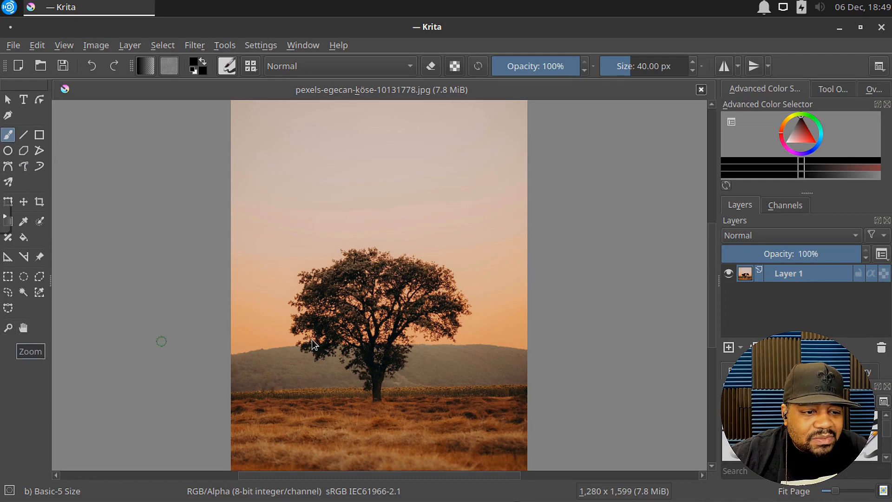
mouse_move(762, 102)
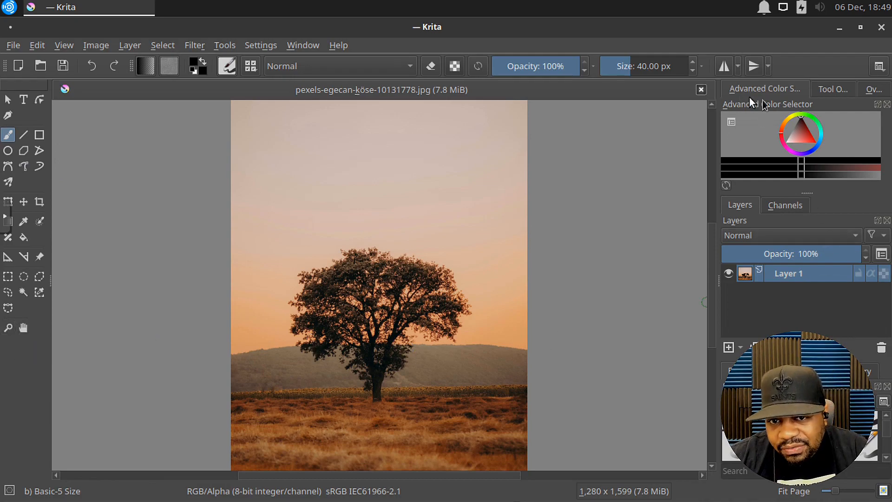
mouse_move(822, 93)
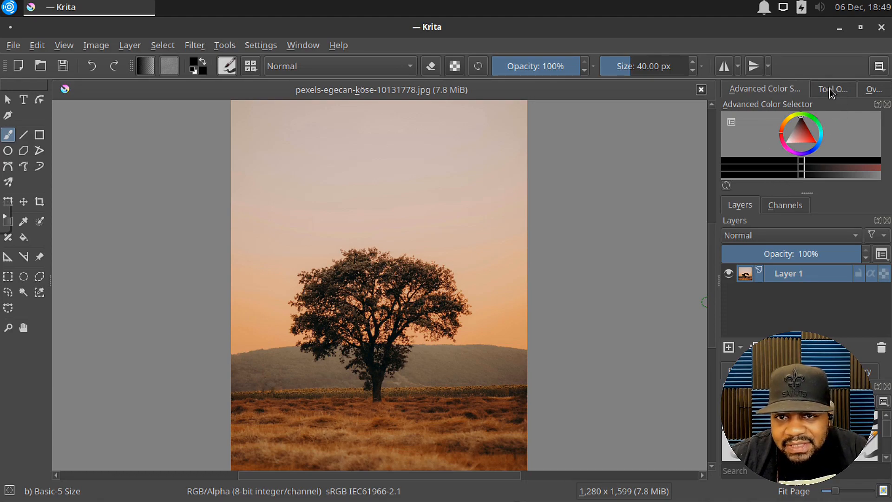
click(833, 90)
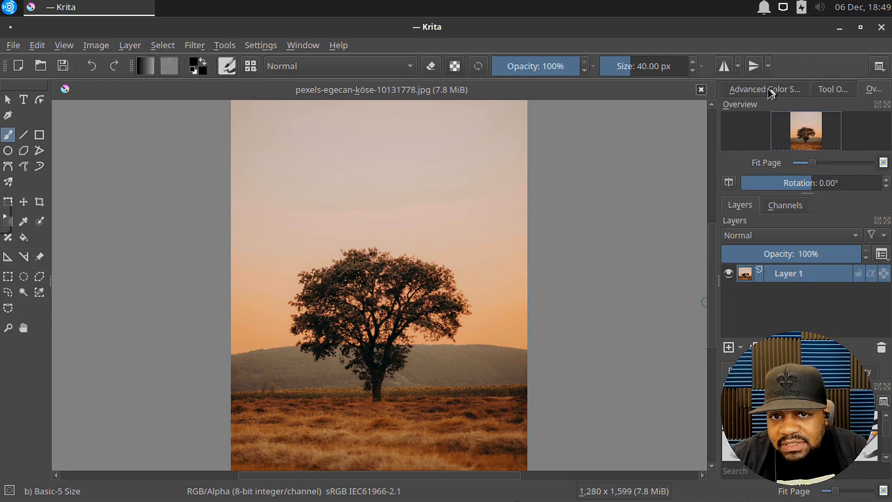
click(764, 89)
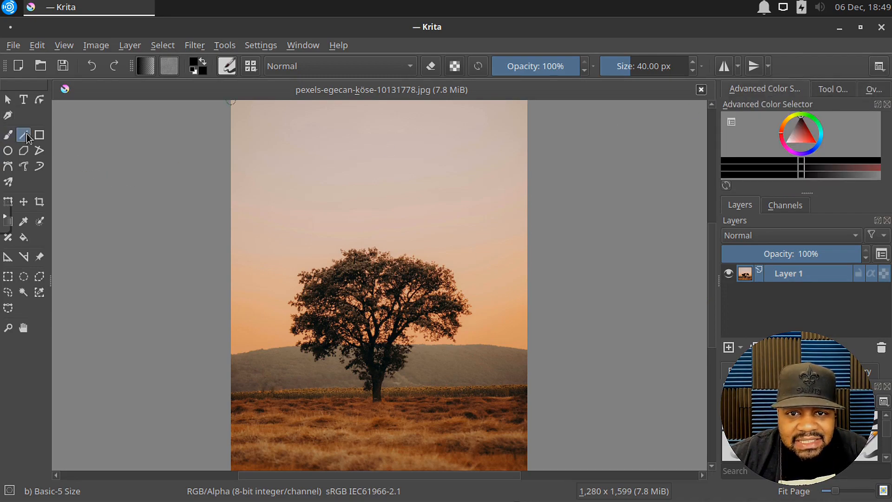
mouse_move(24, 135)
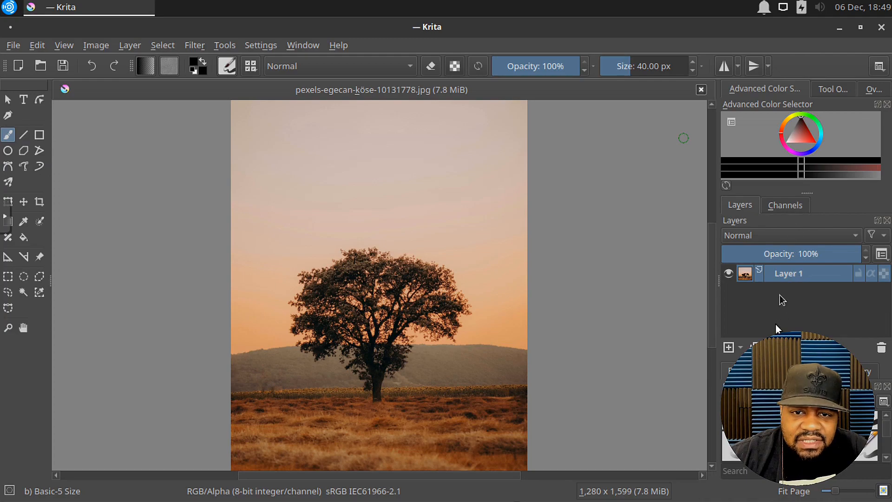
click(785, 205)
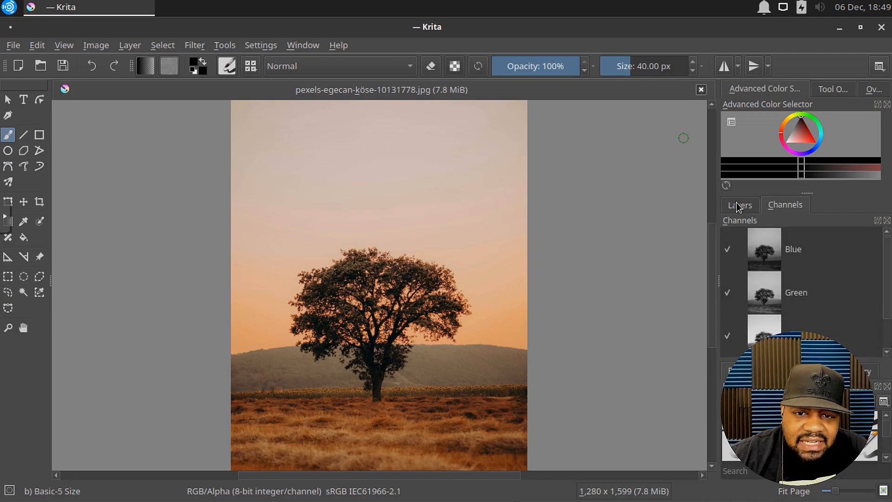
click(740, 205)
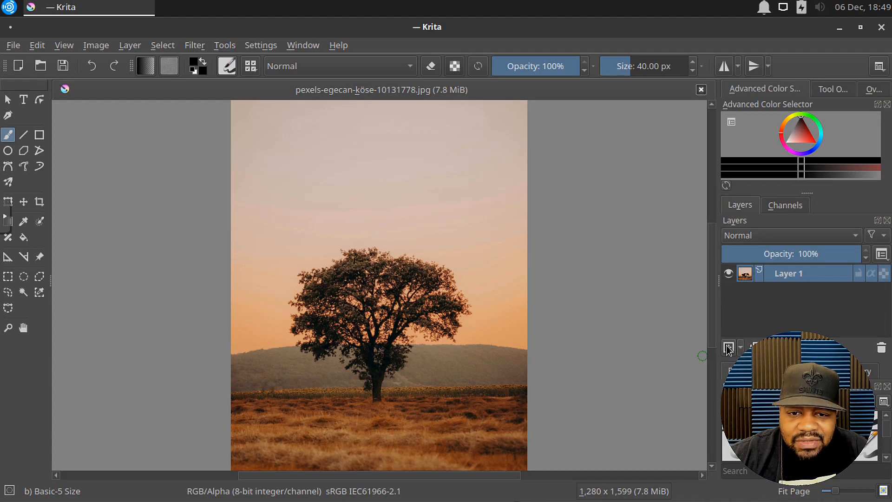
Add Layer 2, scribble black over the sky, then remove Layer 2
click(728, 347)
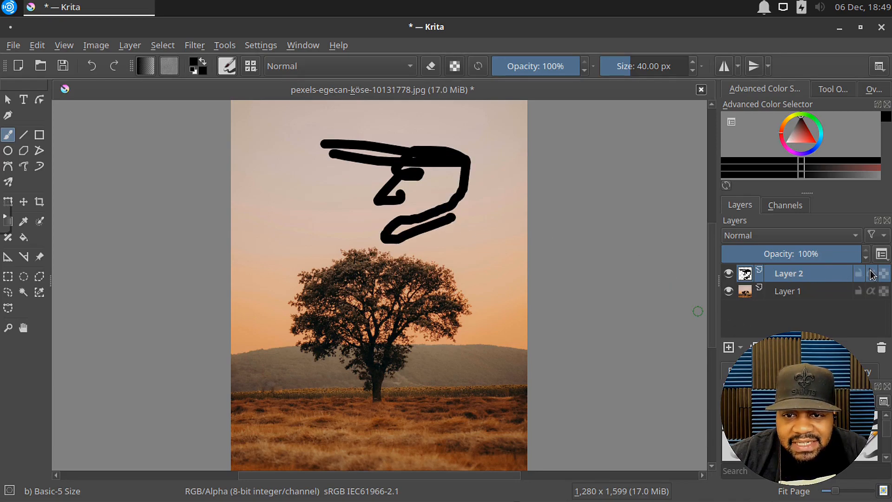
right_click(789, 273)
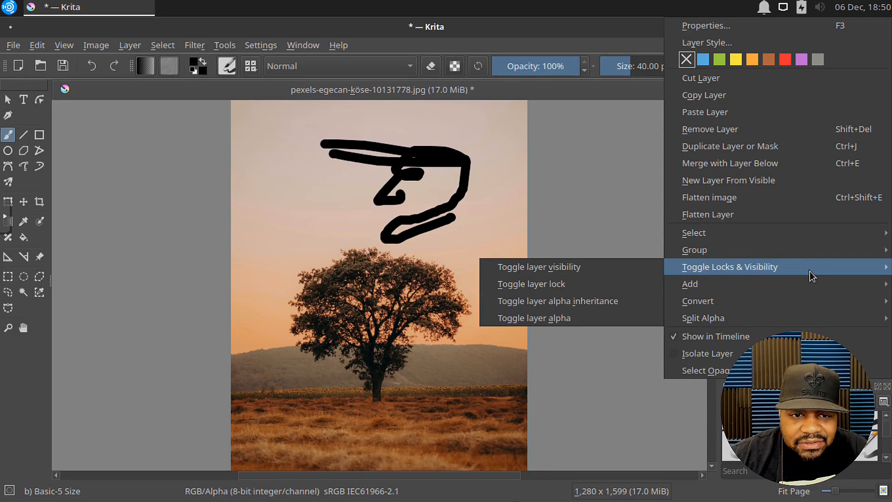
mouse_move(740, 147)
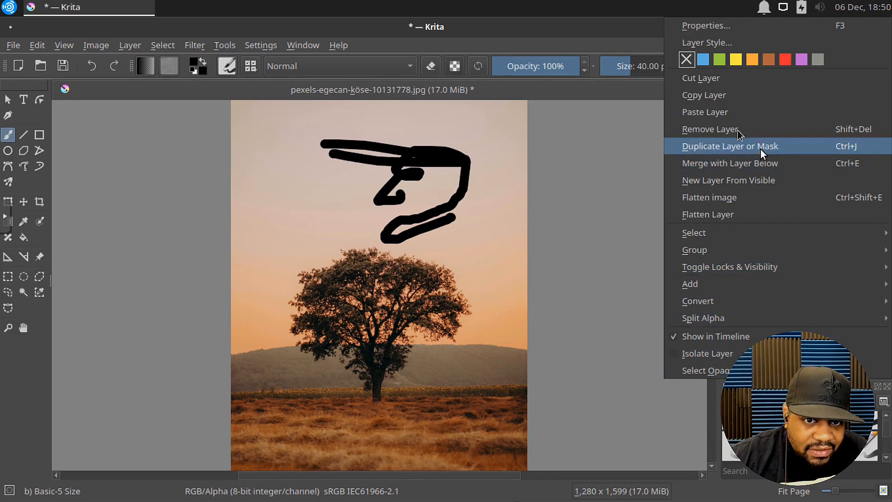
click(709, 129)
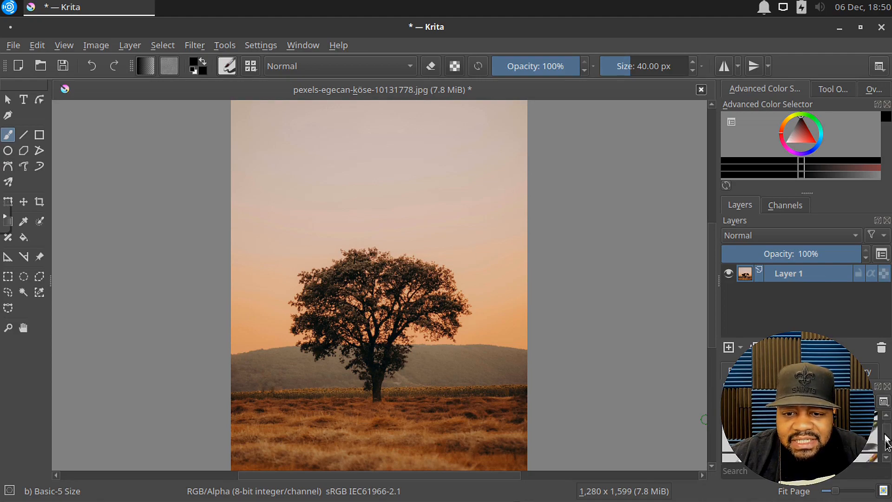
mouse_move(555, 238)
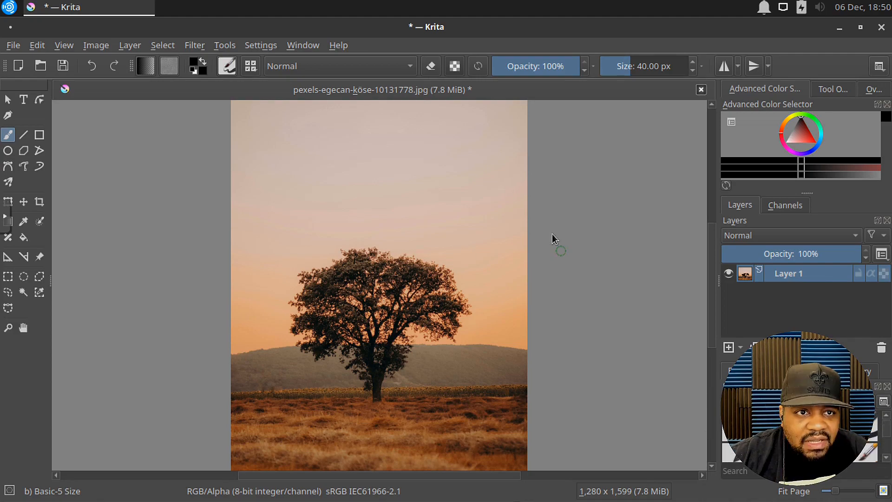
mouse_move(699, 222)
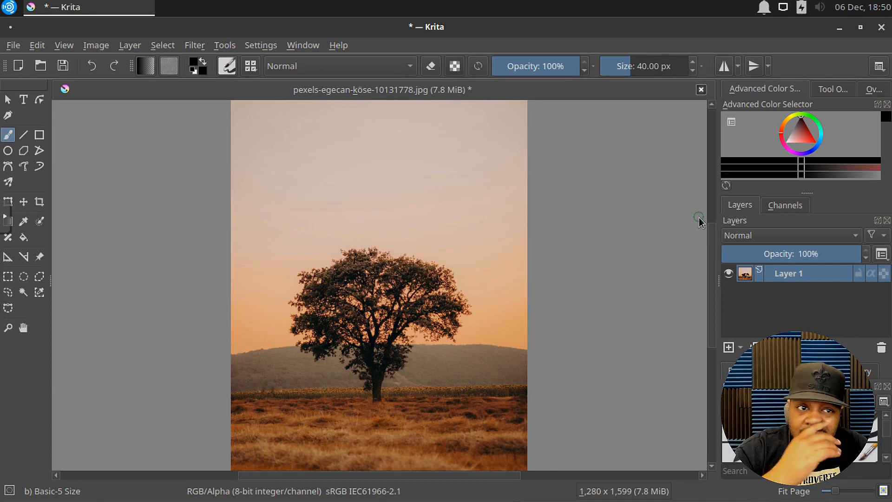